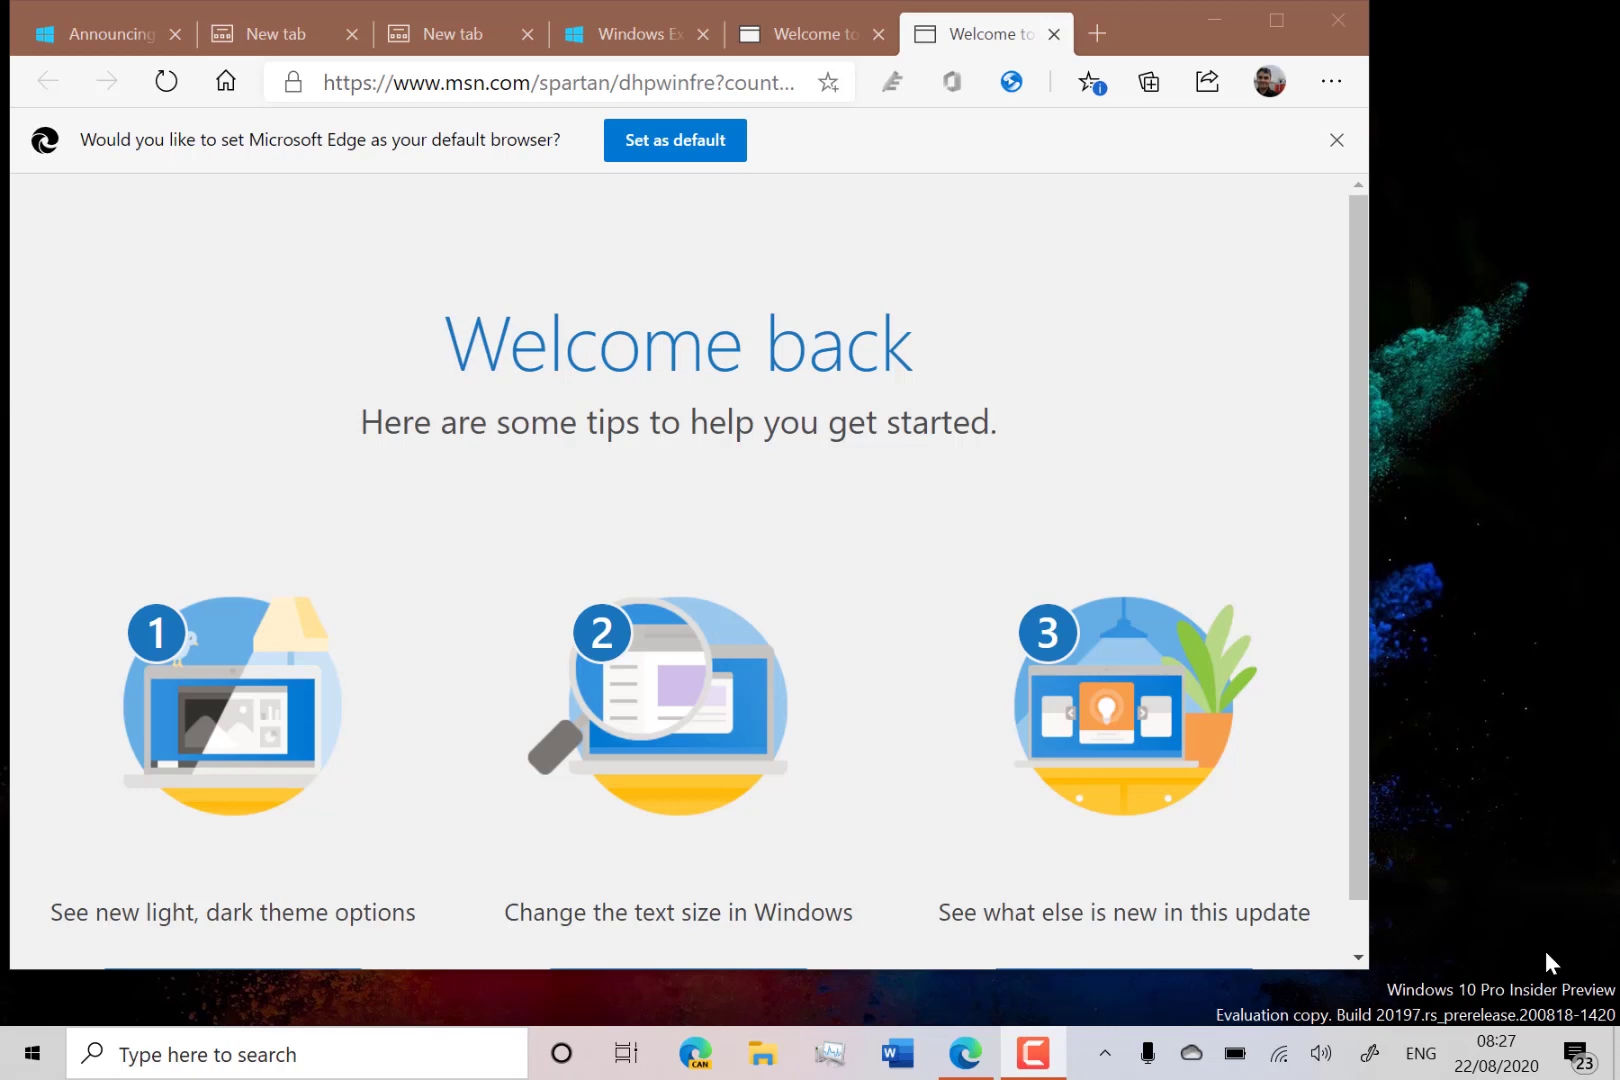
mouse_move(460, 438)
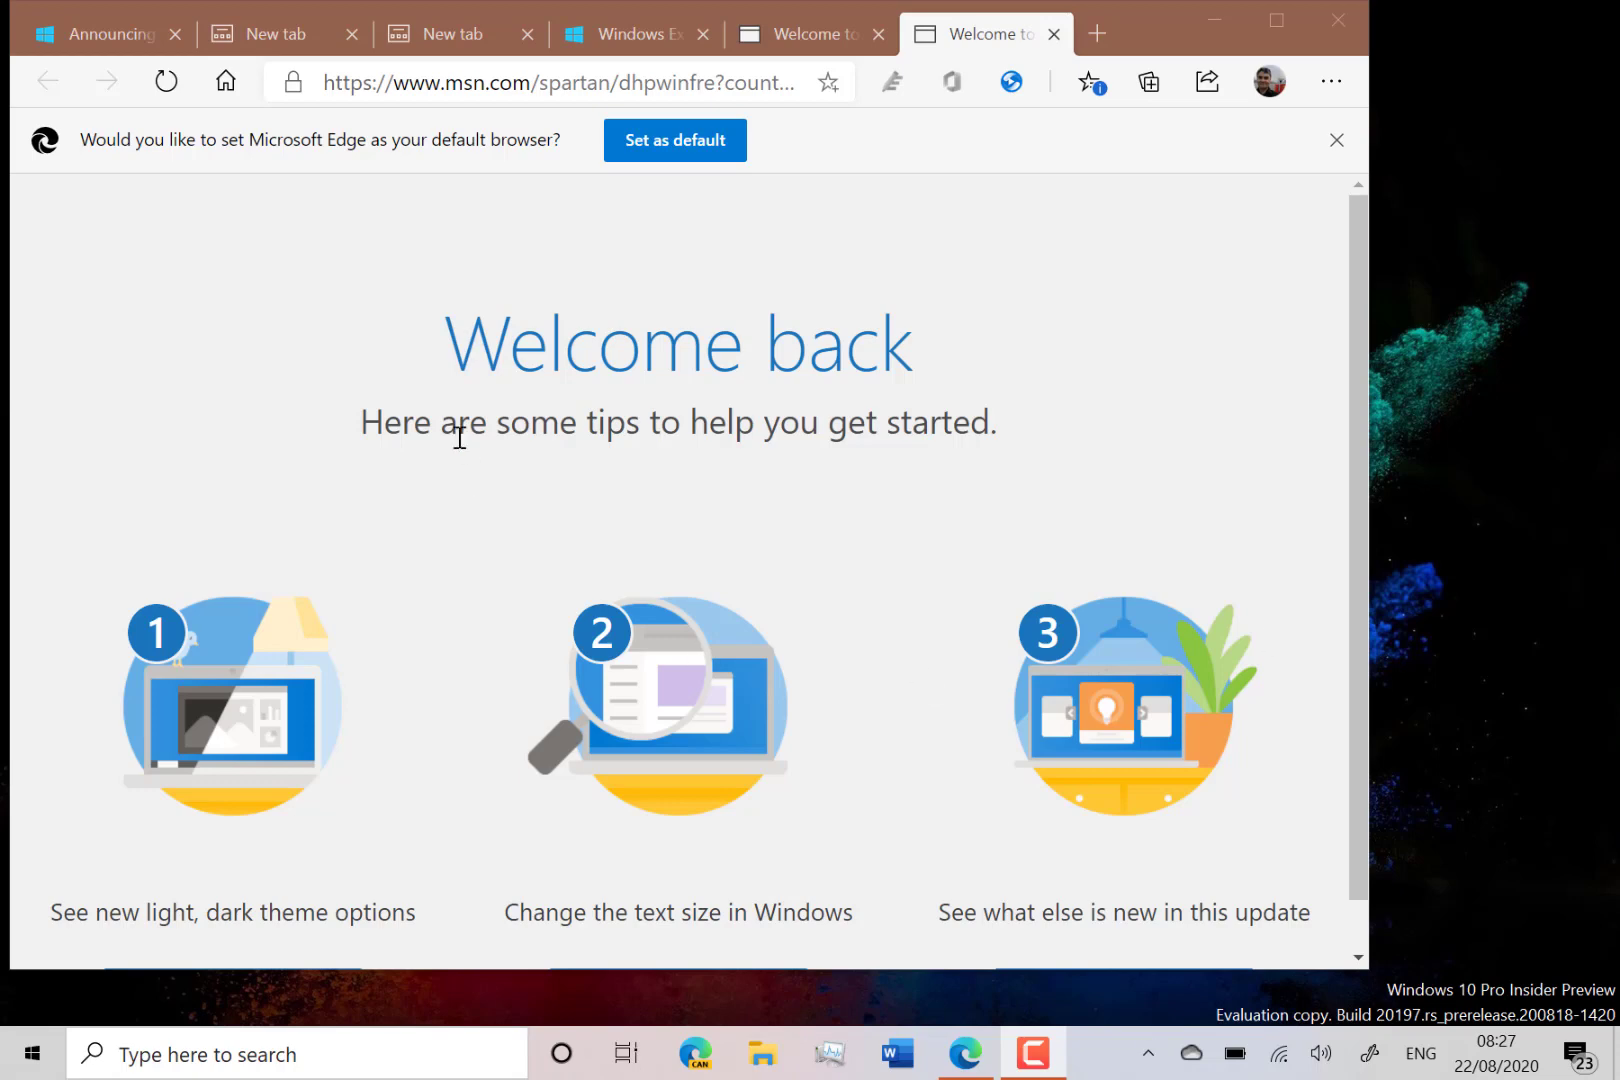
mouse_move(514, 534)
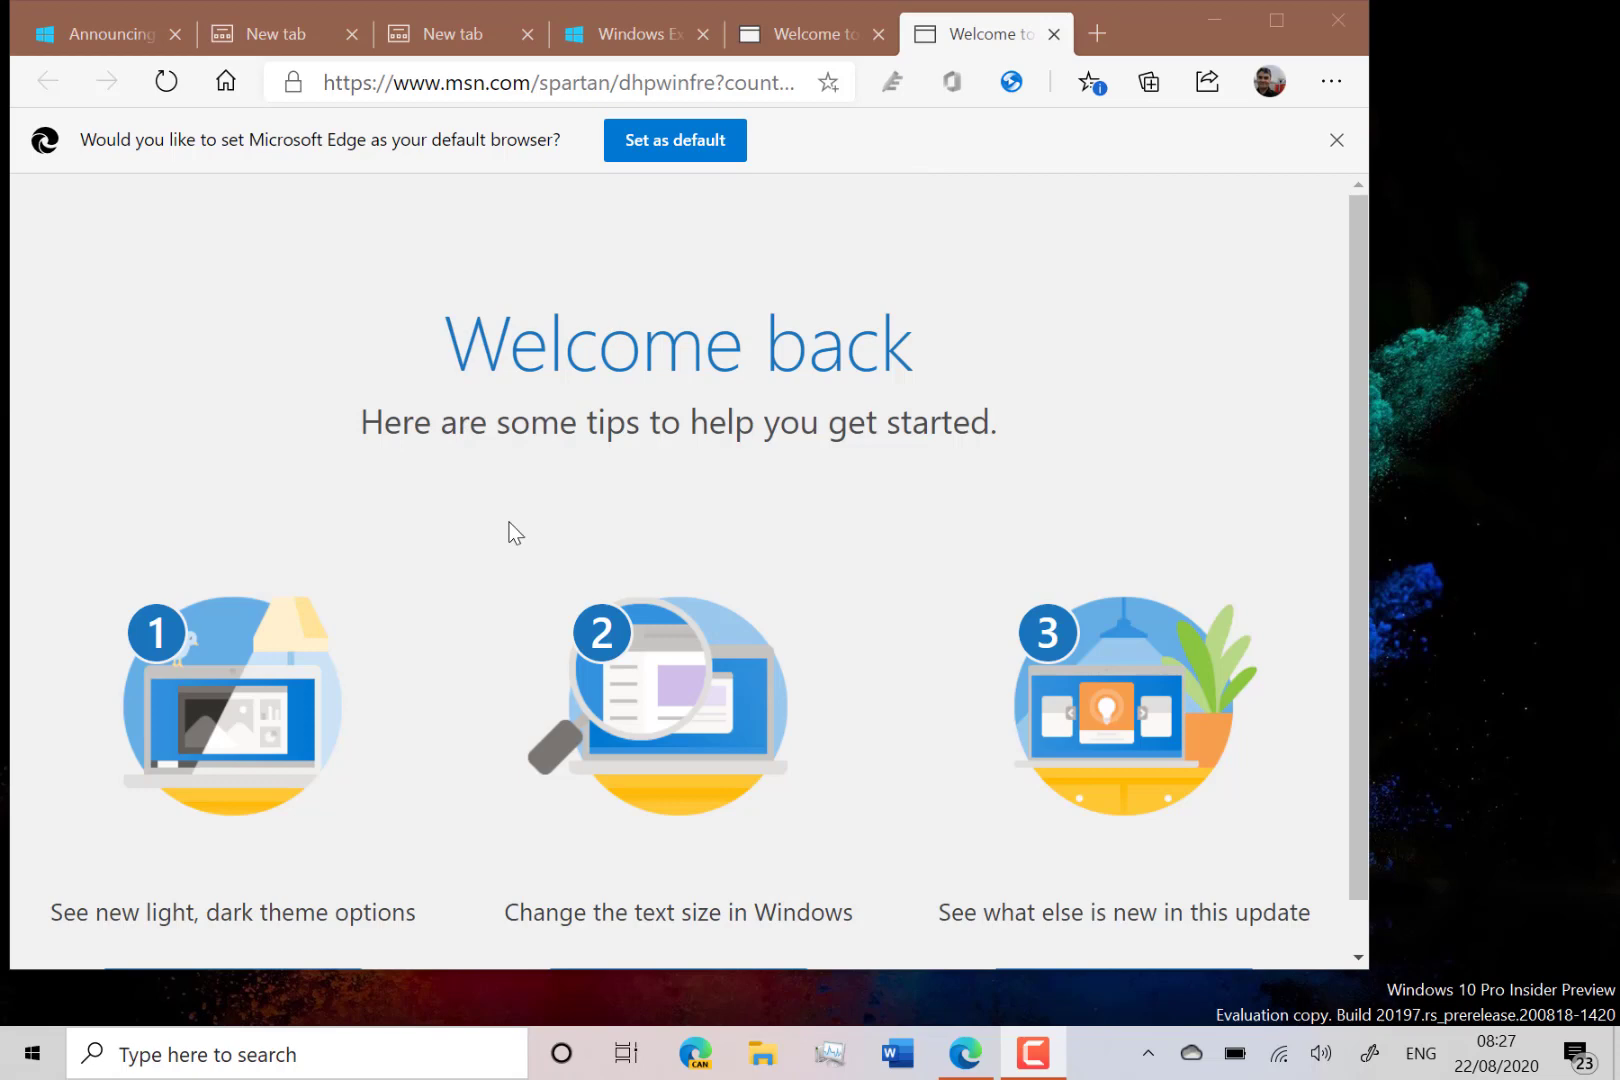
mouse_move(698, 506)
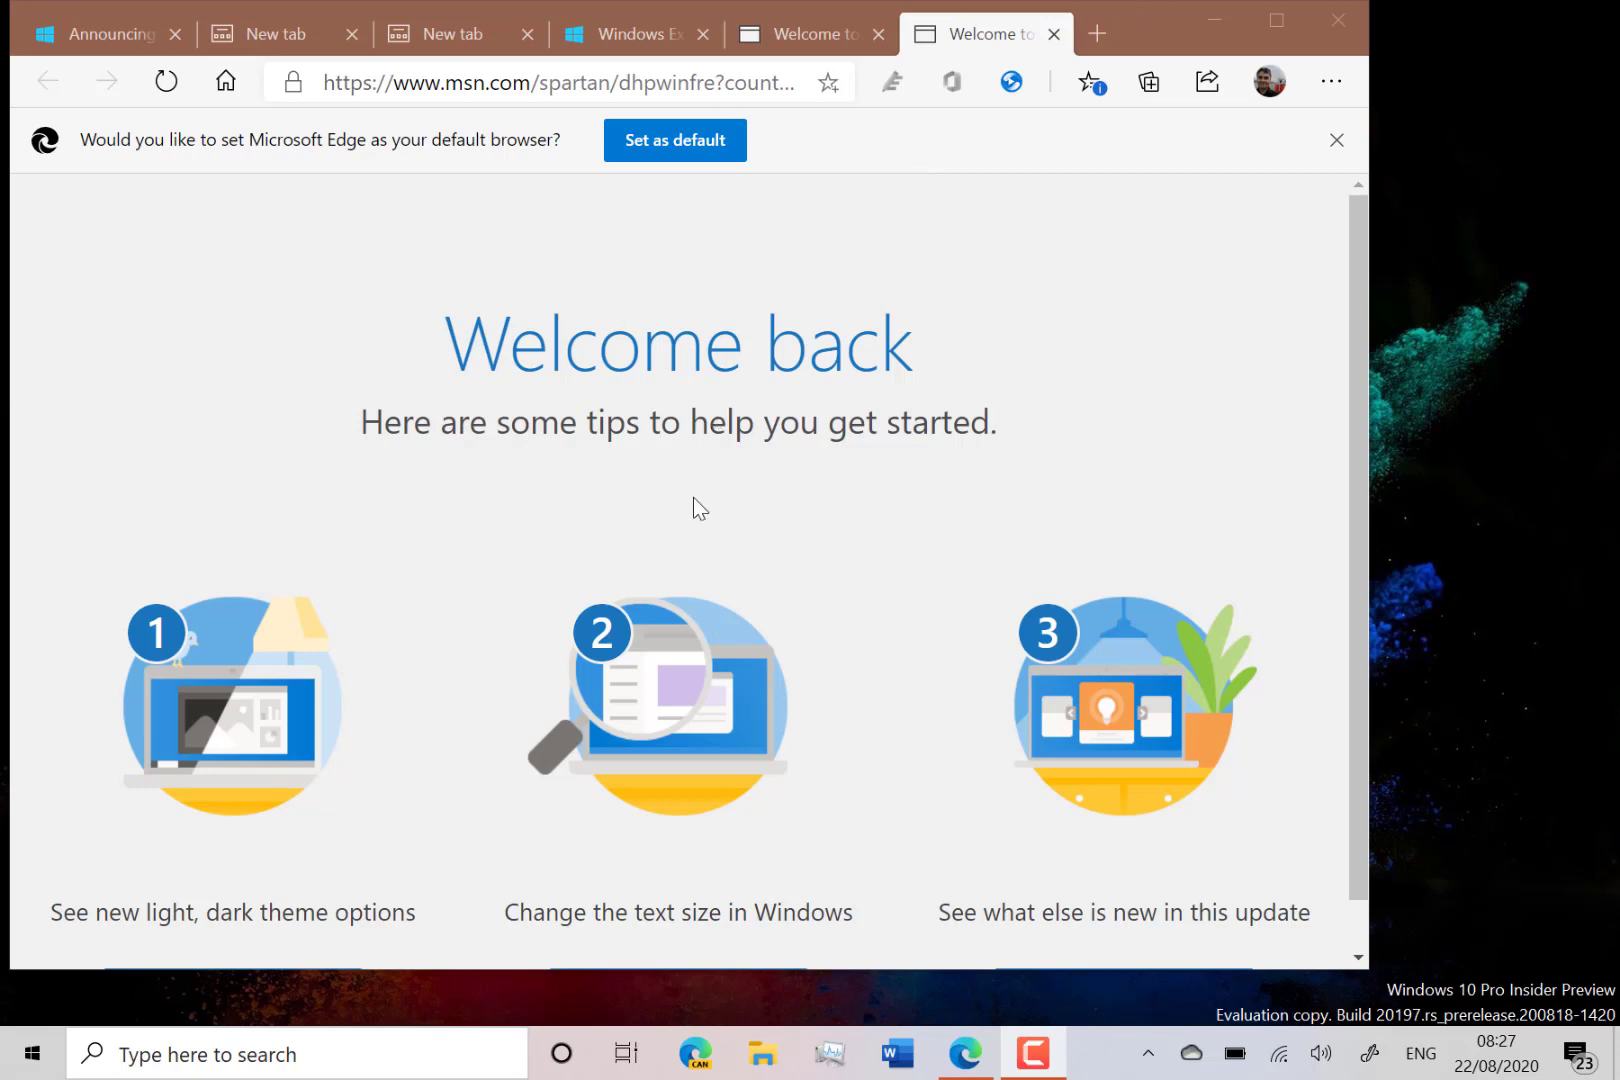
mouse_move(716, 620)
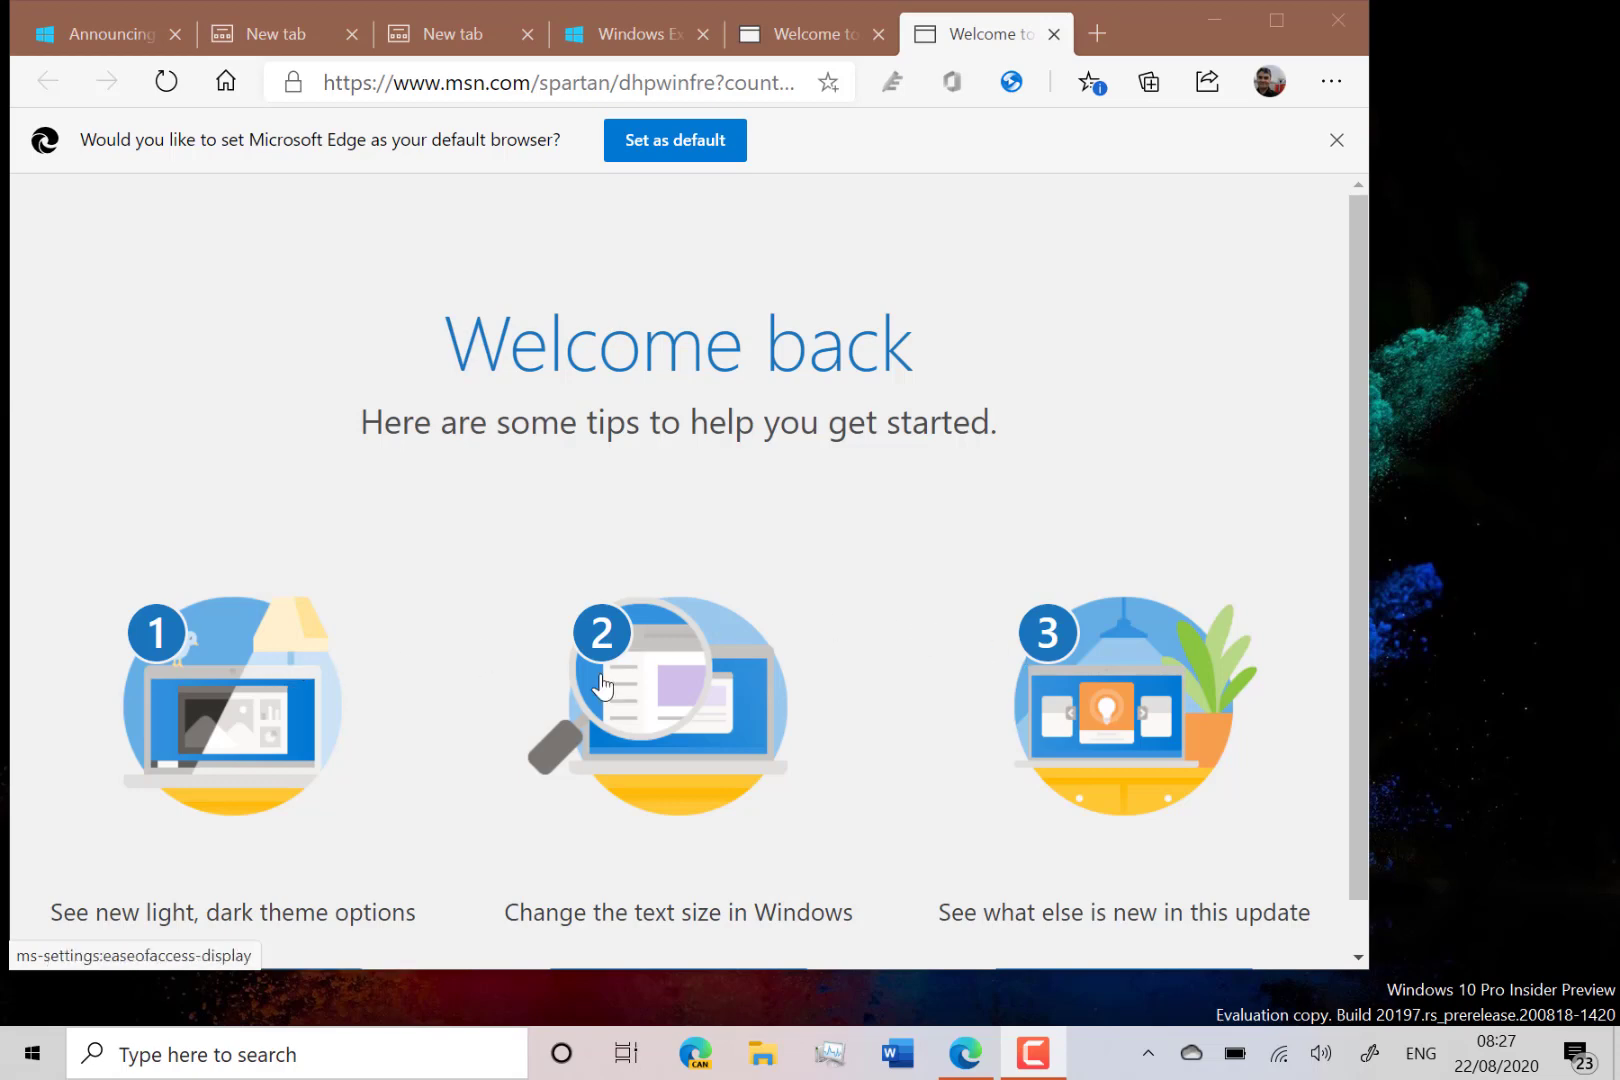
mouse_move(386, 696)
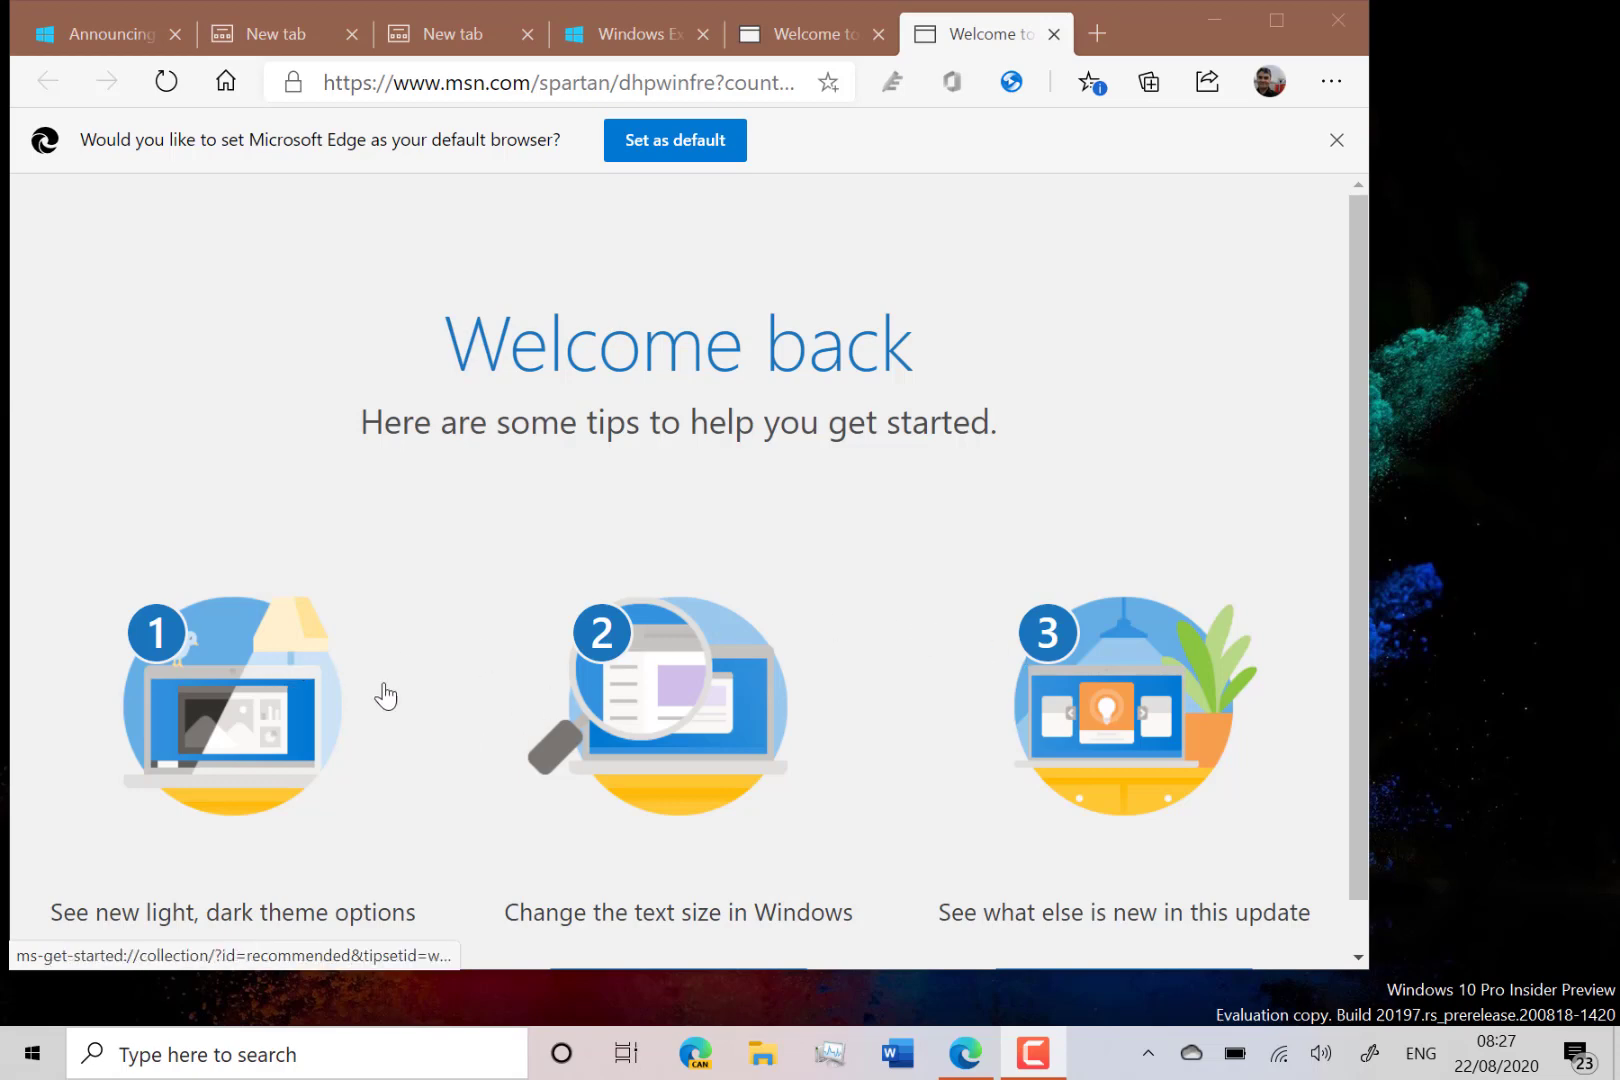
mouse_move(324, 772)
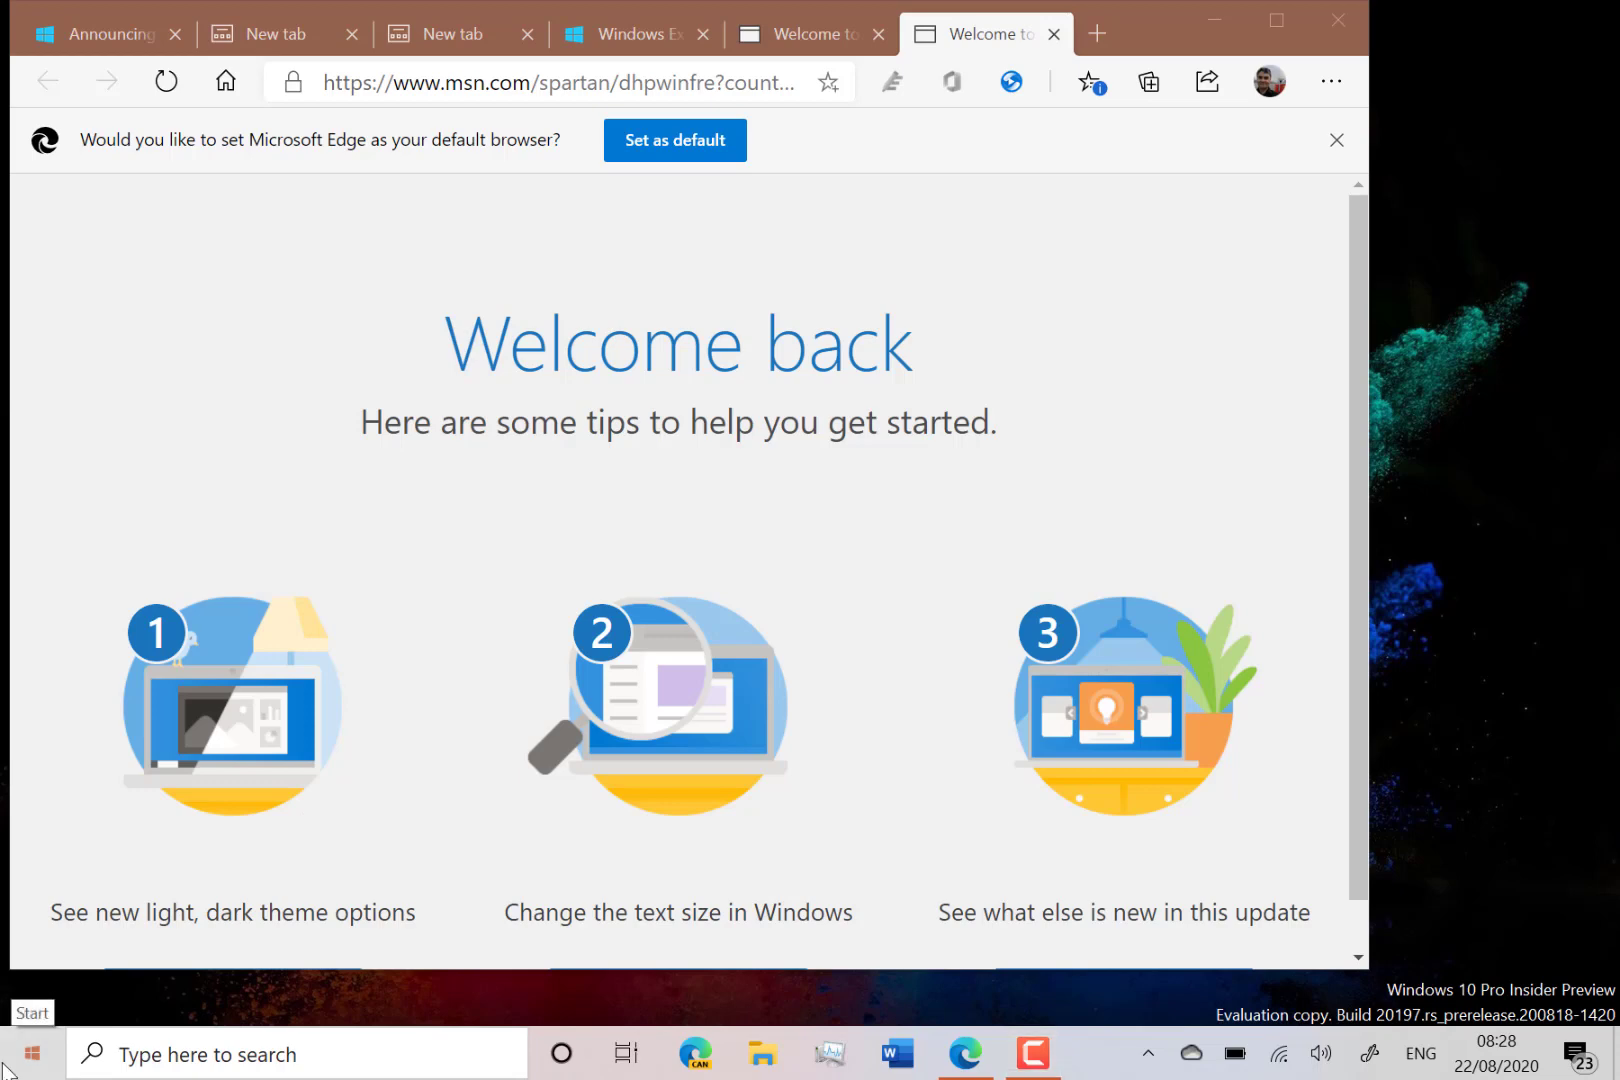
From Start, reach Settings > System > Storage and scroll to More storage settings
left_click(32, 1054)
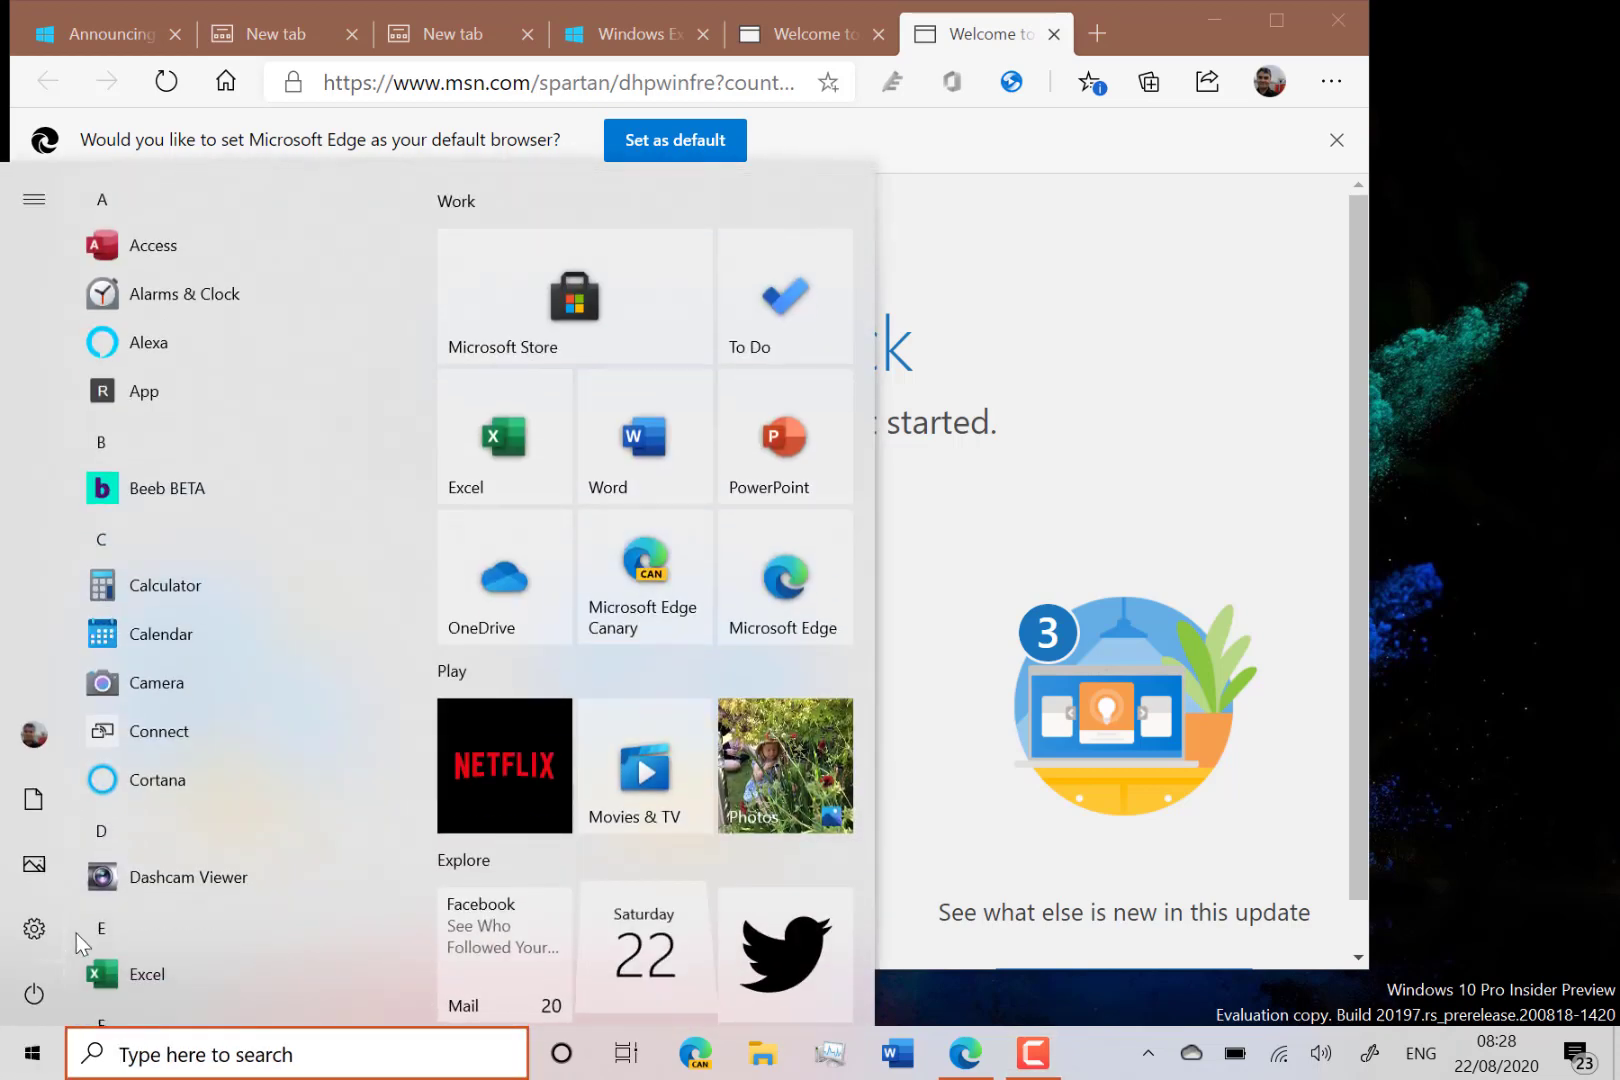
left_click(34, 930)
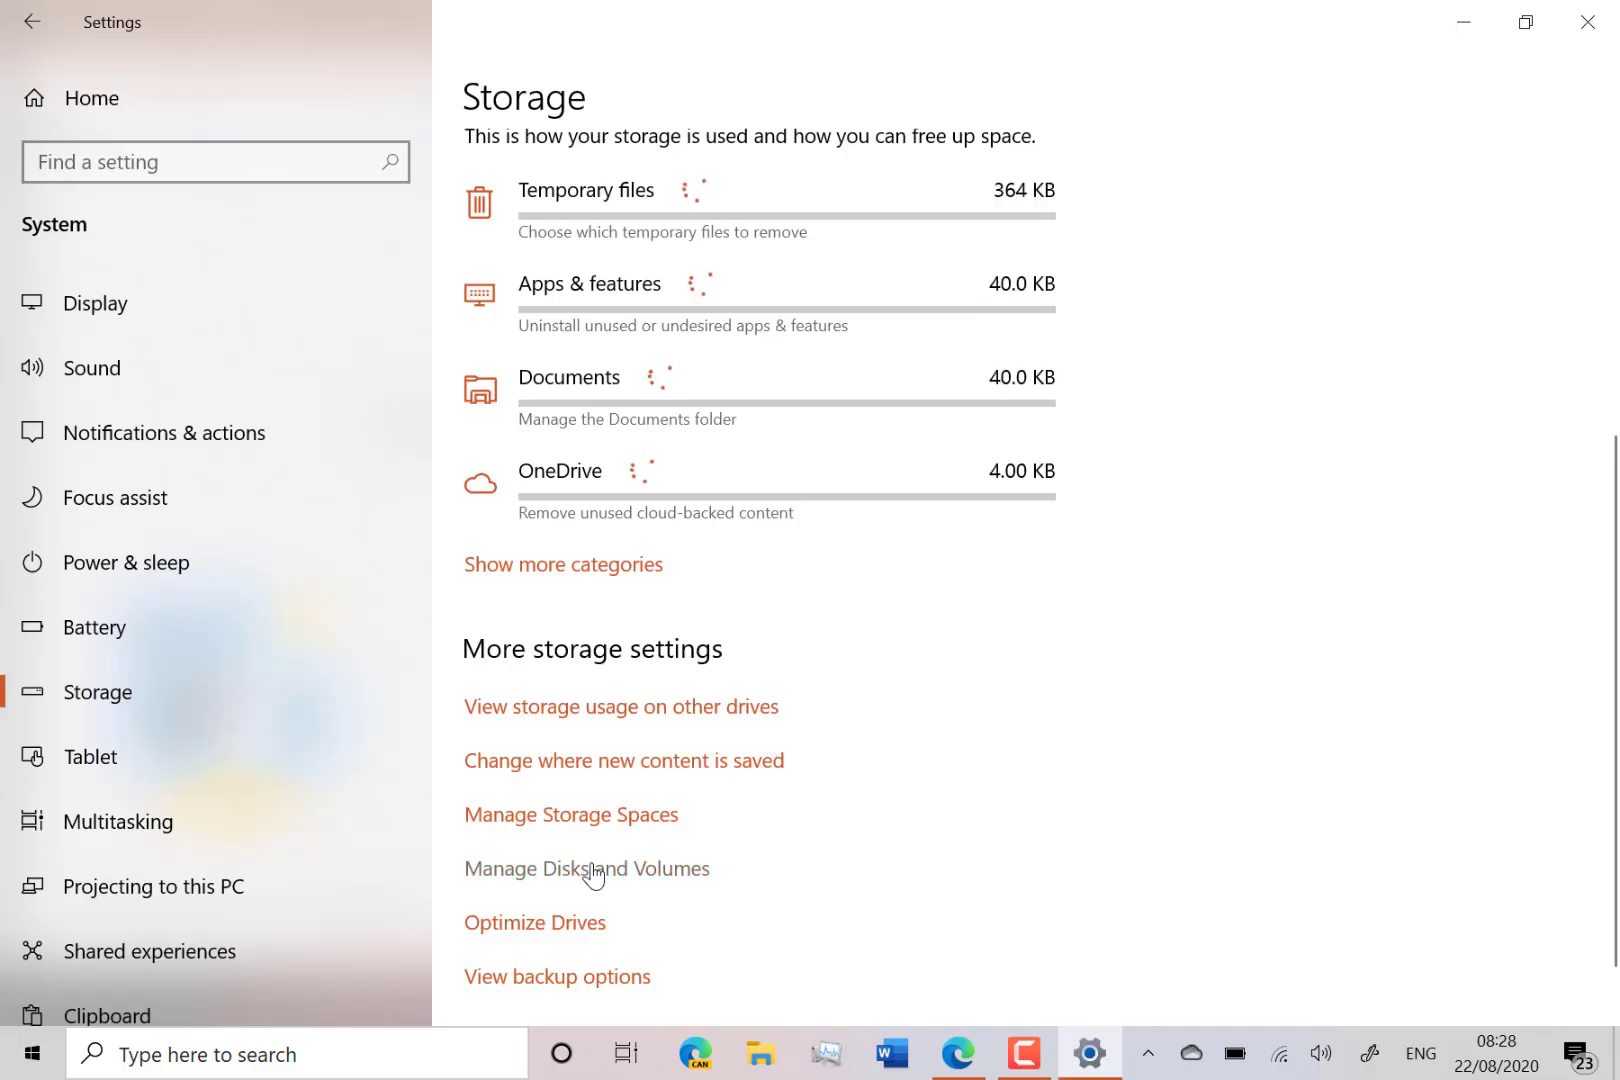
left_click(586, 868)
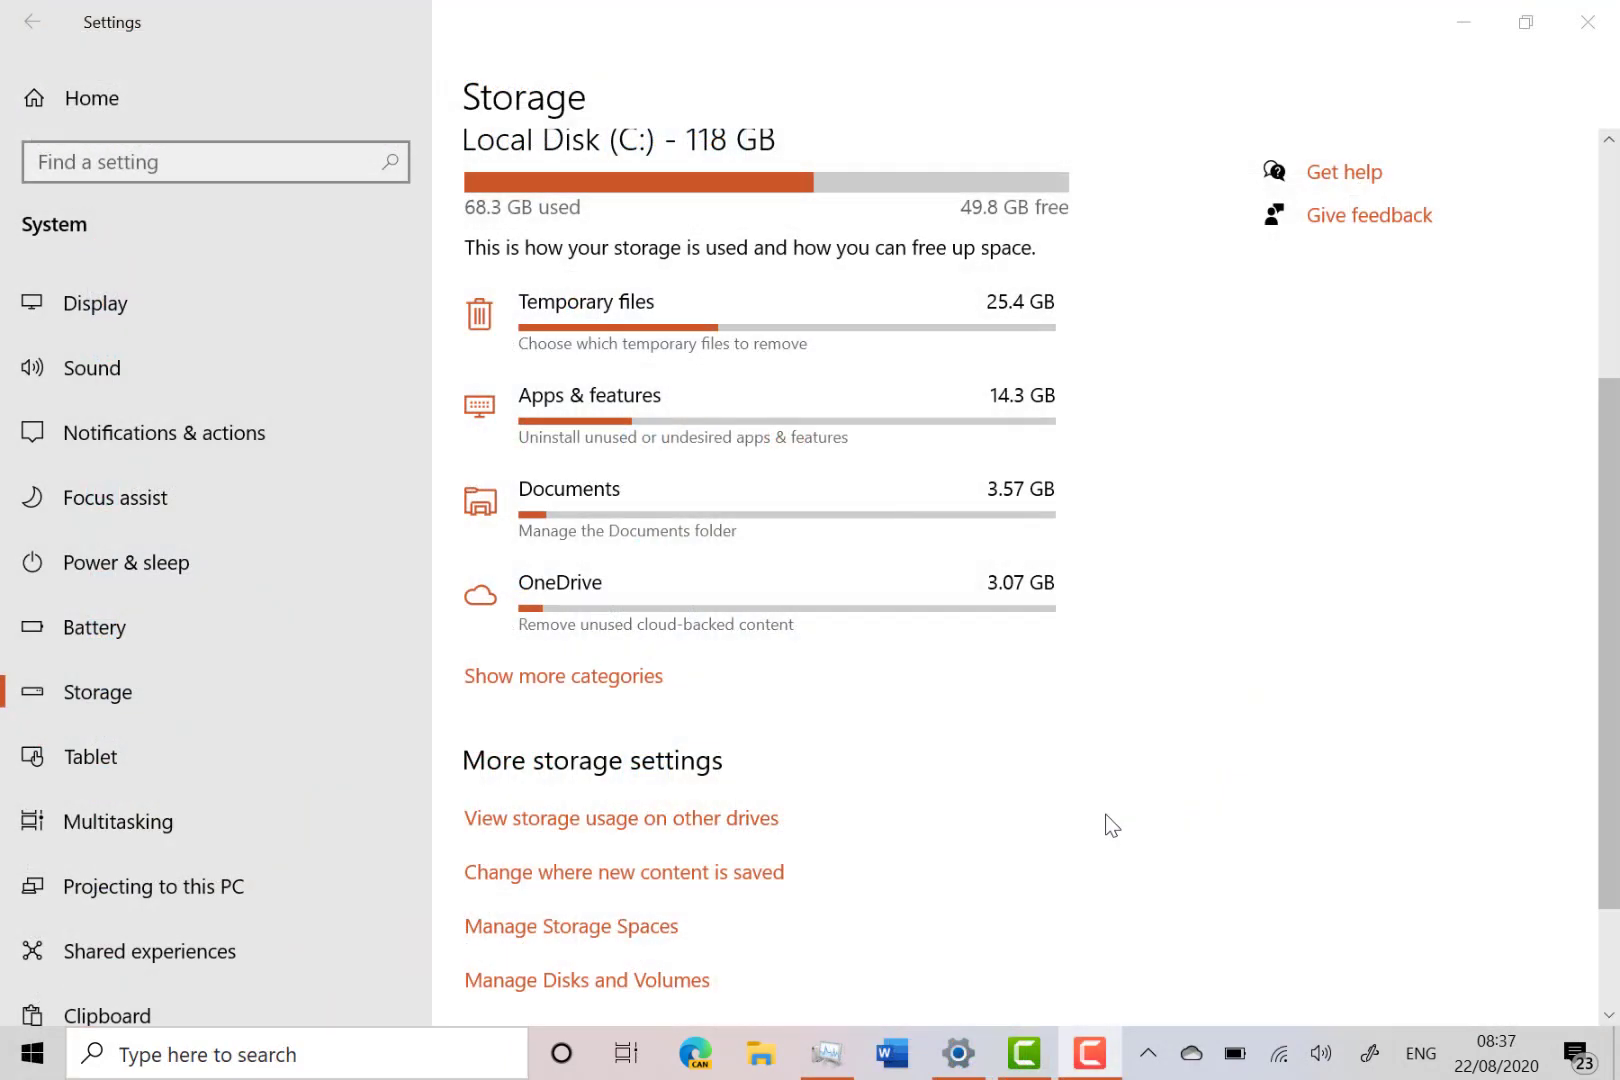
mouse_move(616, 938)
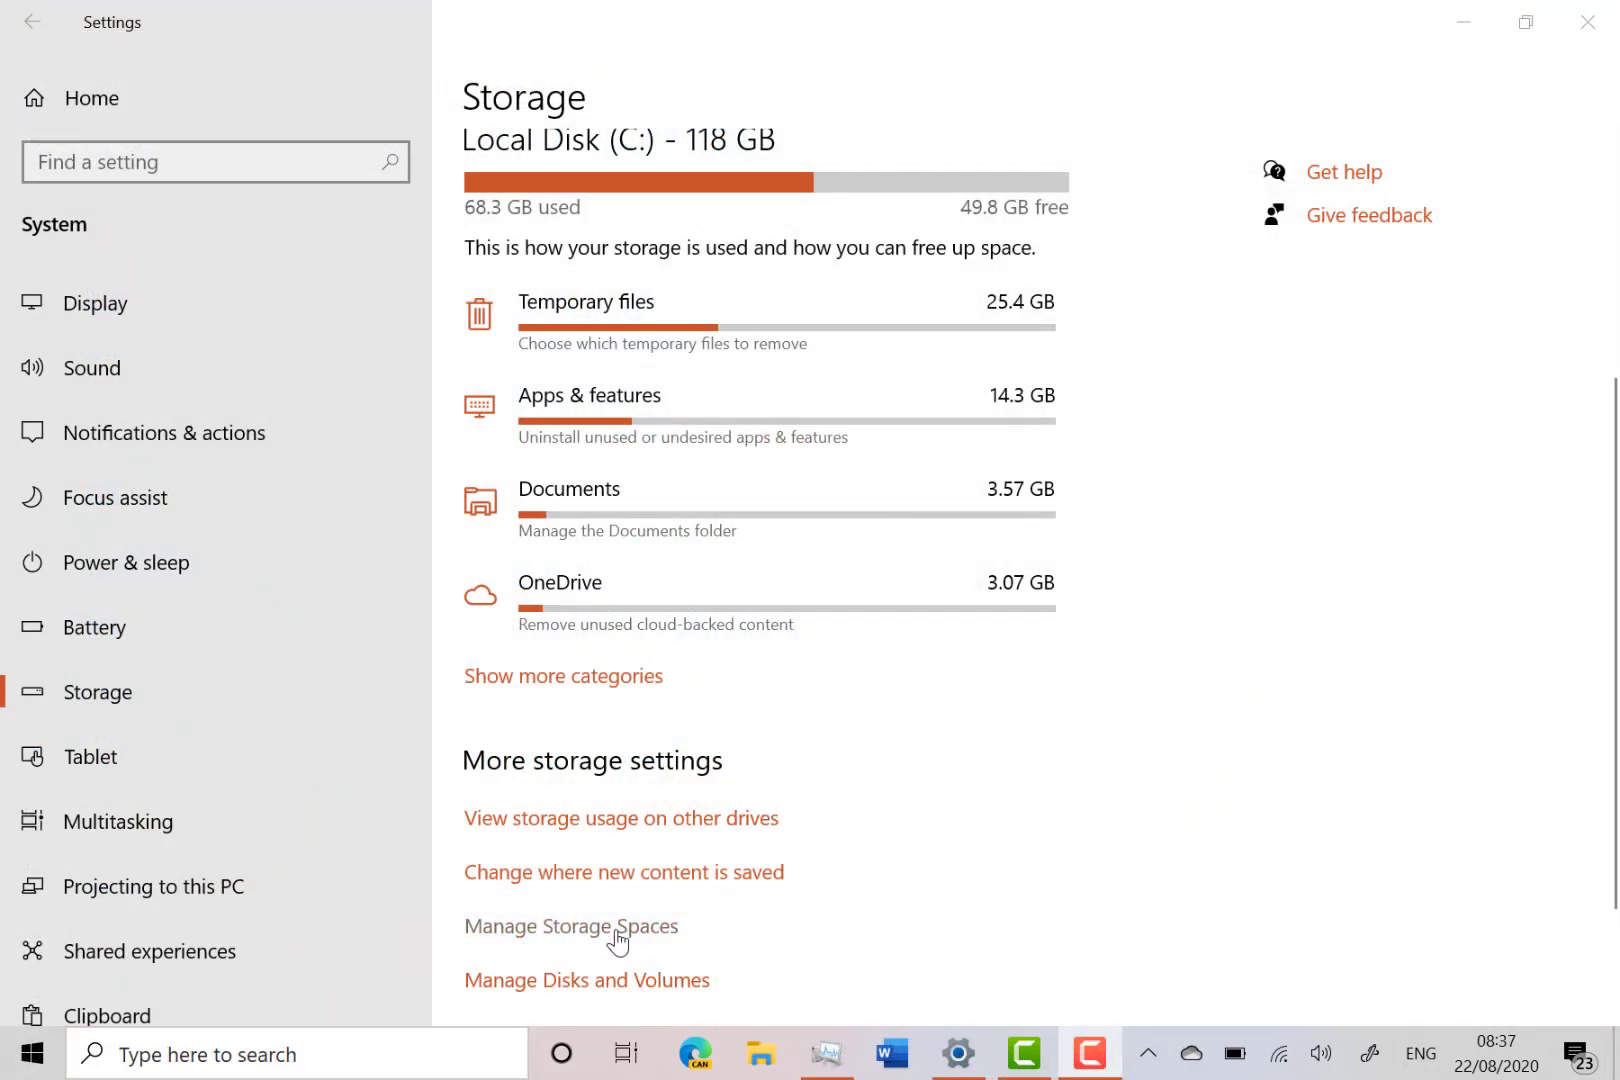
mouse_move(662, 938)
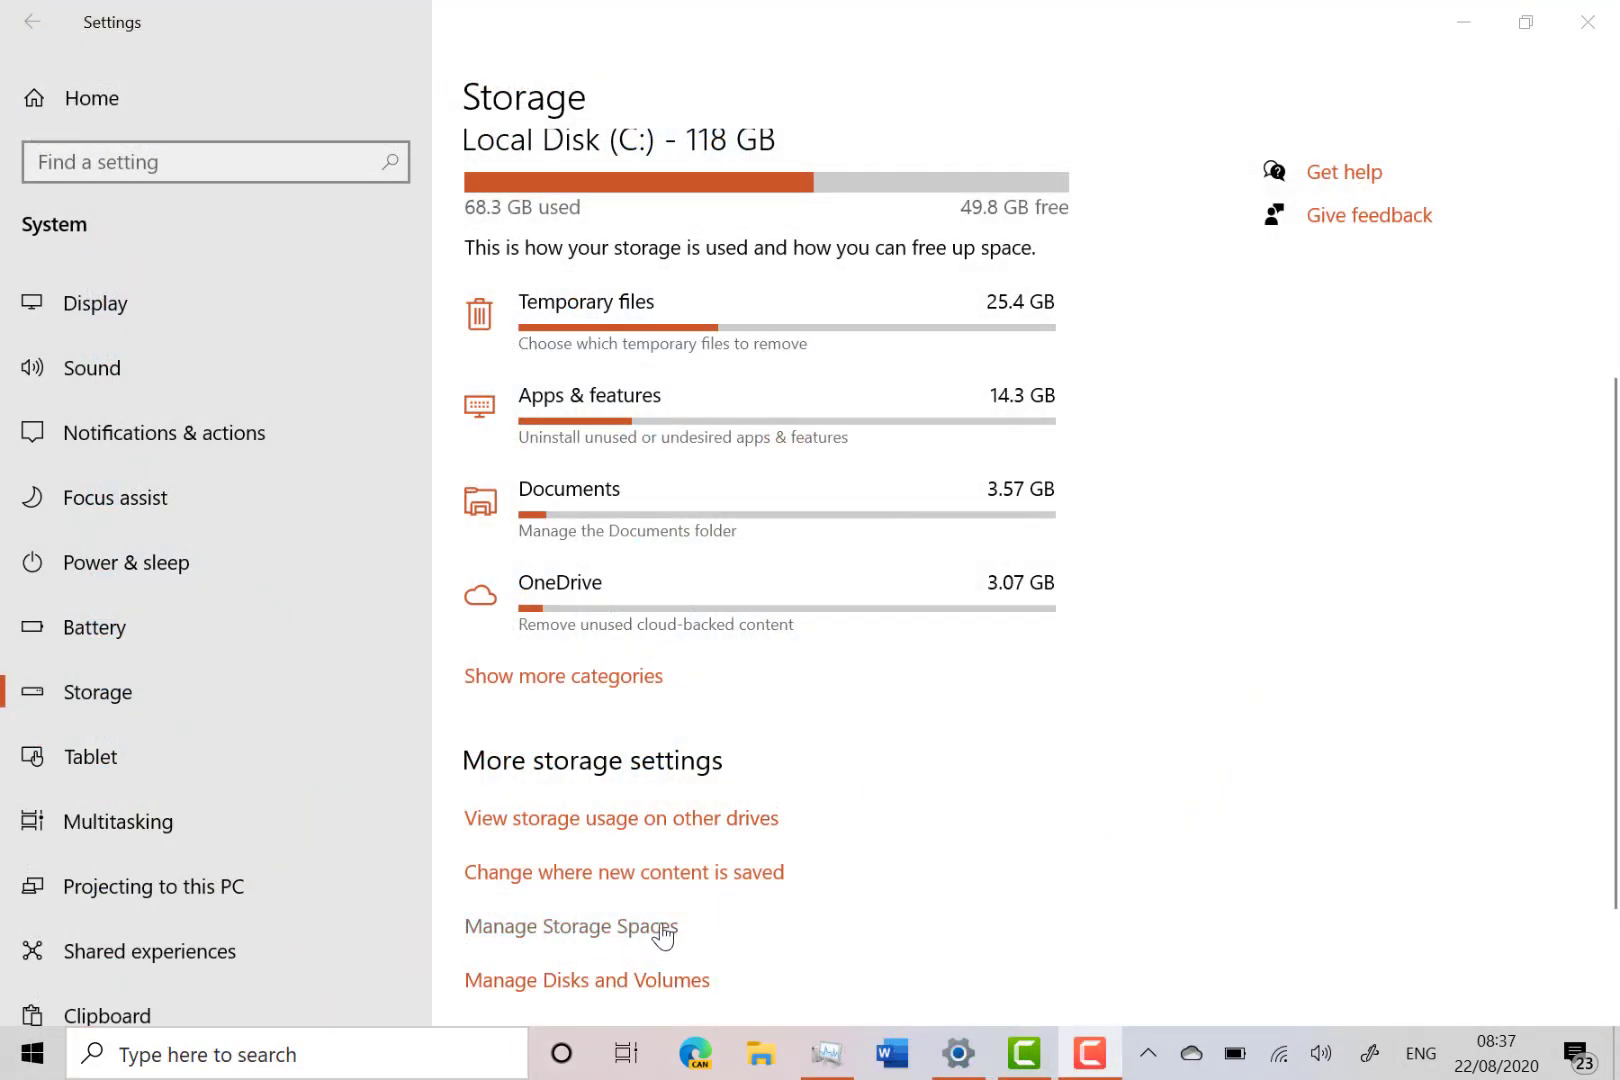
scroll("down", 3)
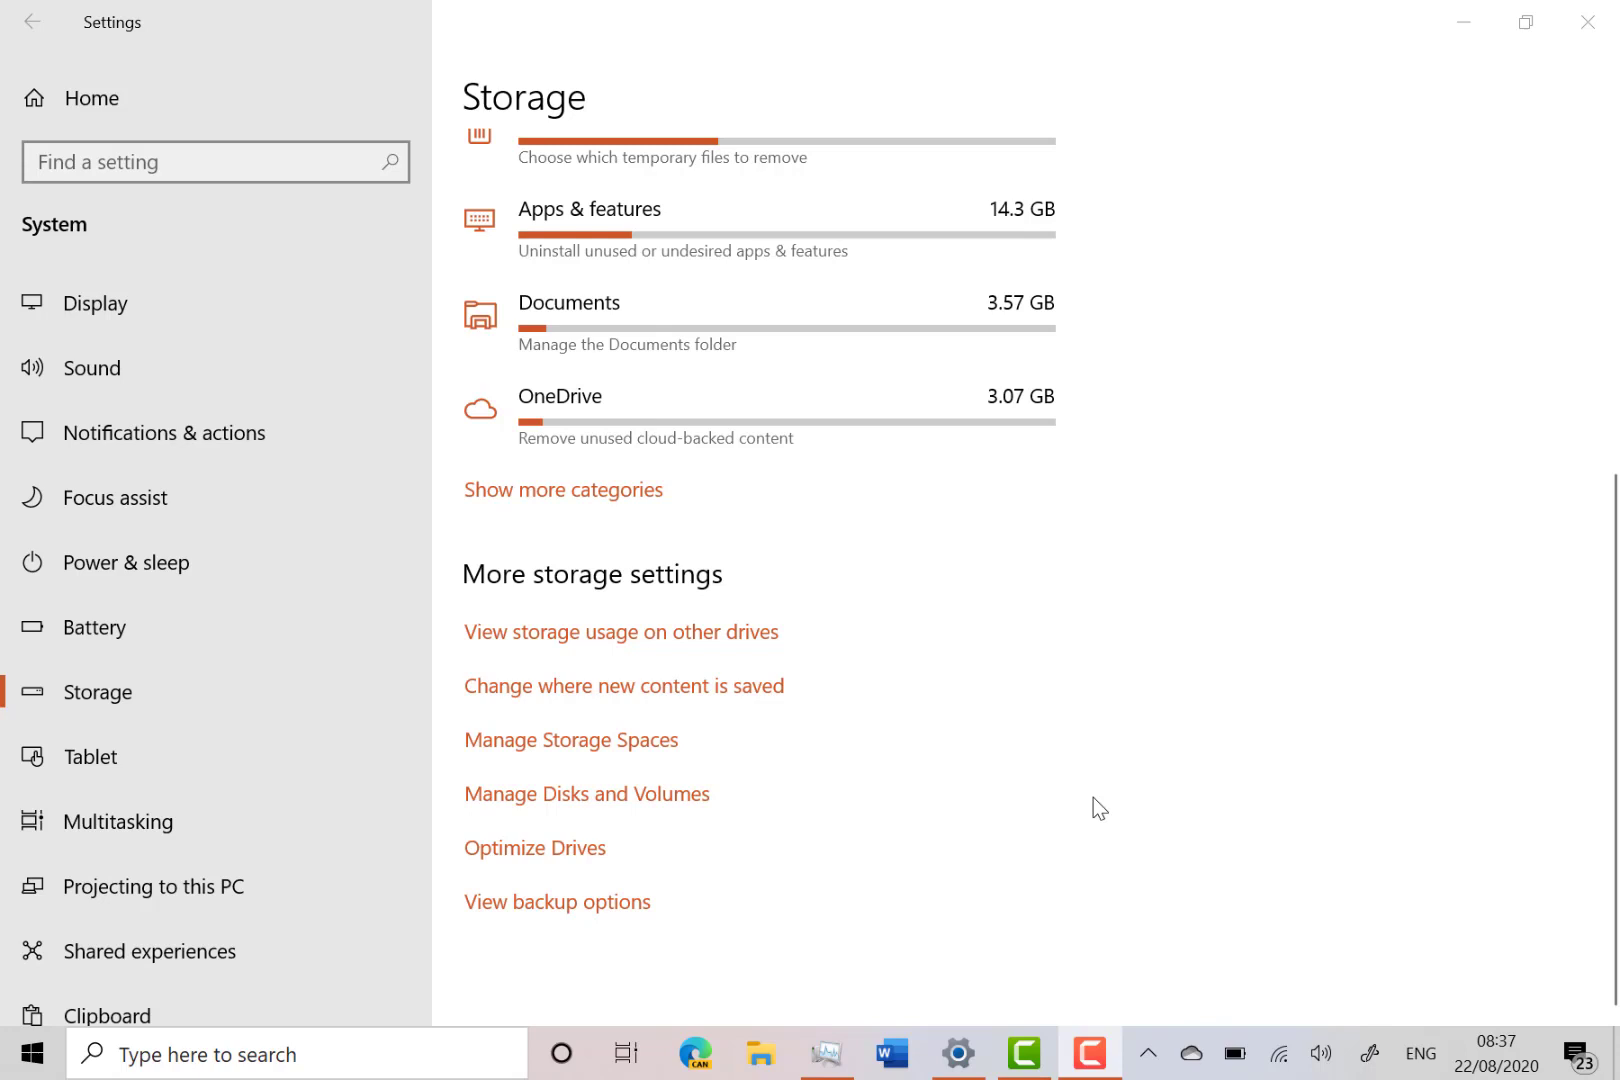
mouse_move(1362, 558)
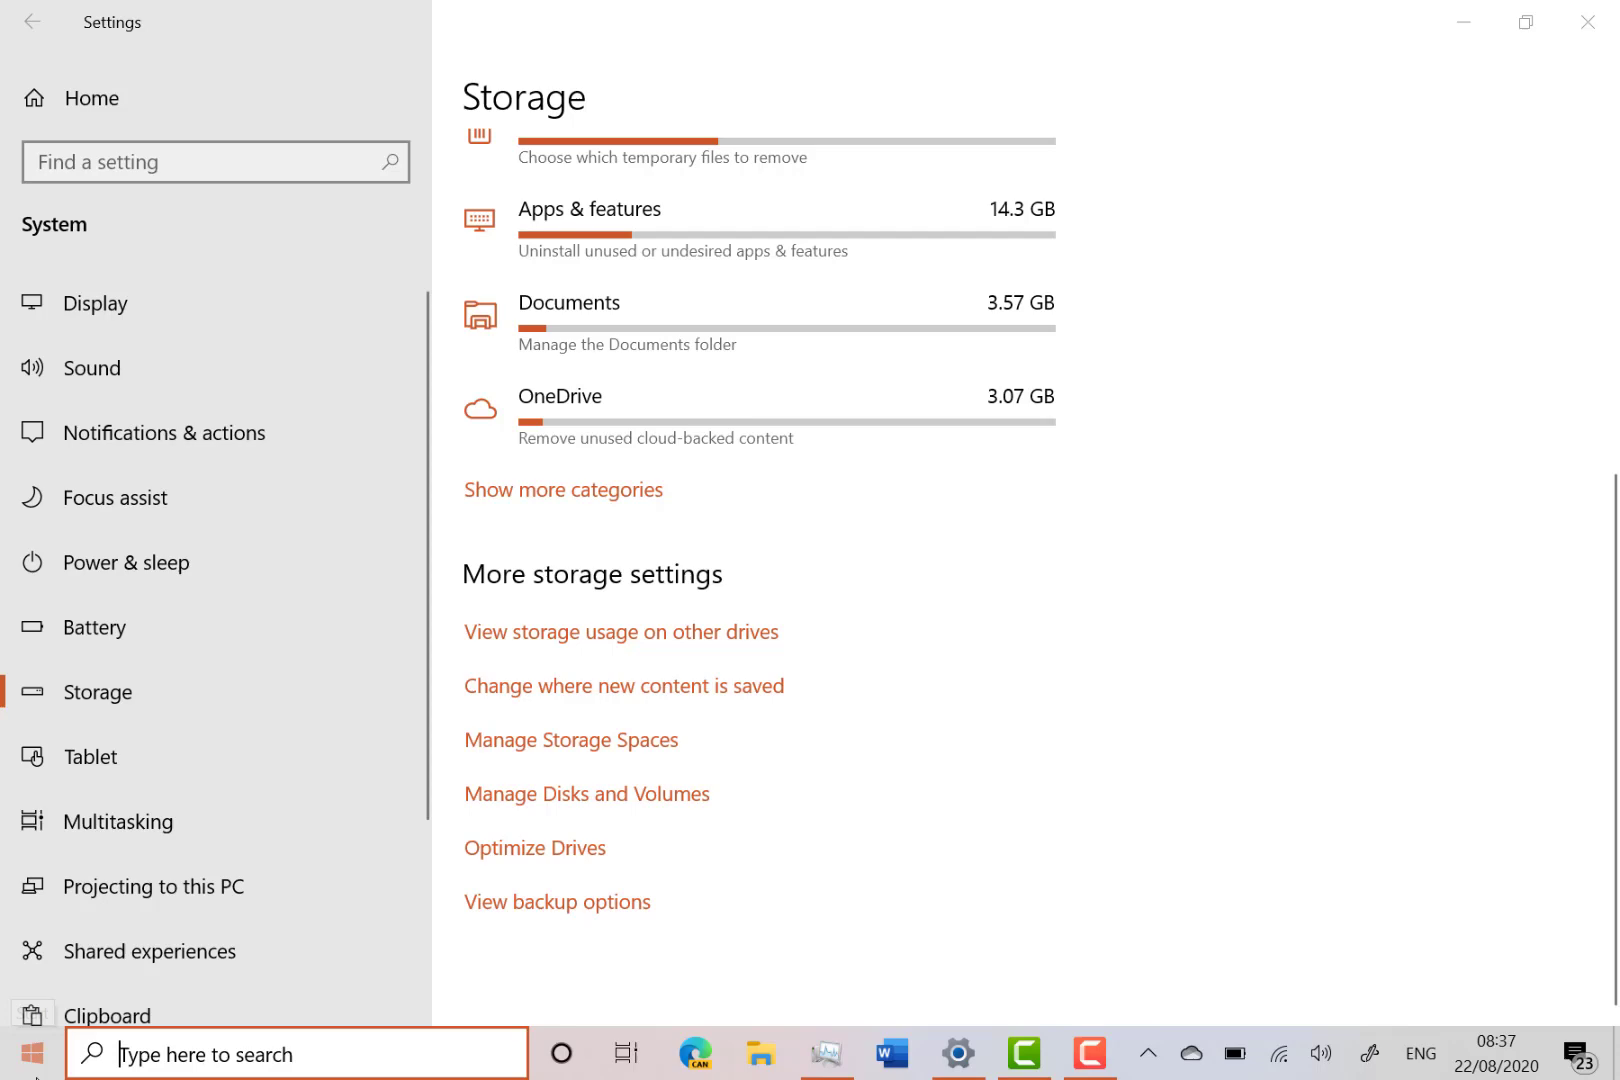
Launch Your Phone from its Start menu tile after scrolling the tile list
left_click(18, 1054)
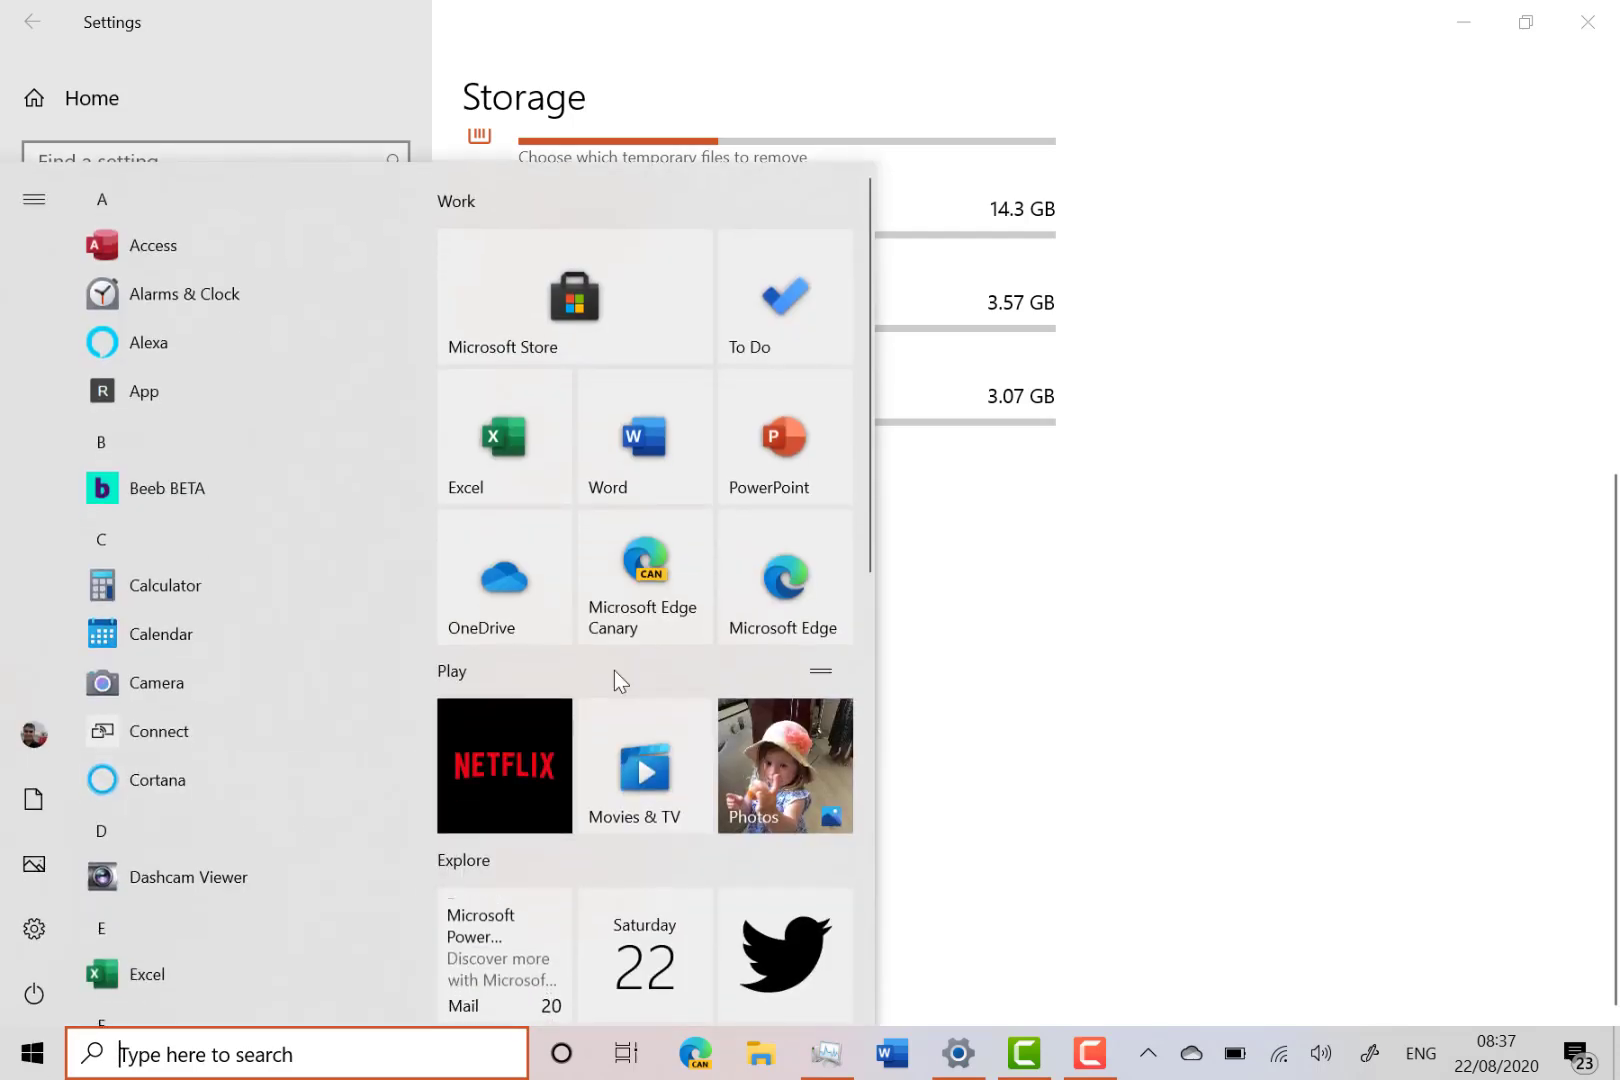
scroll("down", 3)
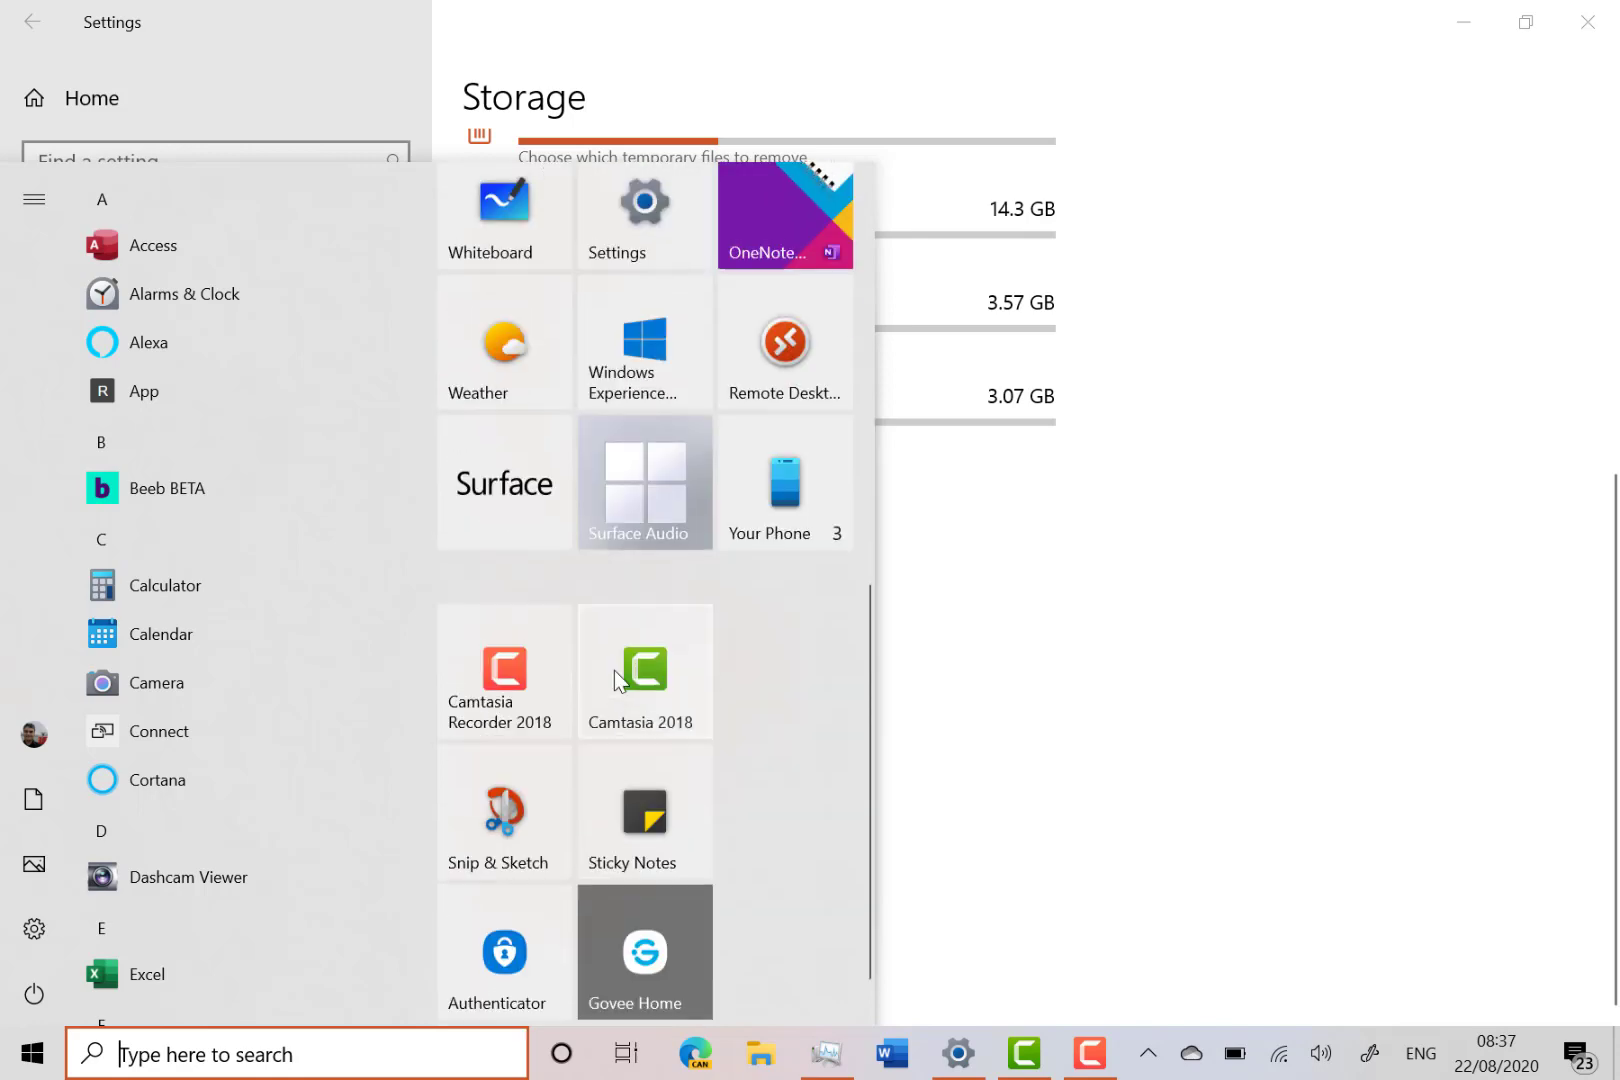
scroll("down", 3)
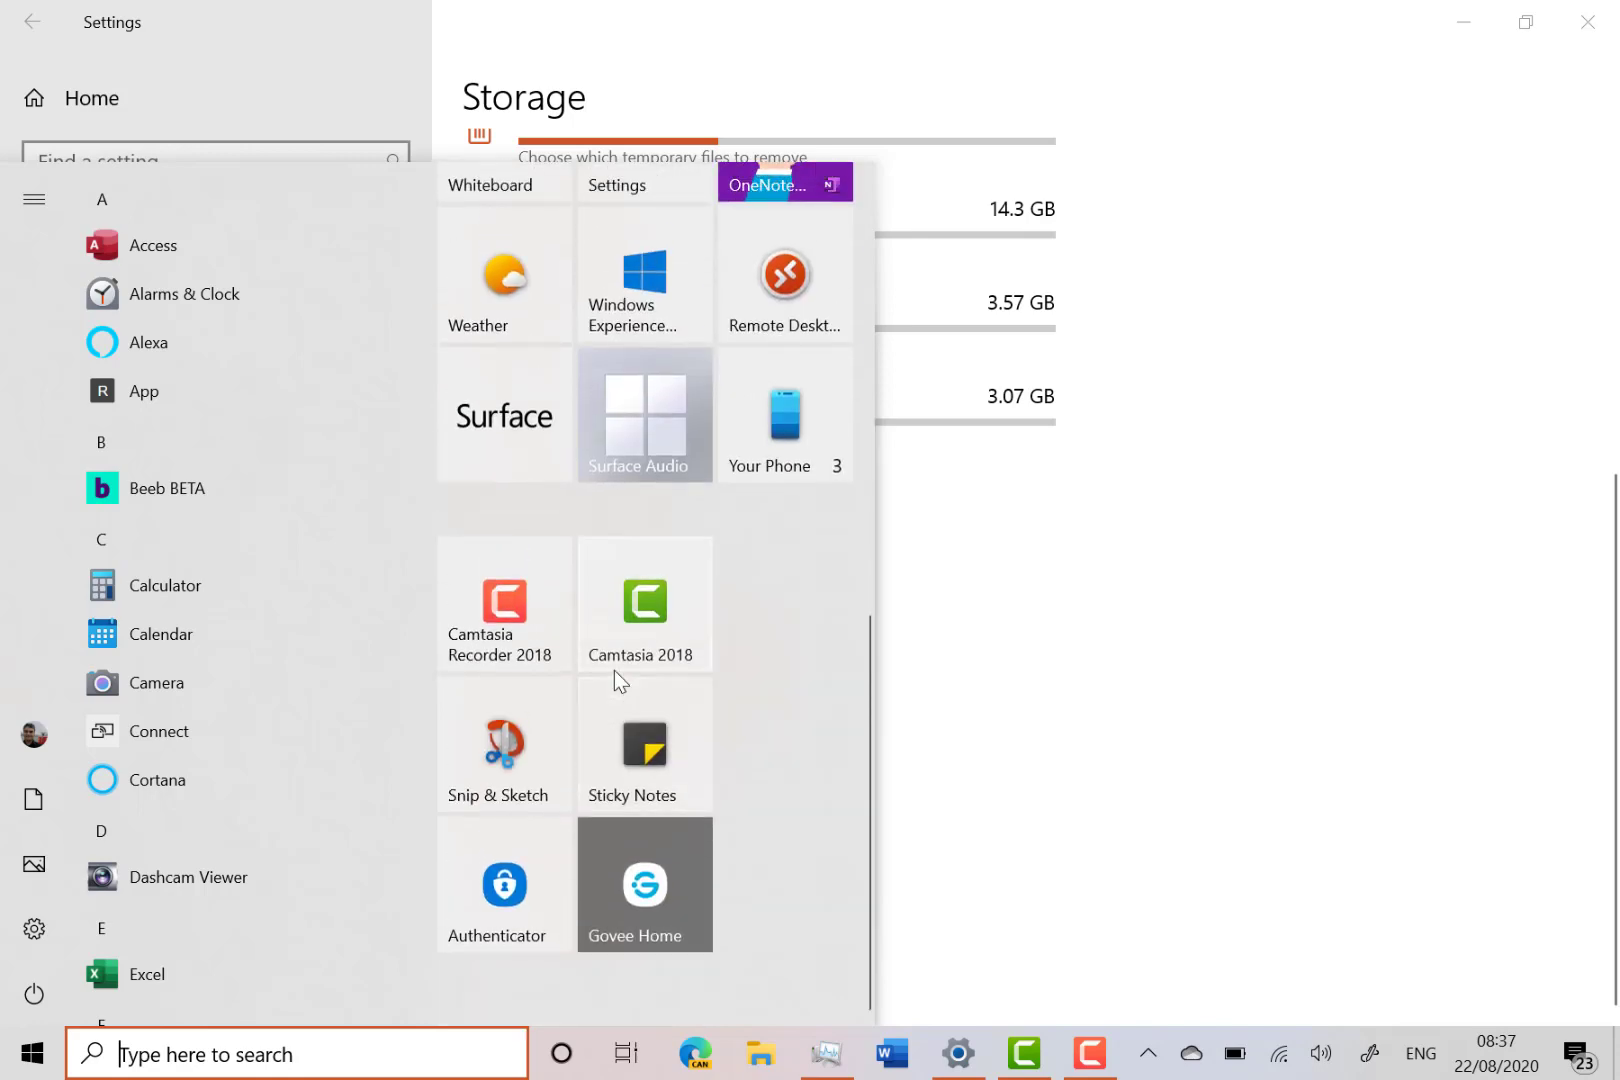
mouse_move(970, 692)
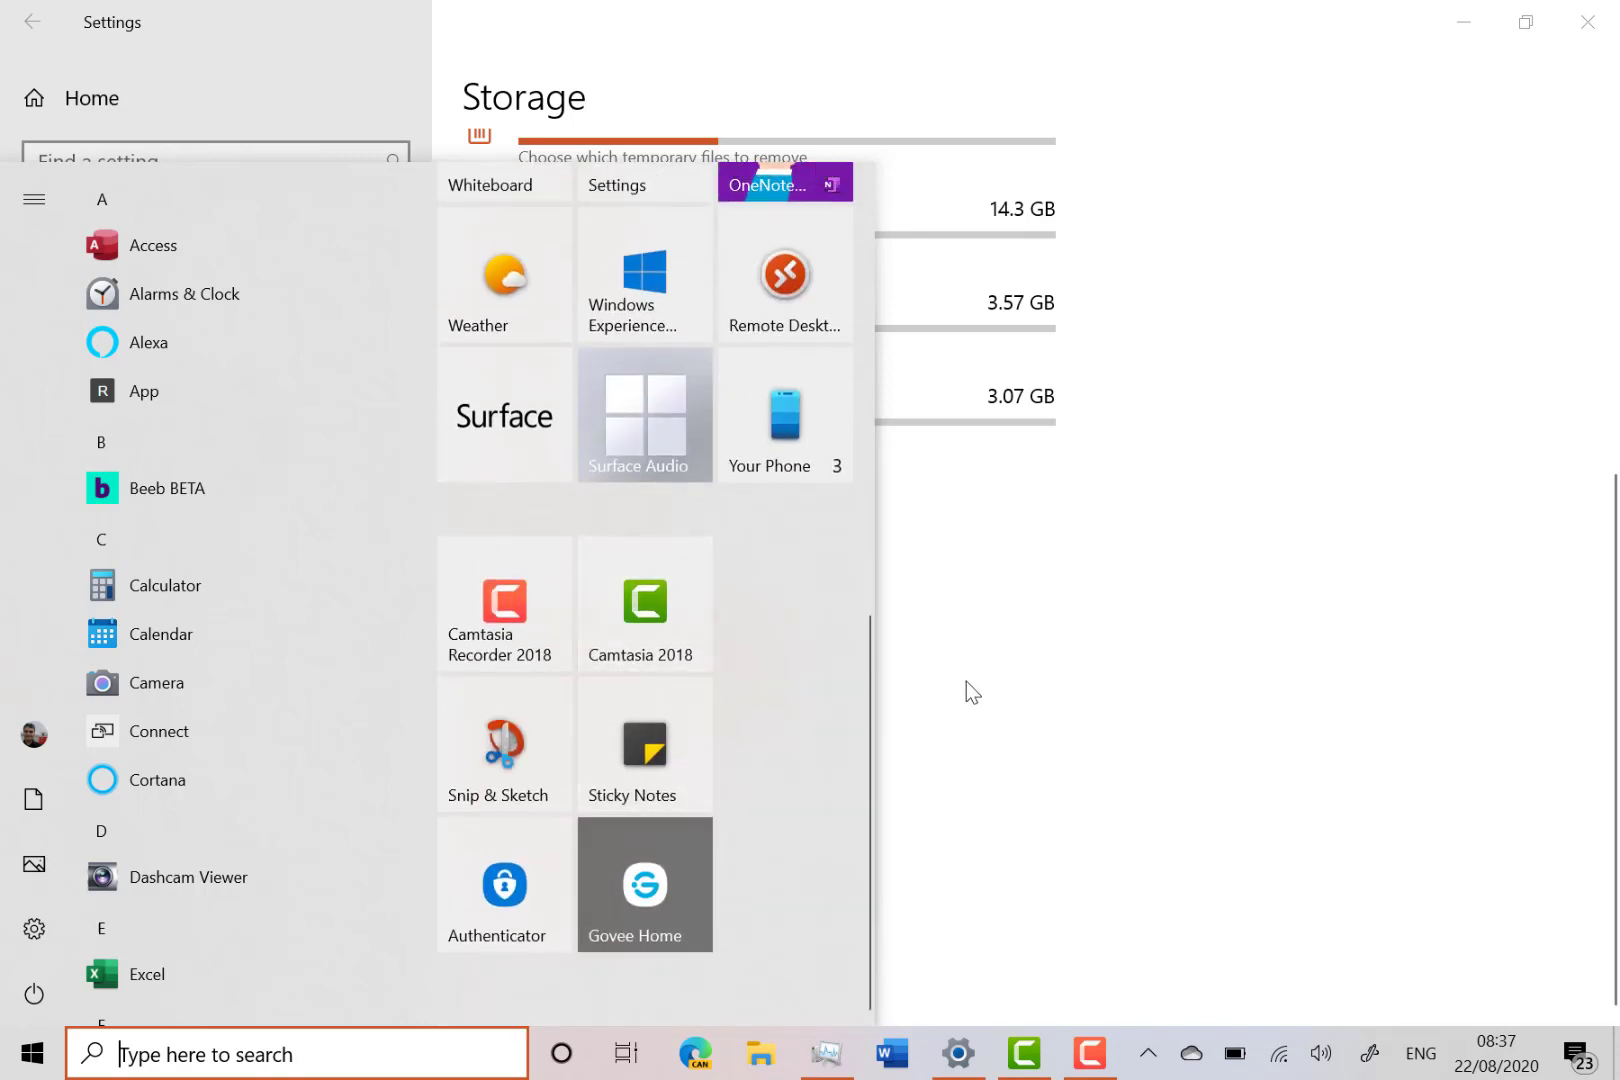
mouse_move(752, 438)
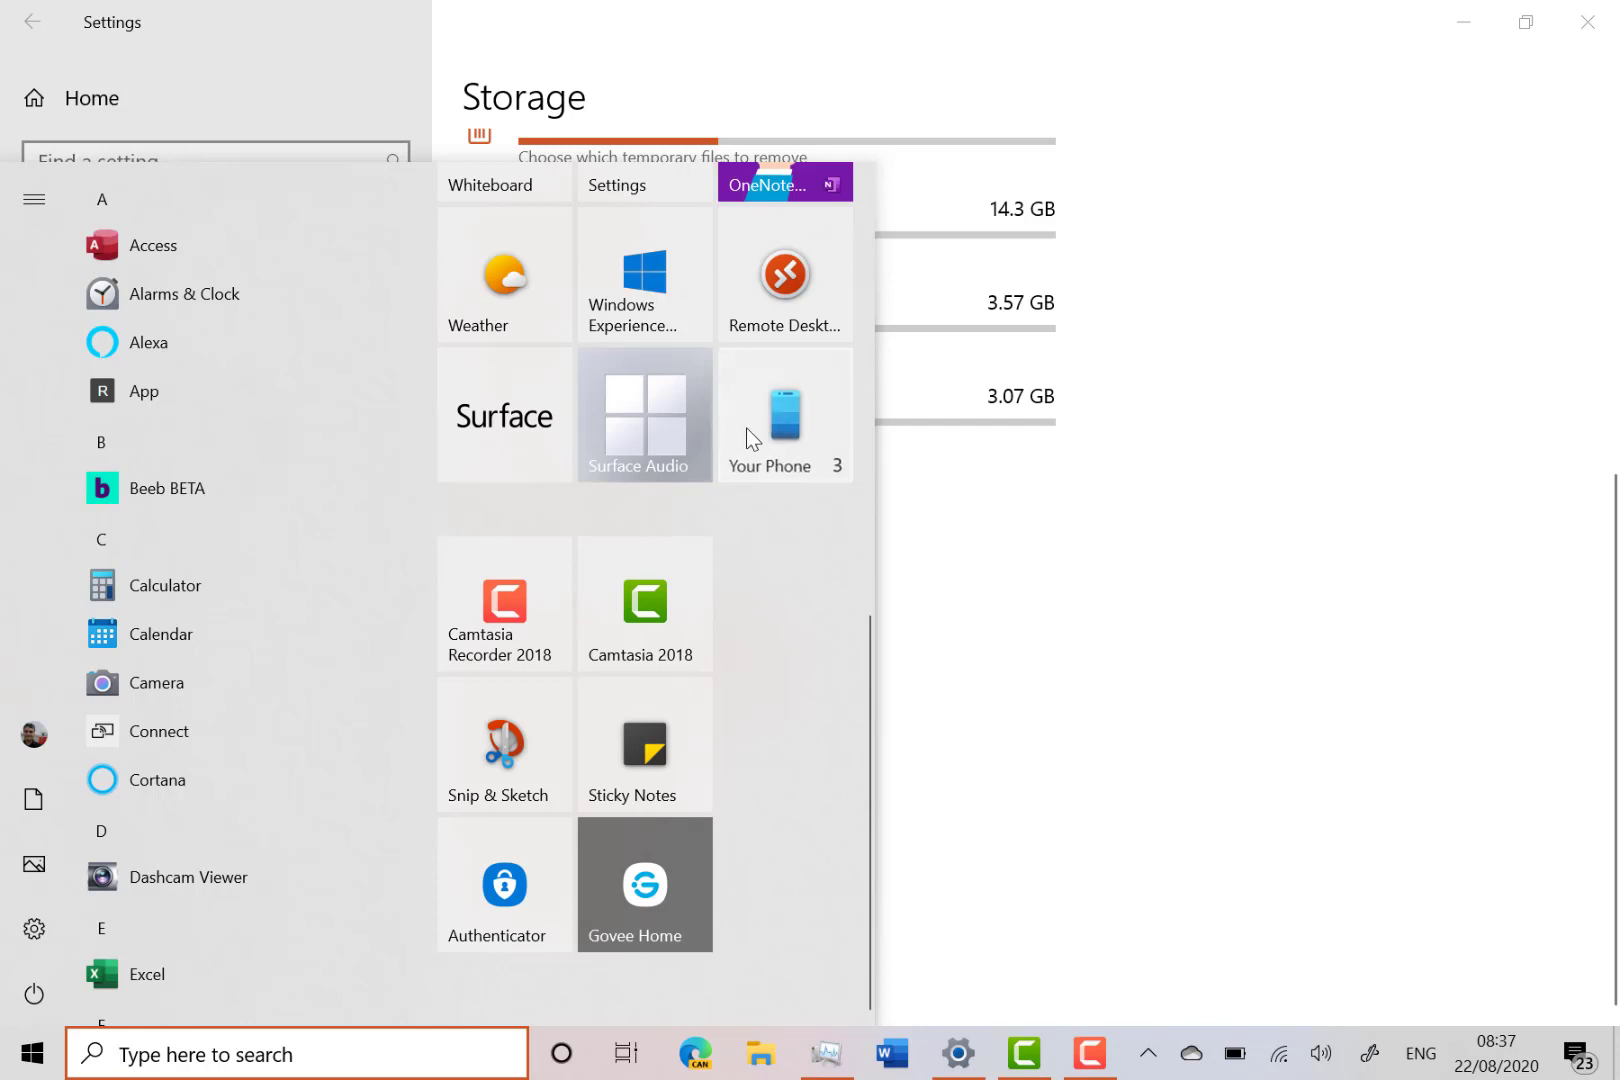
left_click(784, 414)
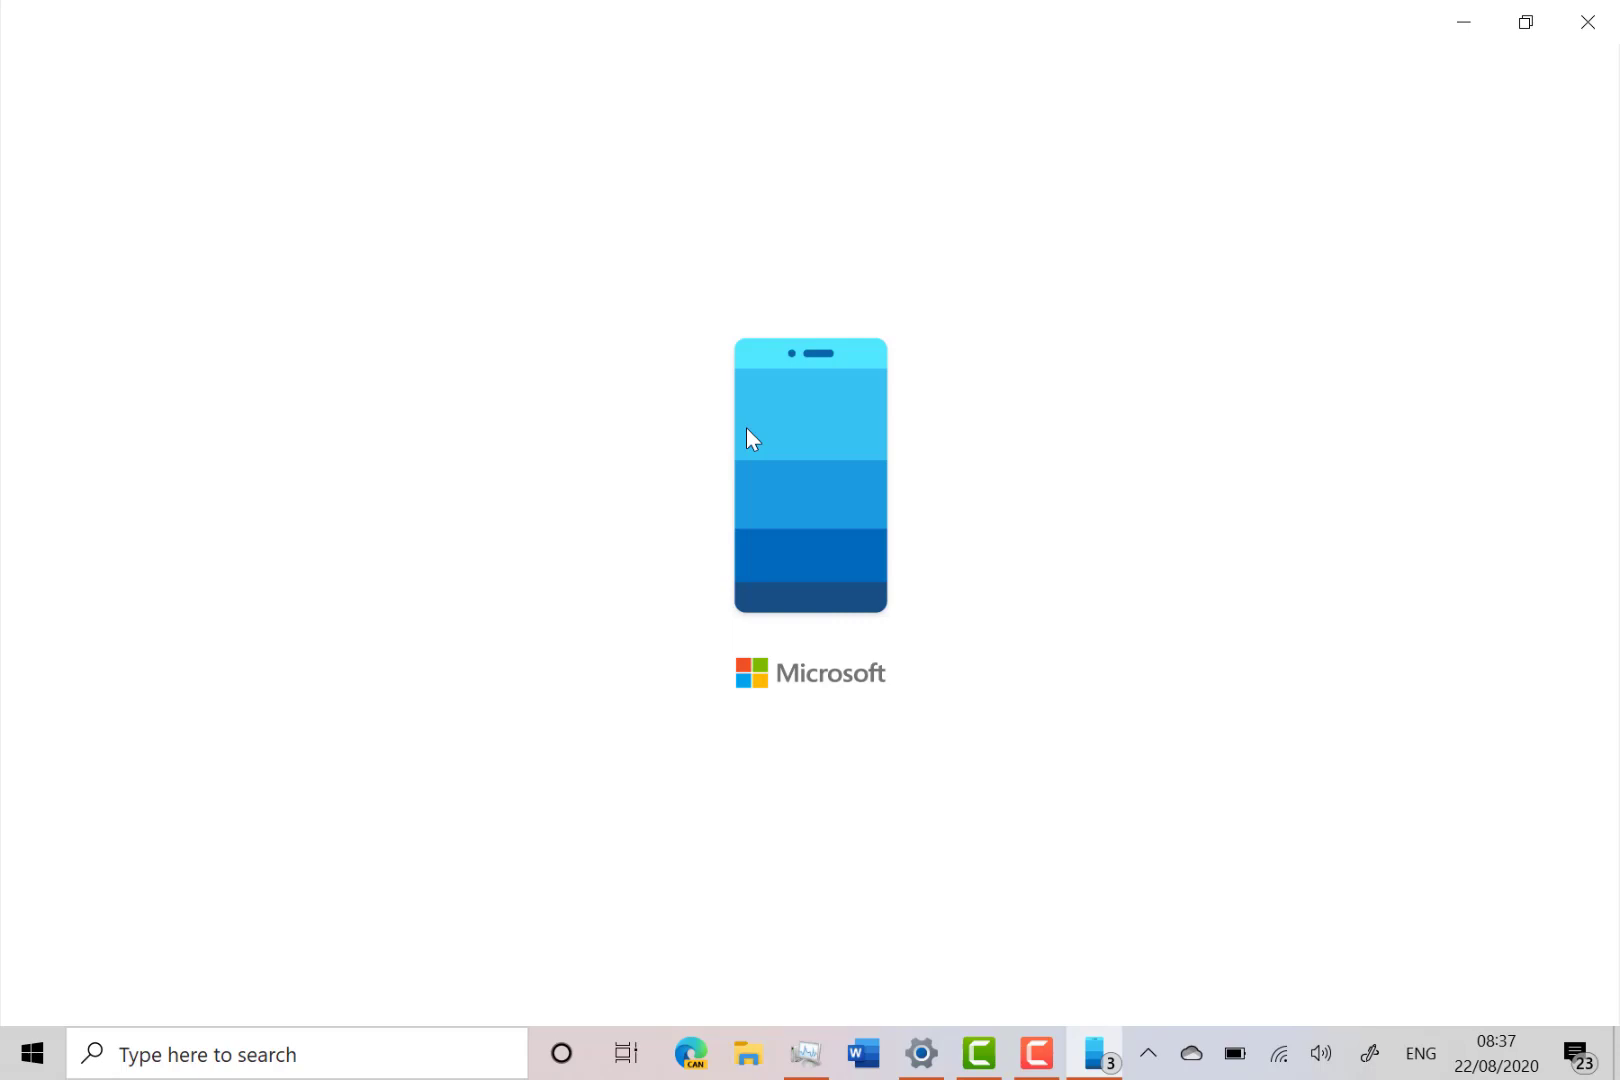
mouse_move(572, 276)
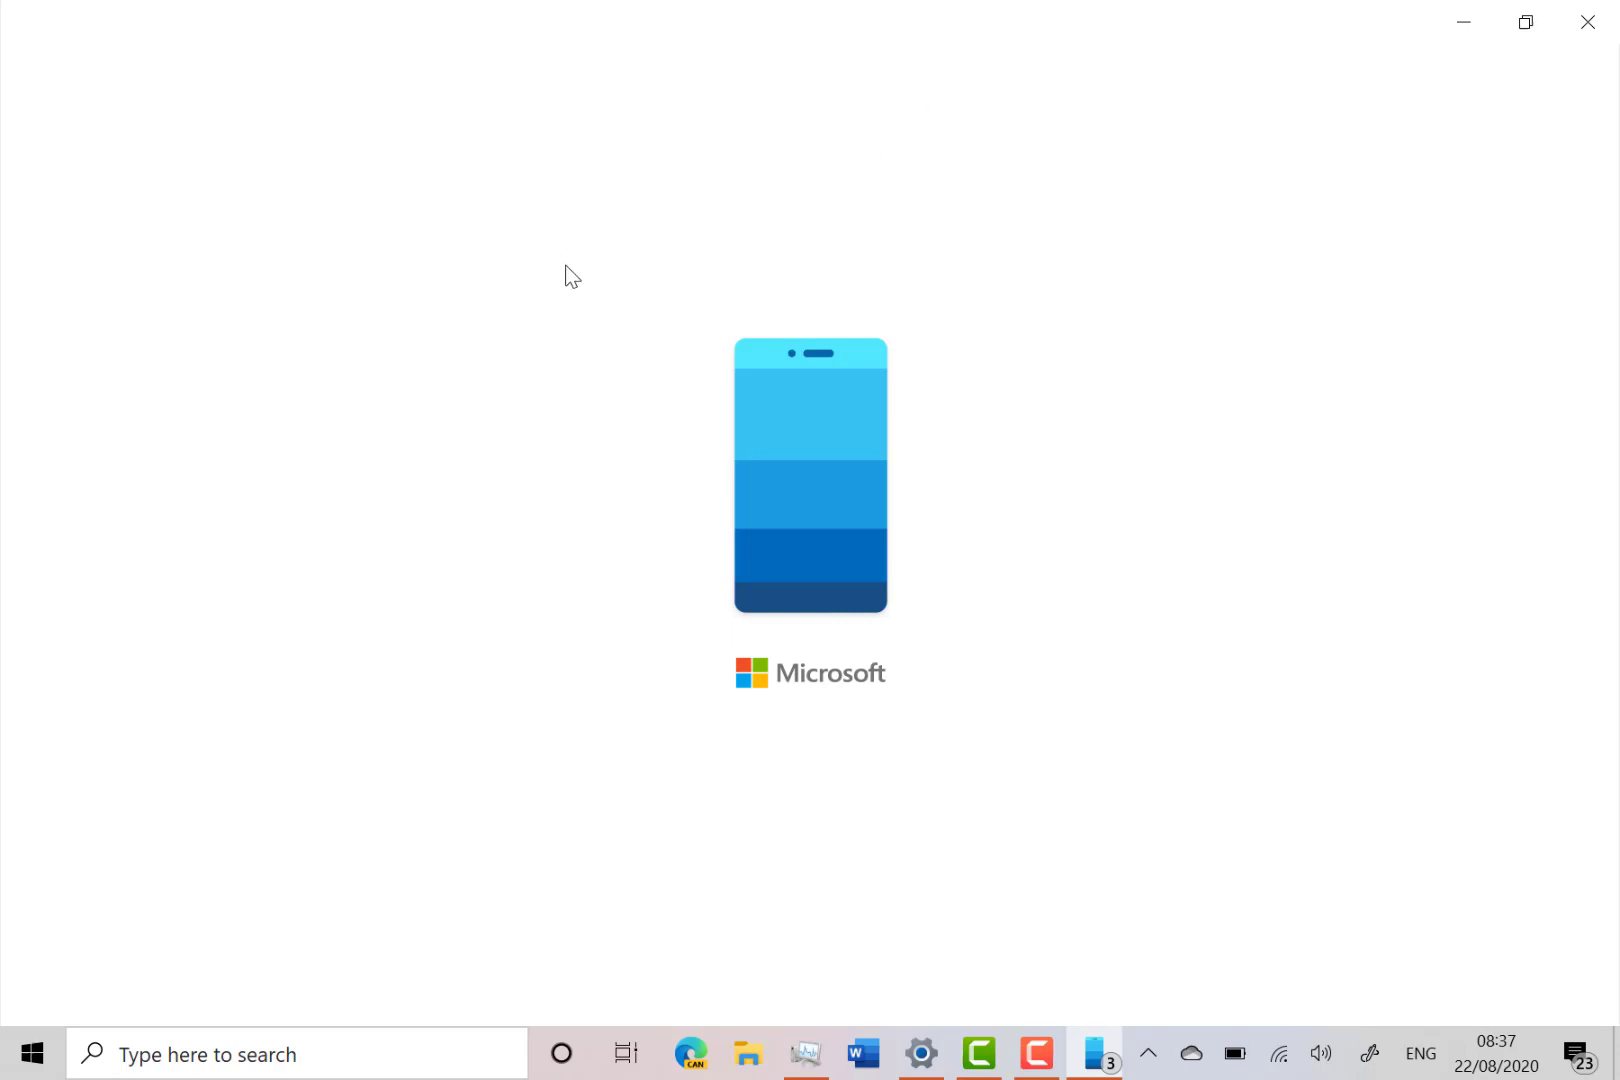
mouse_move(706, 442)
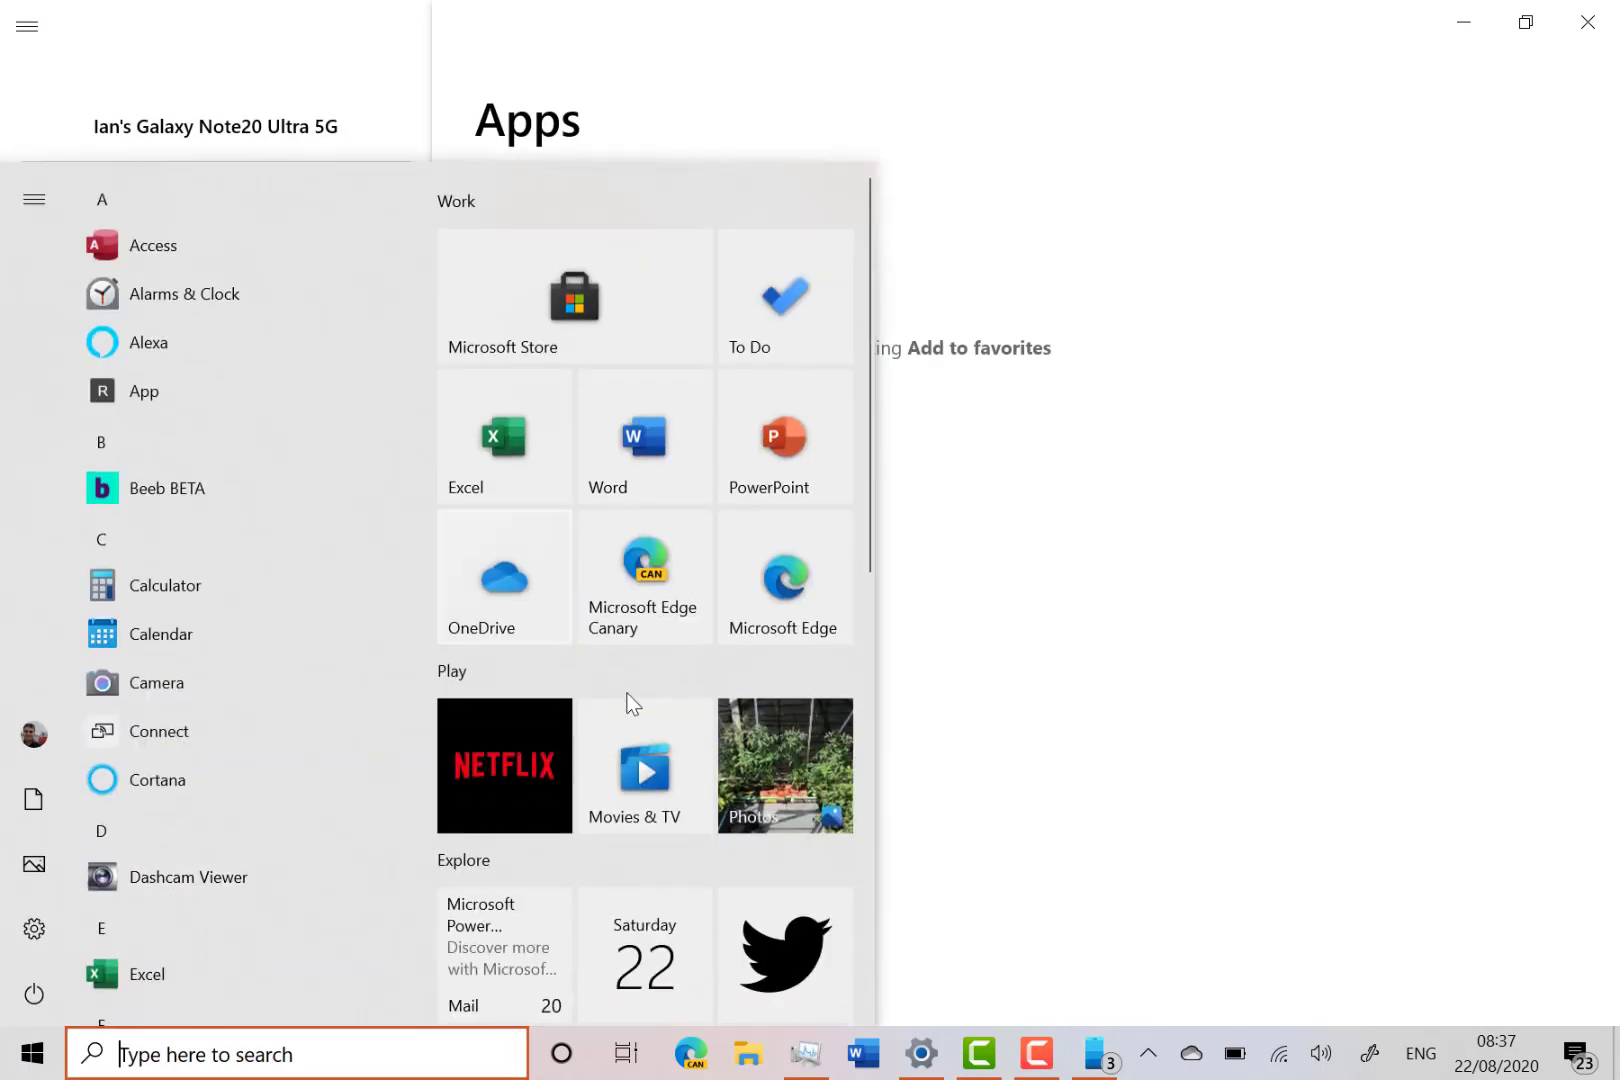
Bring Microsoft Edge's new tab page to the front from the taskbar
scroll("down", 3)
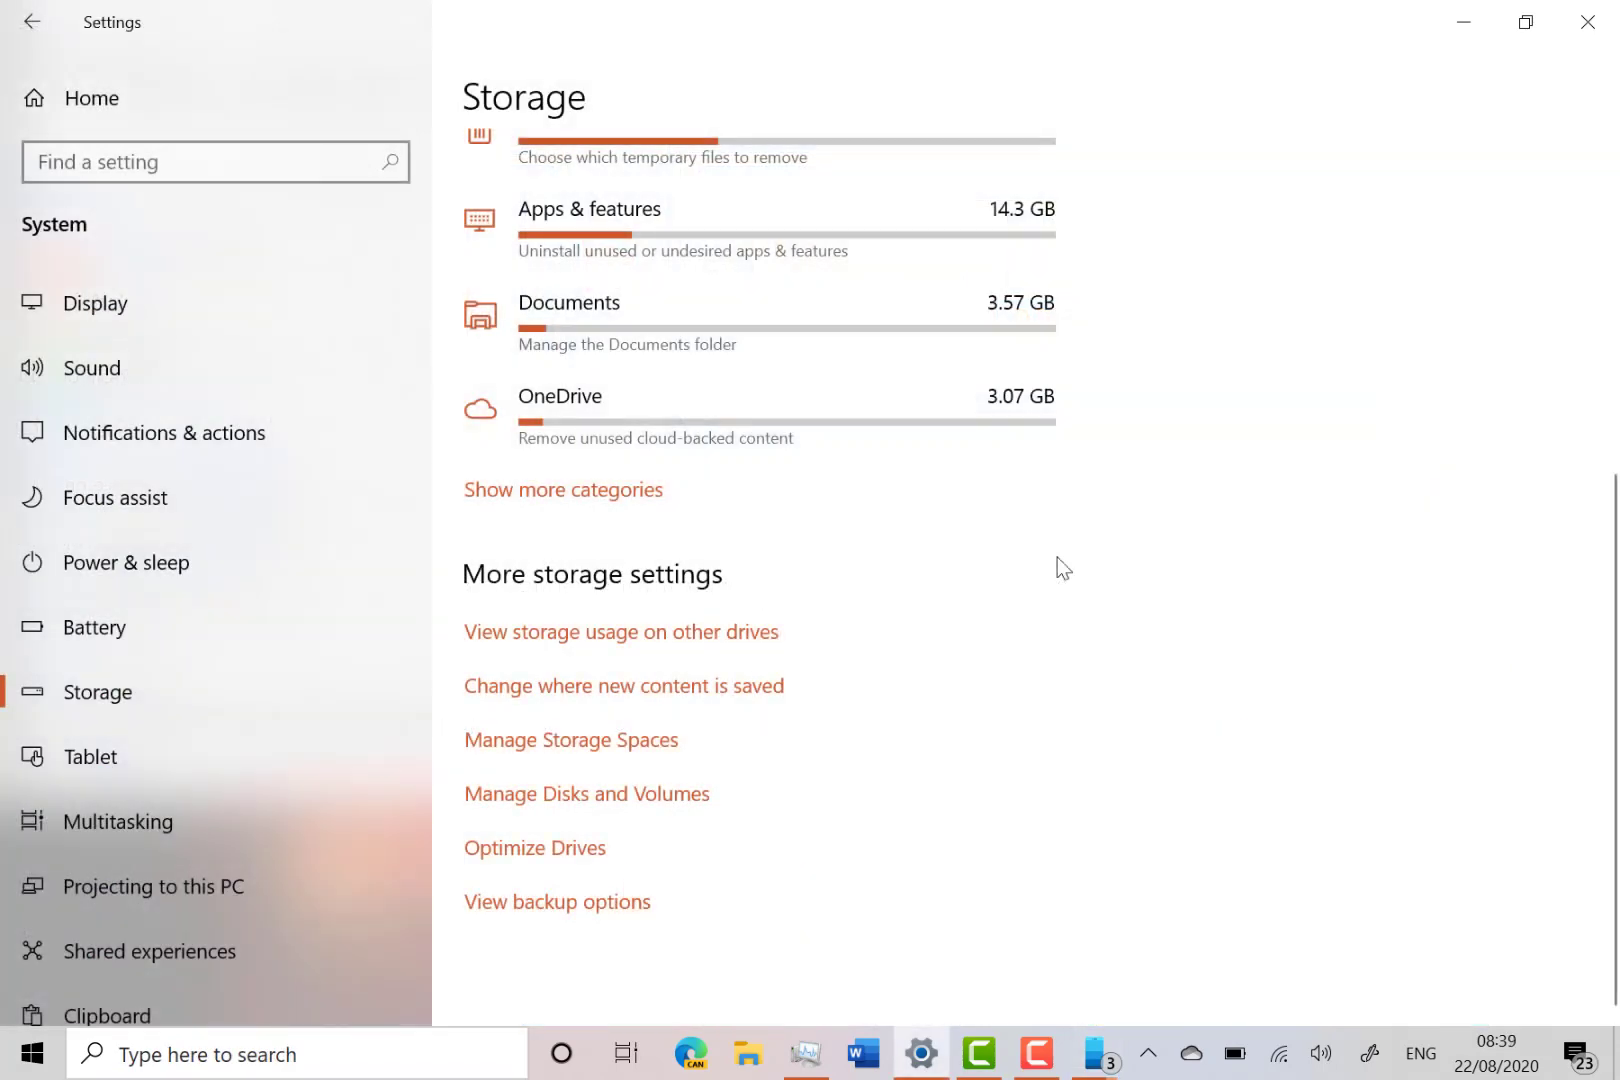
mouse_move(1080, 850)
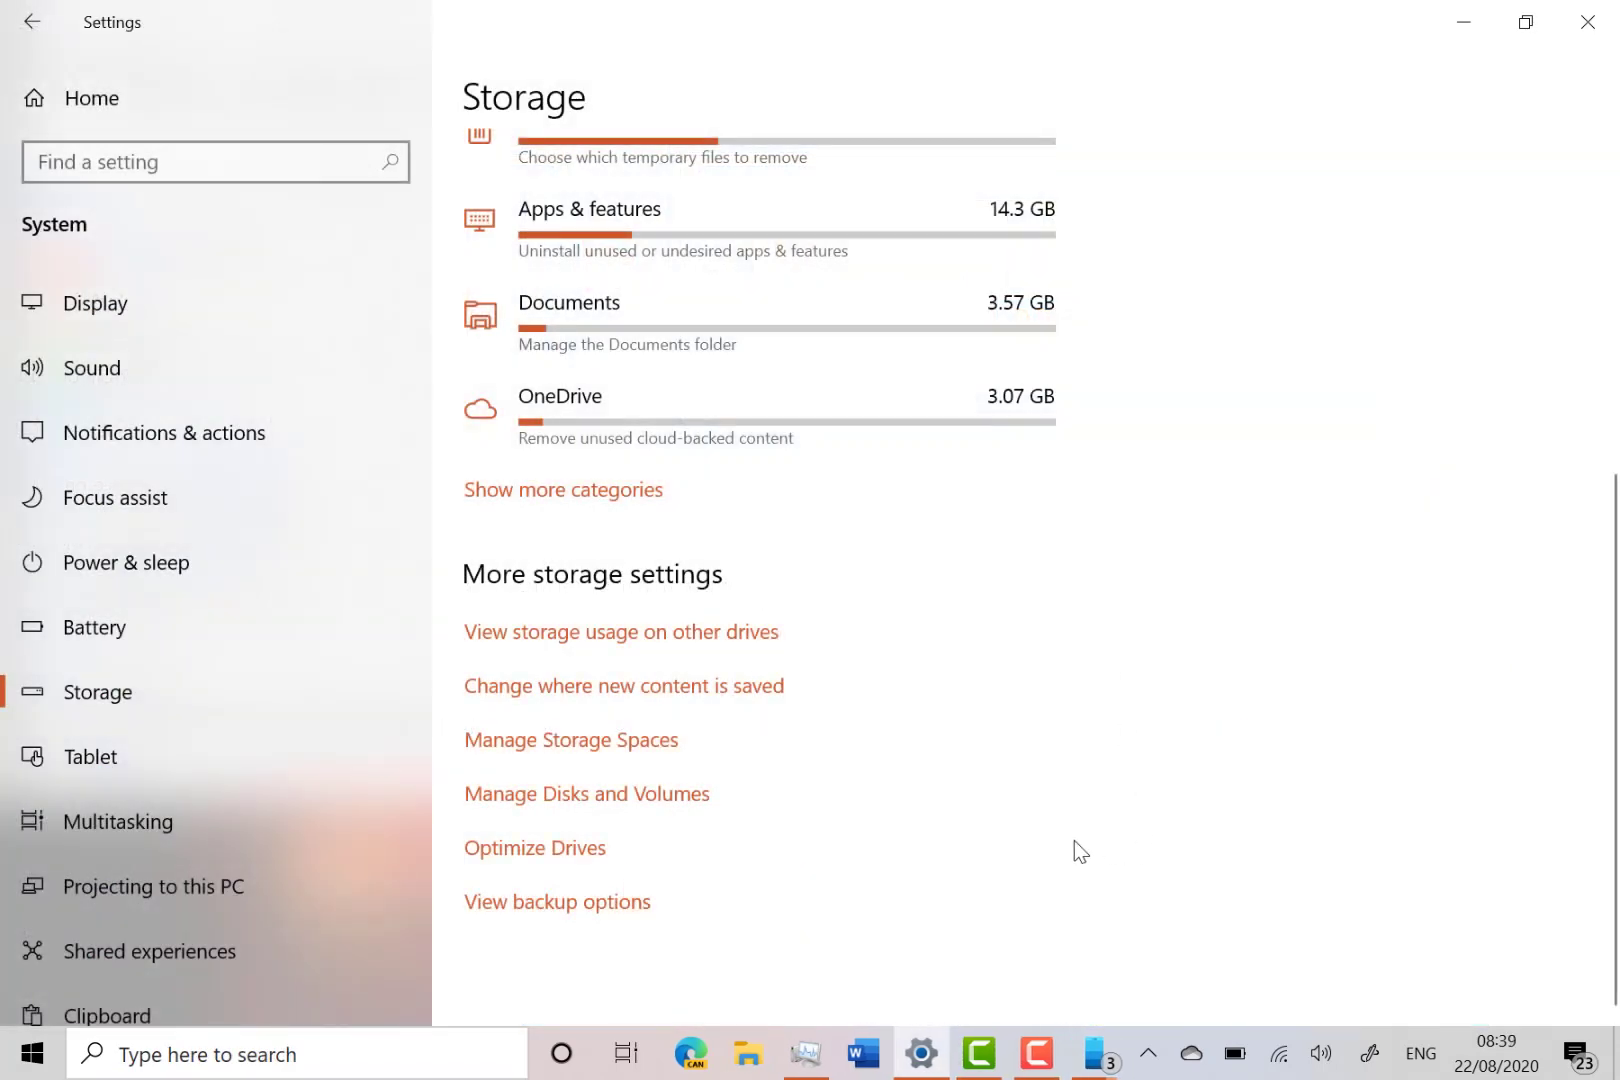
left_click(692, 1060)
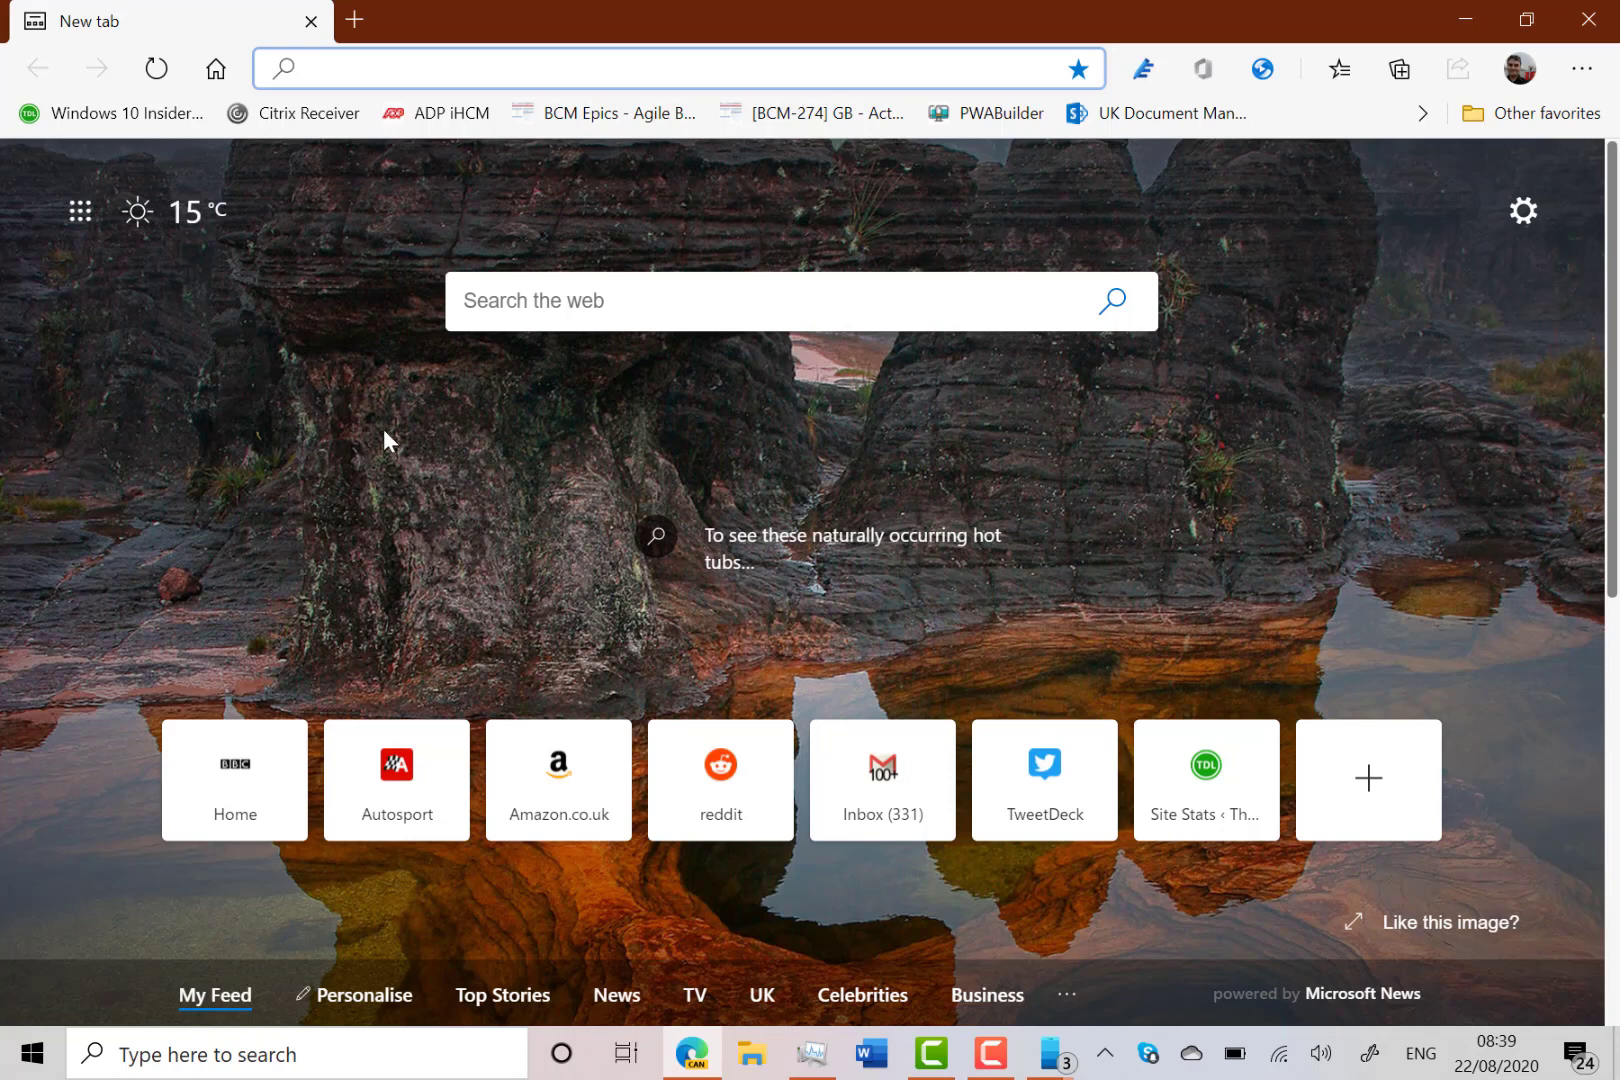
mouse_move(796, 506)
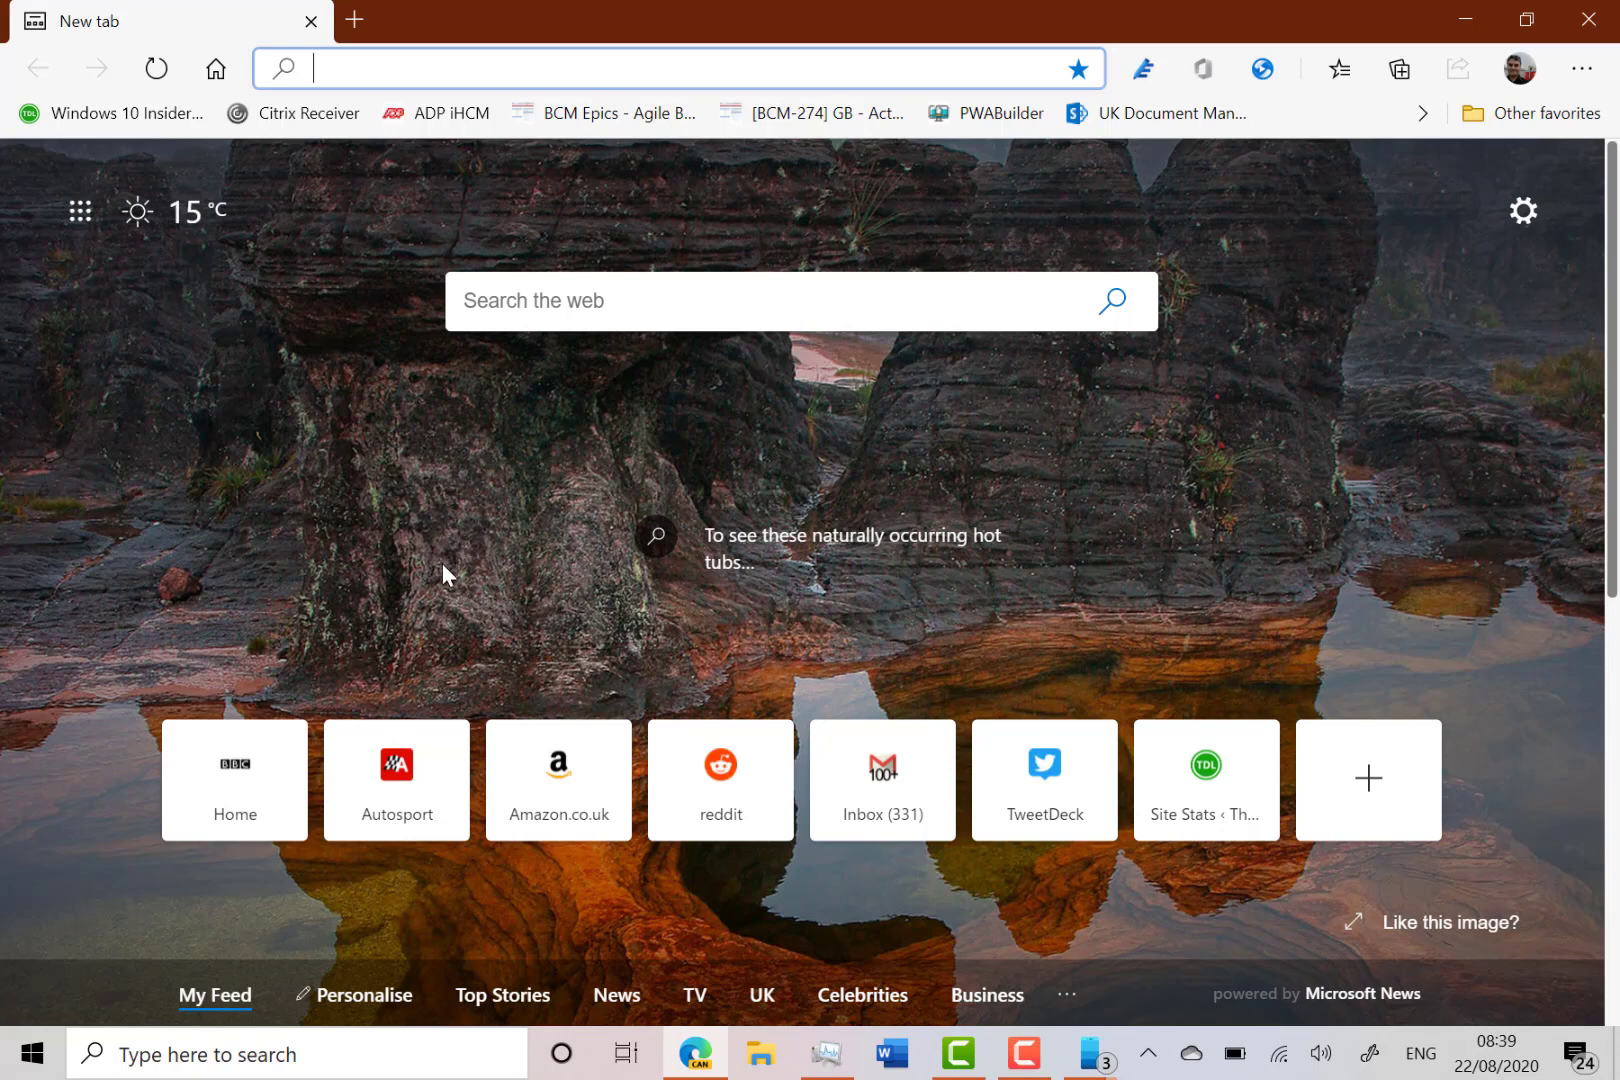
mouse_move(414, 486)
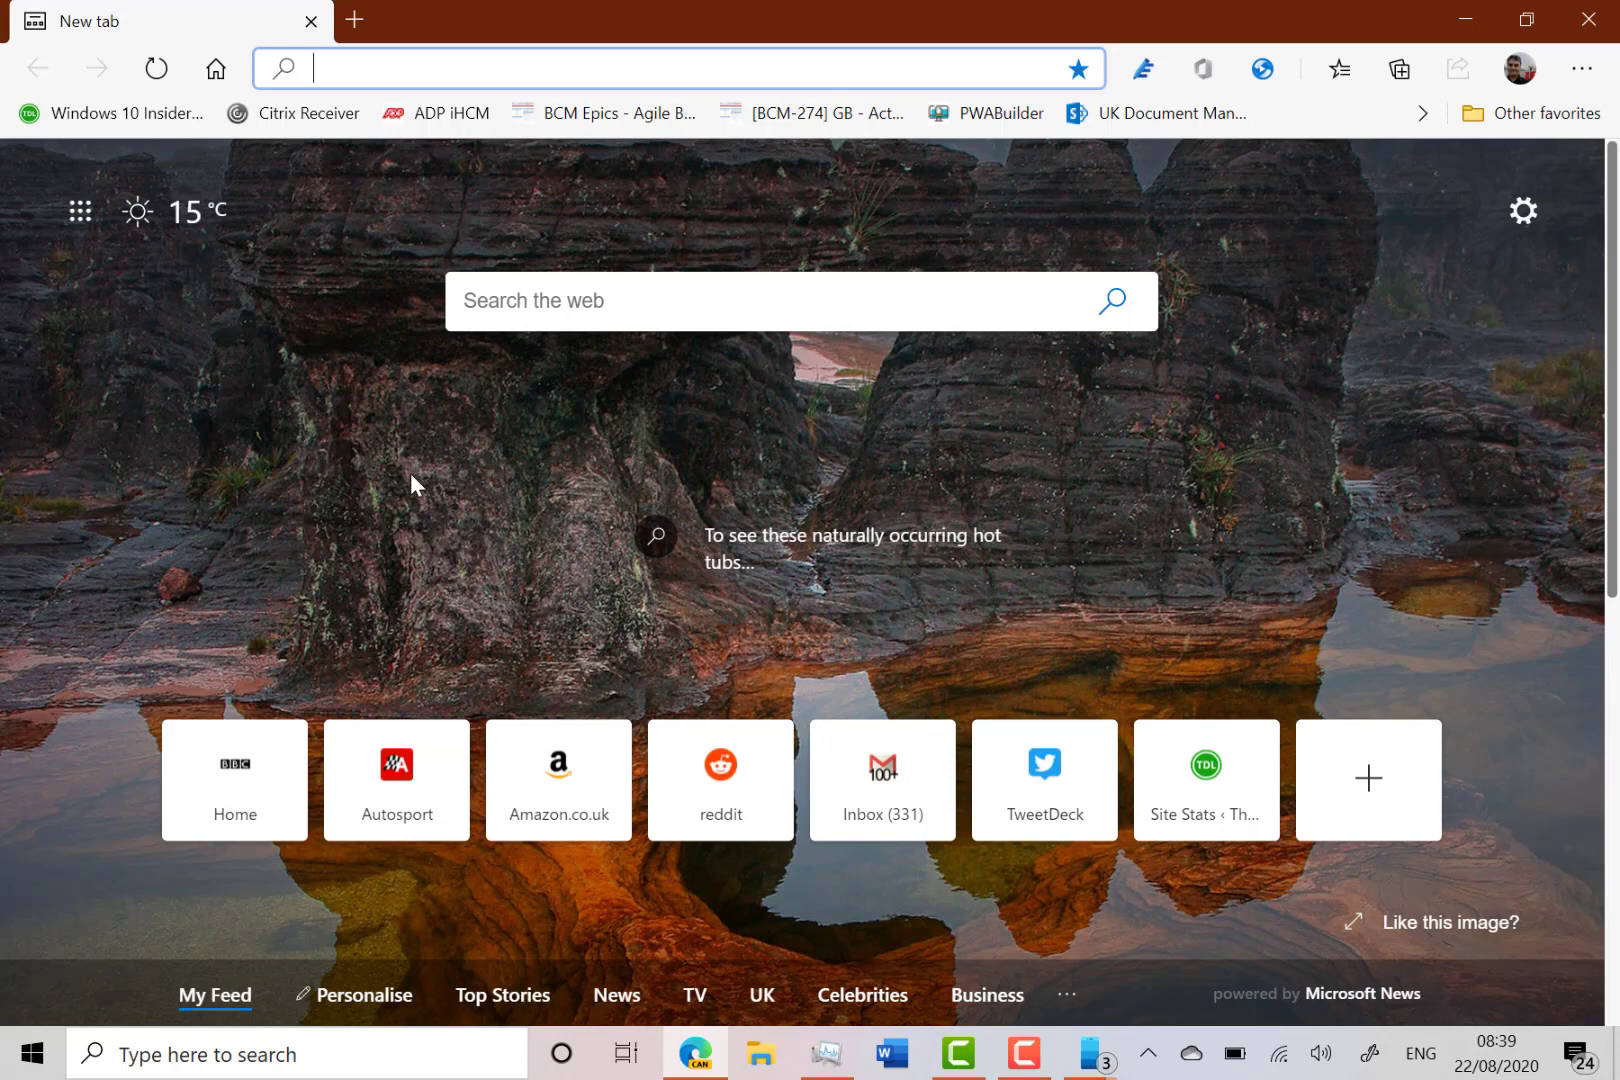
mouse_move(354, 454)
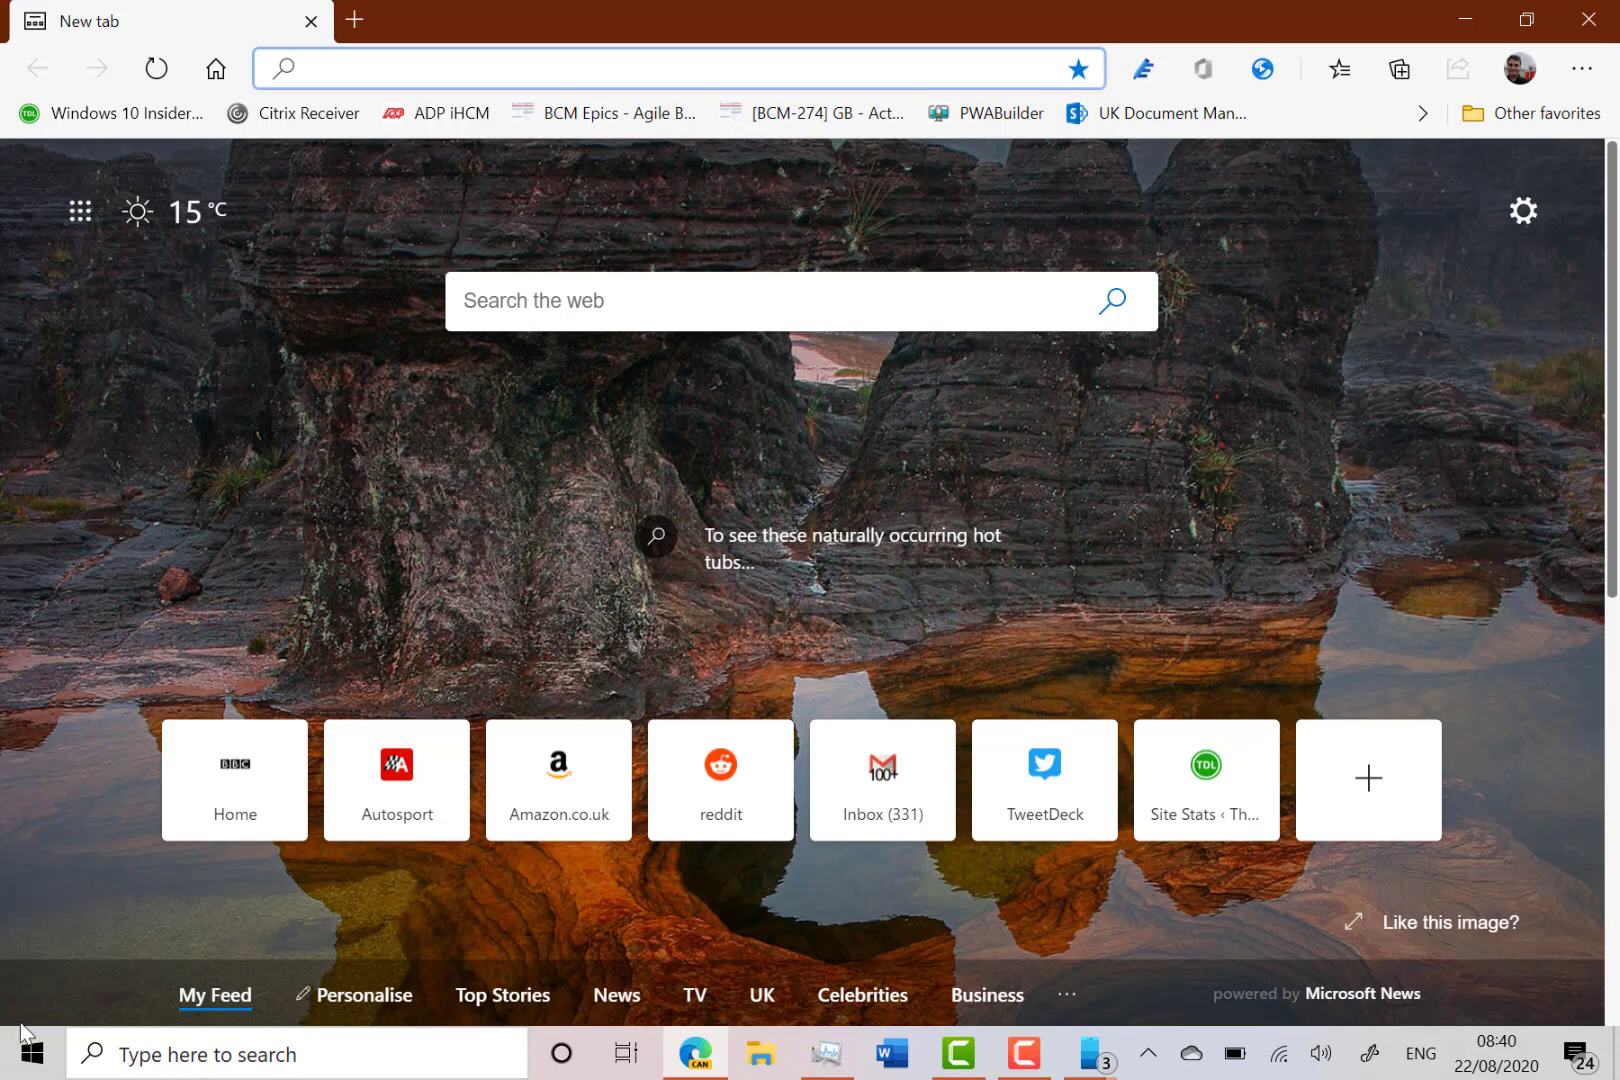
Set Alt + Tab to 'Open windows and 5 most recent tabs in Edge' in Multitasking
left_click(28, 1054)
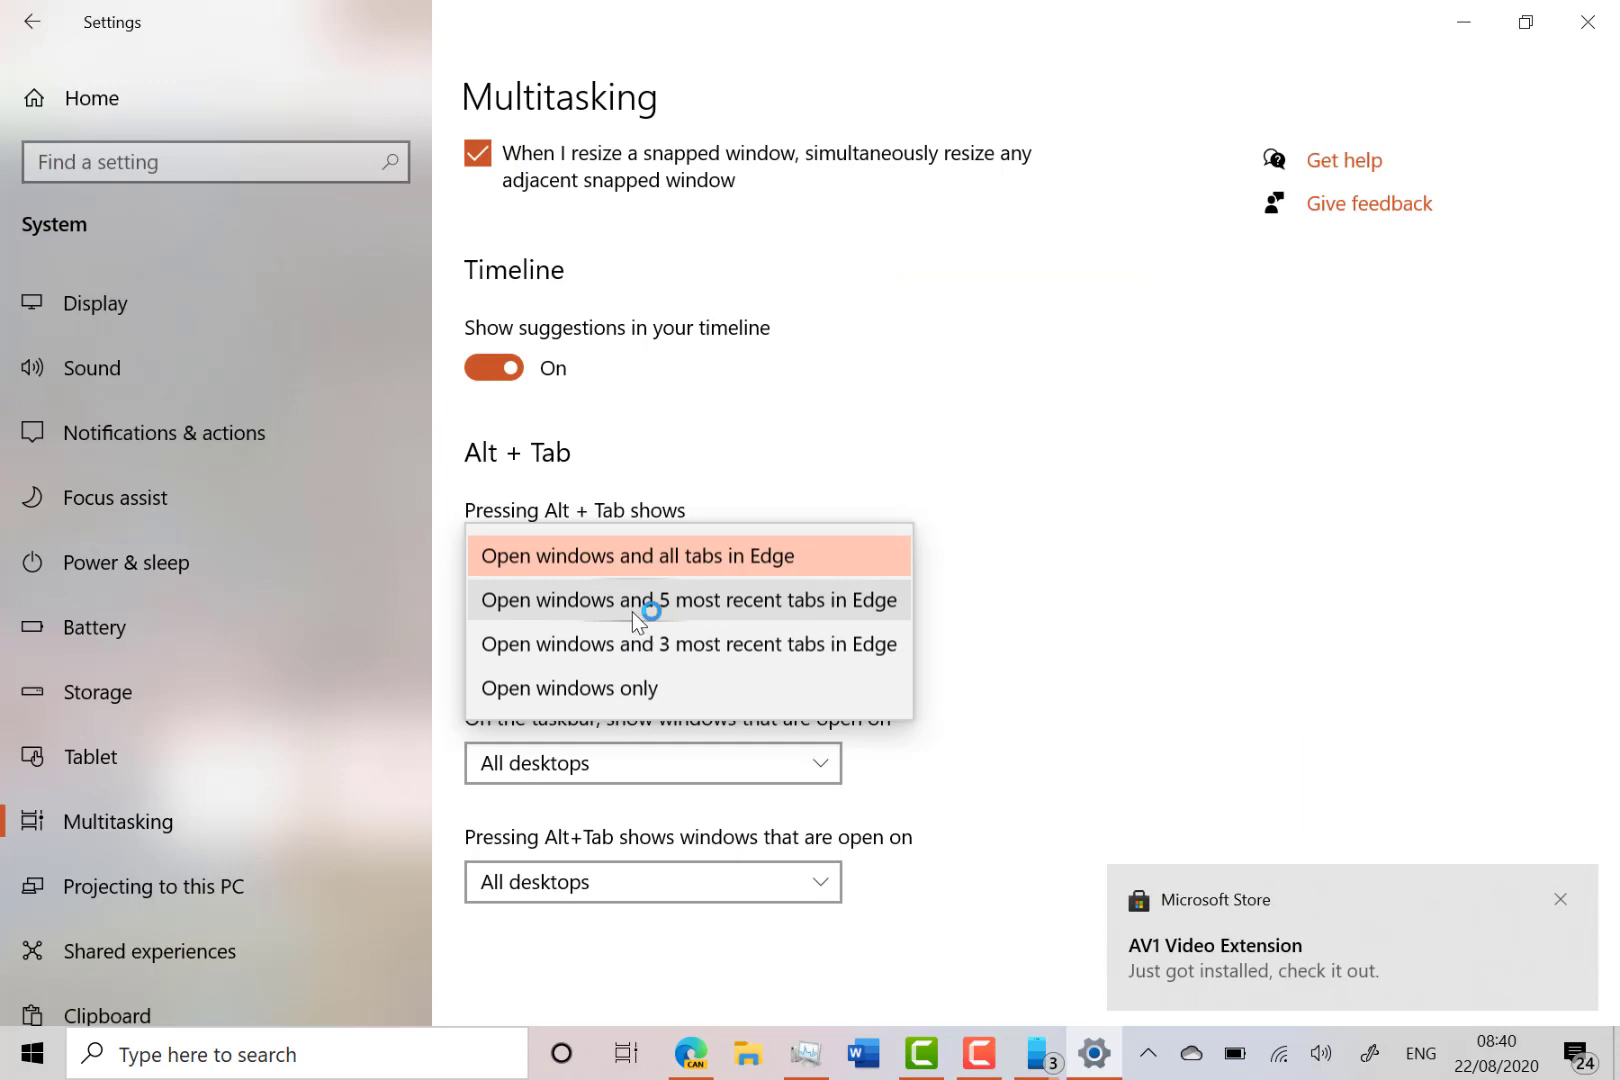
left_click(690, 1062)
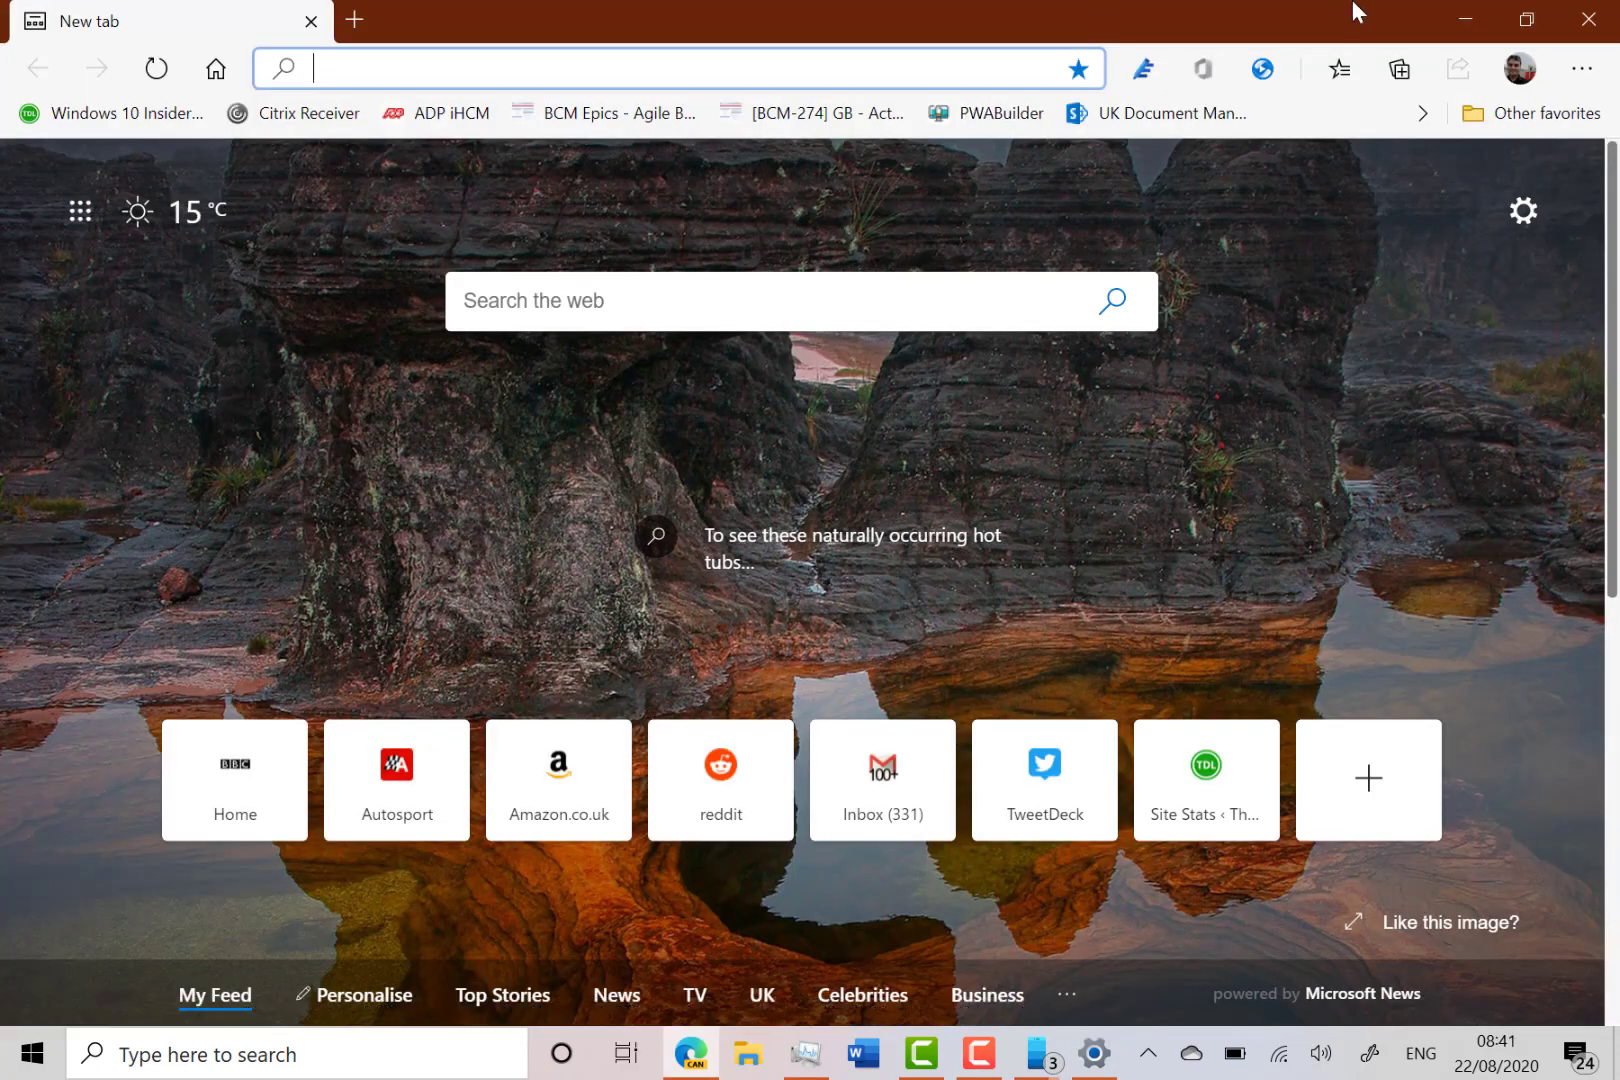
mouse_move(1464, 18)
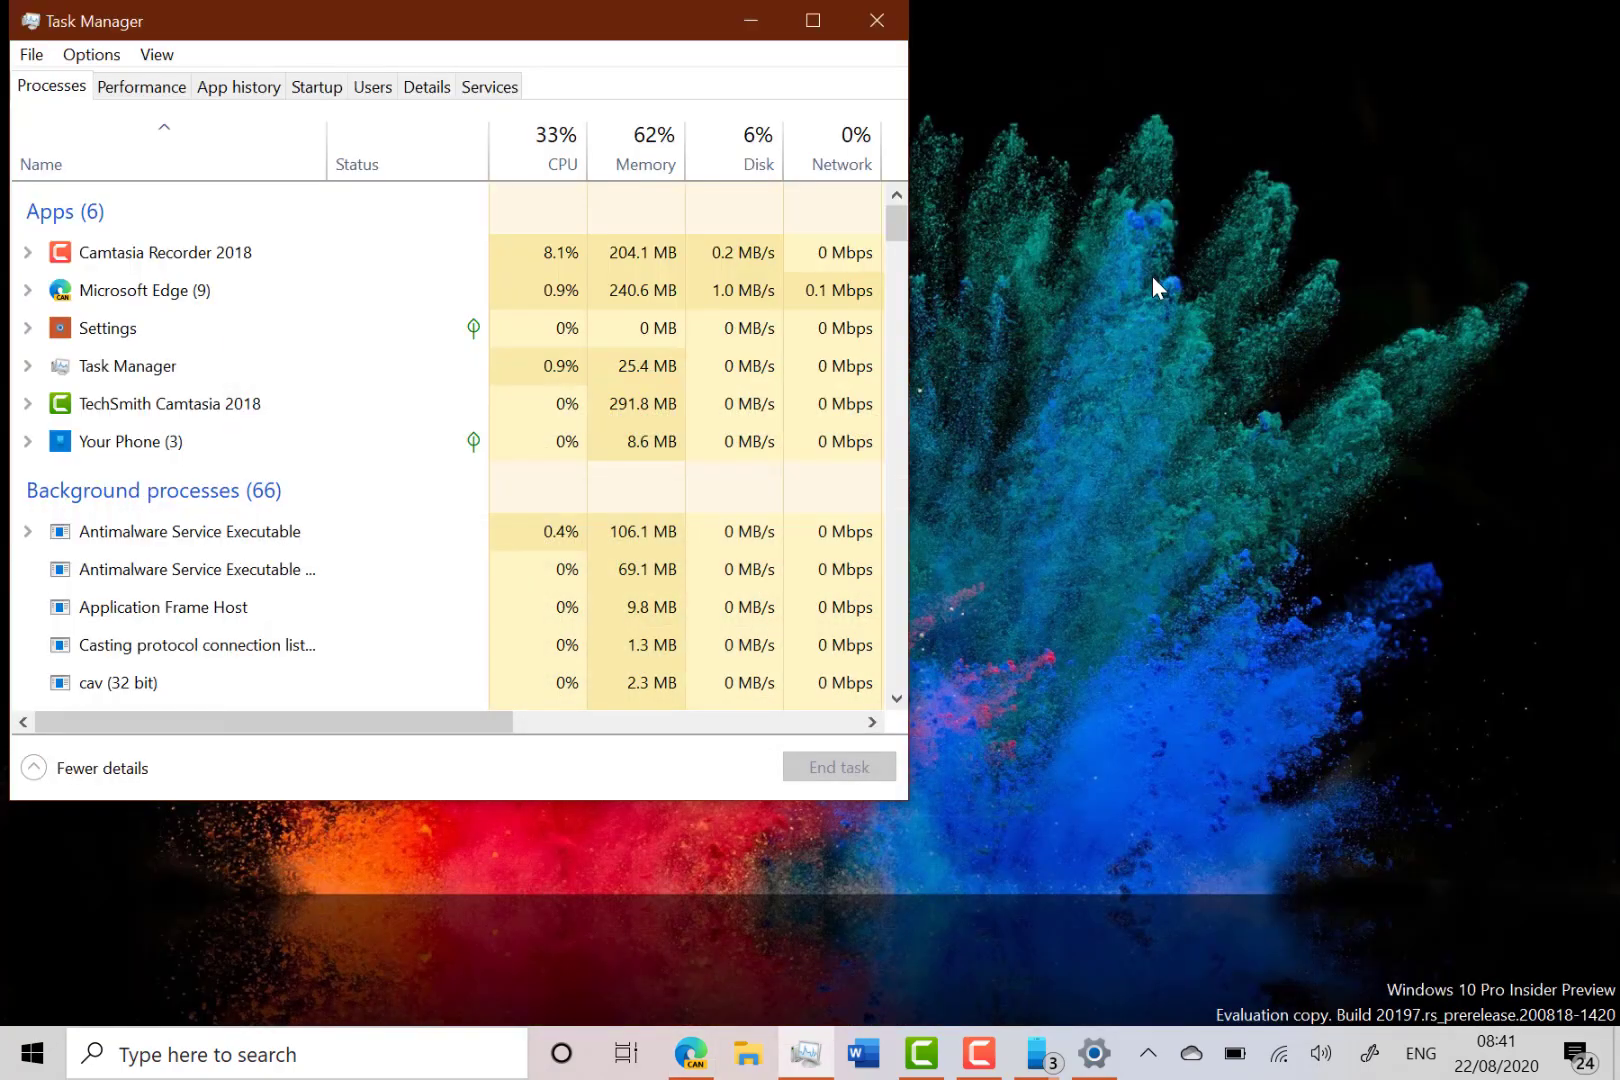
Close Task Manager, clear to the desktop, and bring Your Phone back to its Apps page
left_click(874, 20)
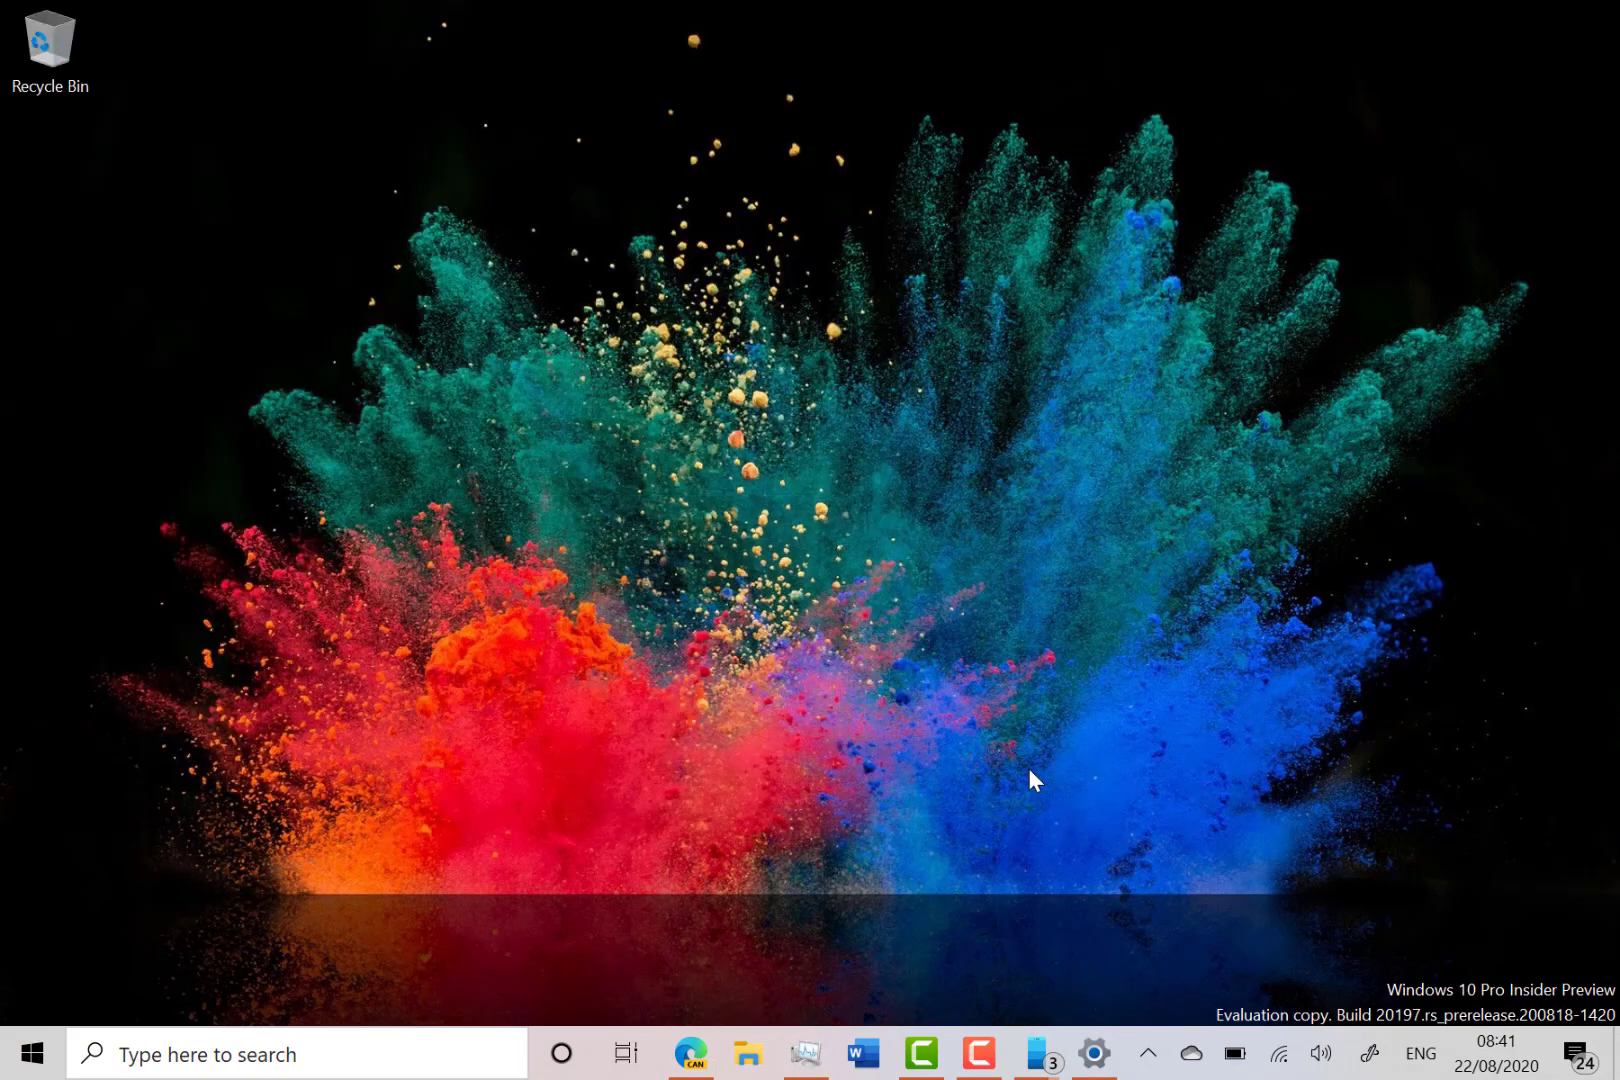
left_click(1092, 1054)
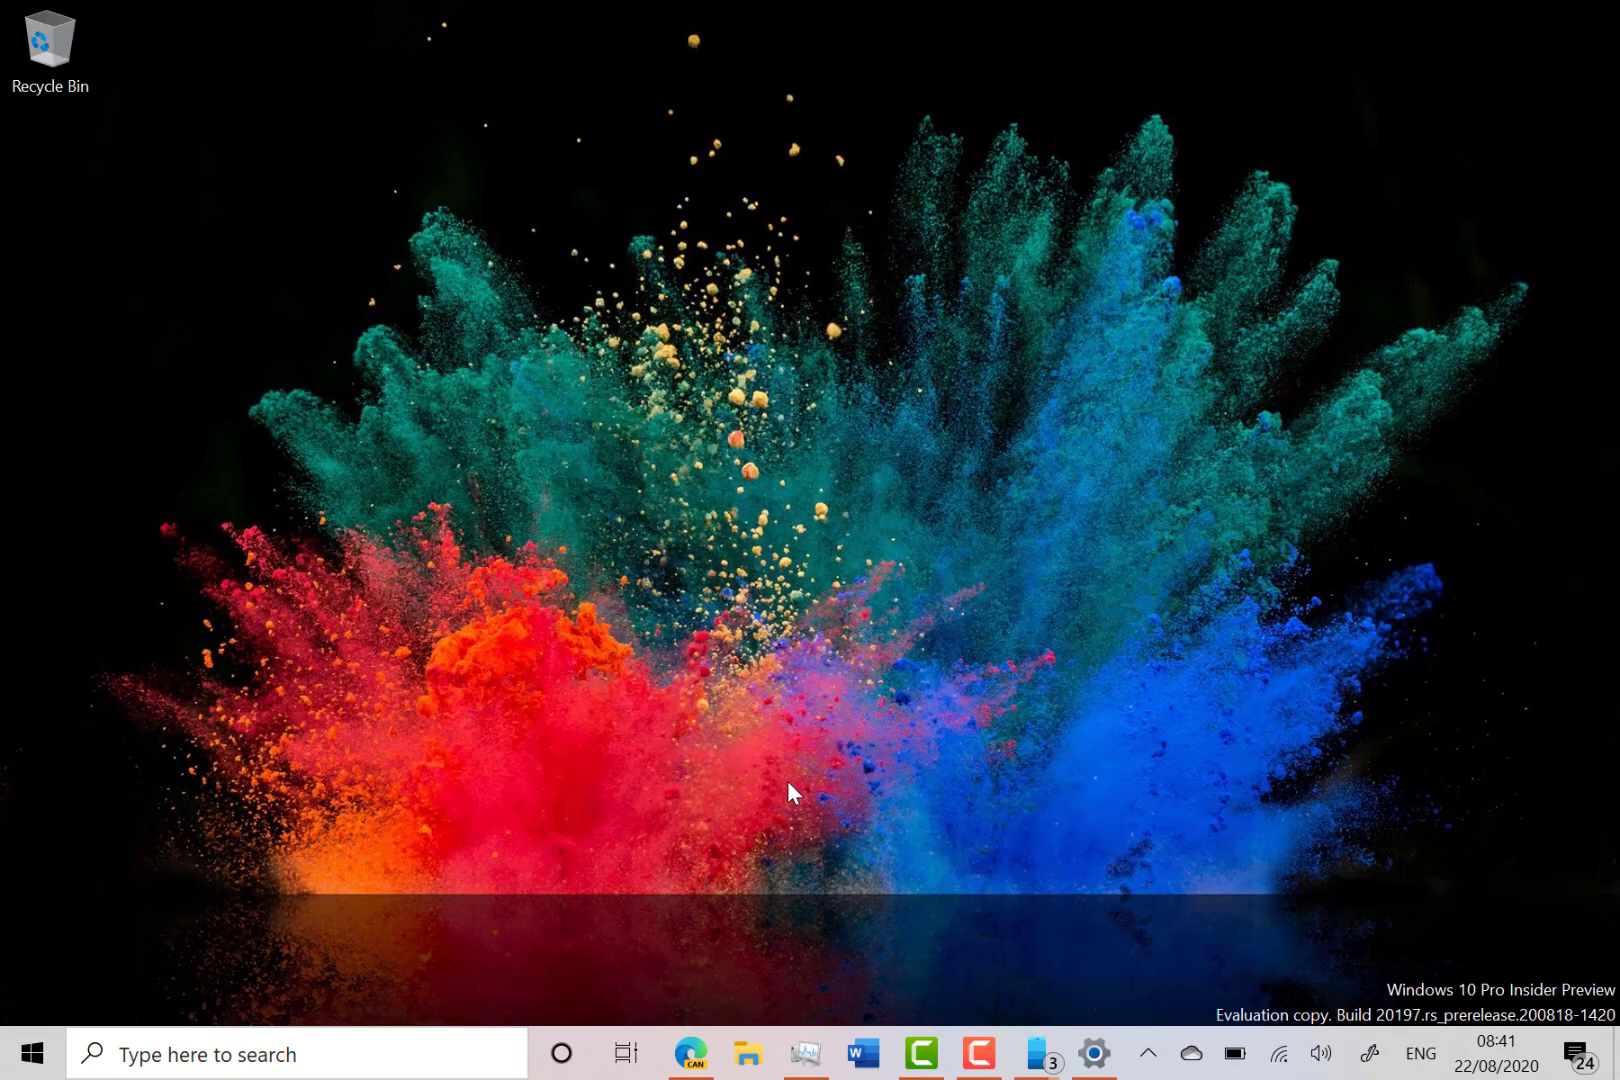
mouse_move(620, 698)
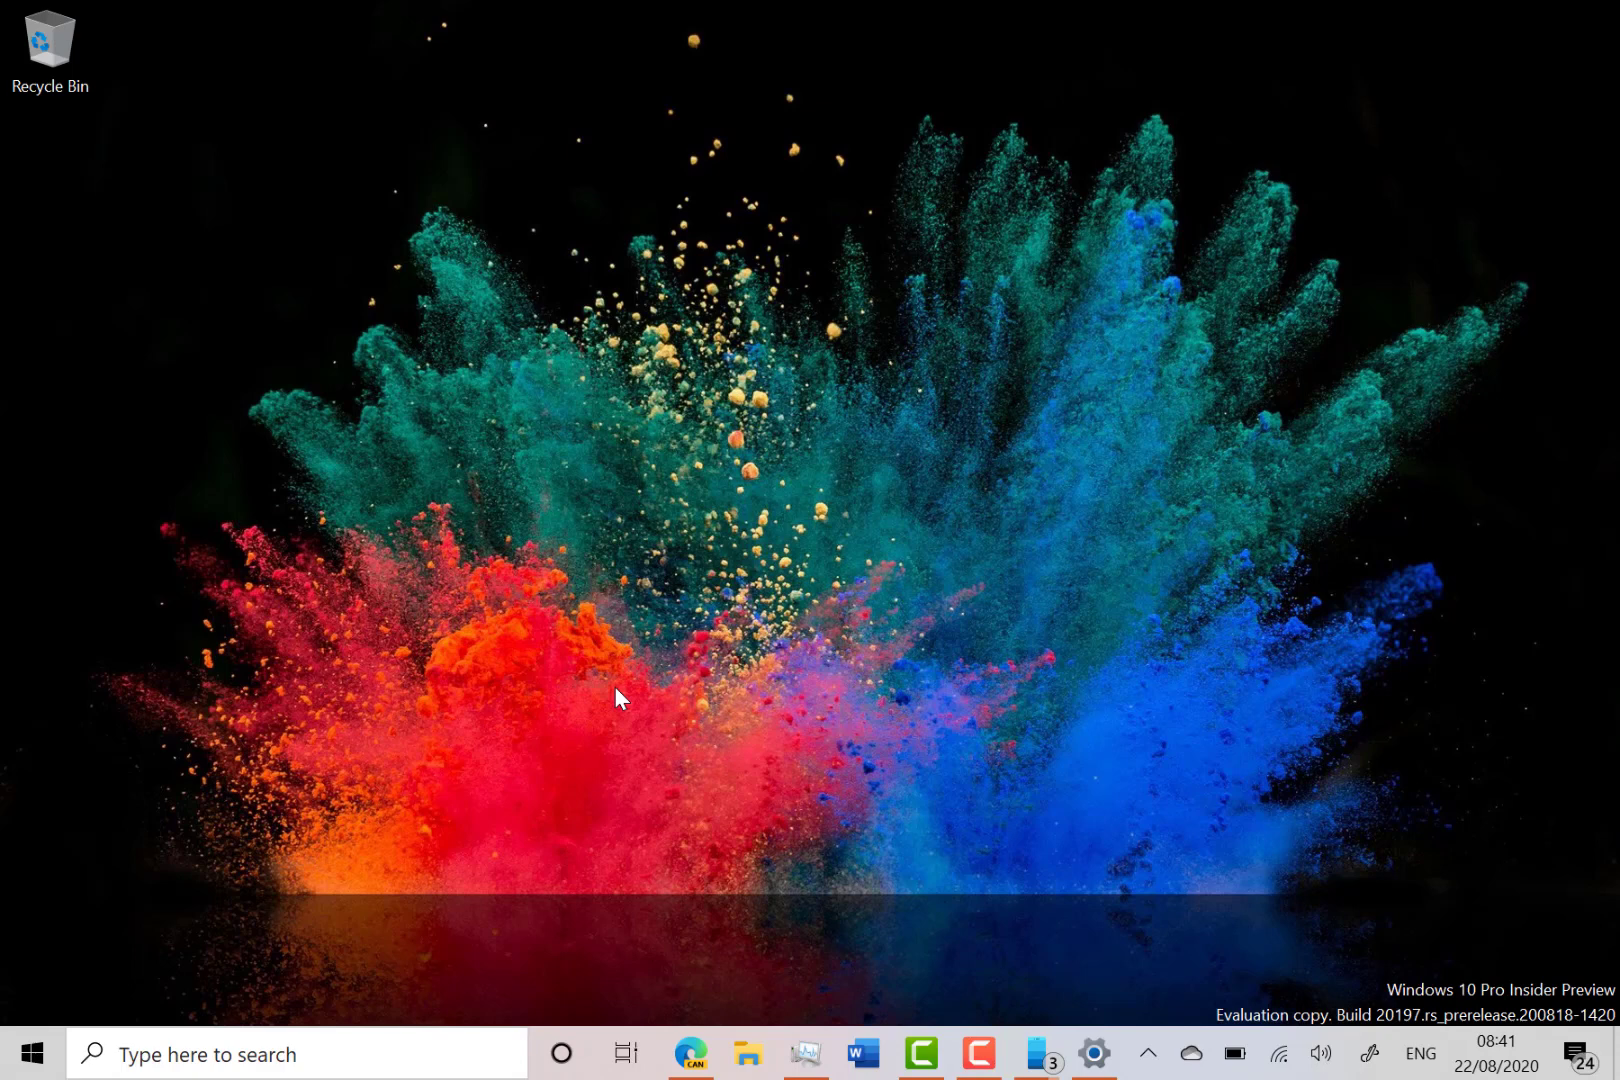
mouse_move(566, 674)
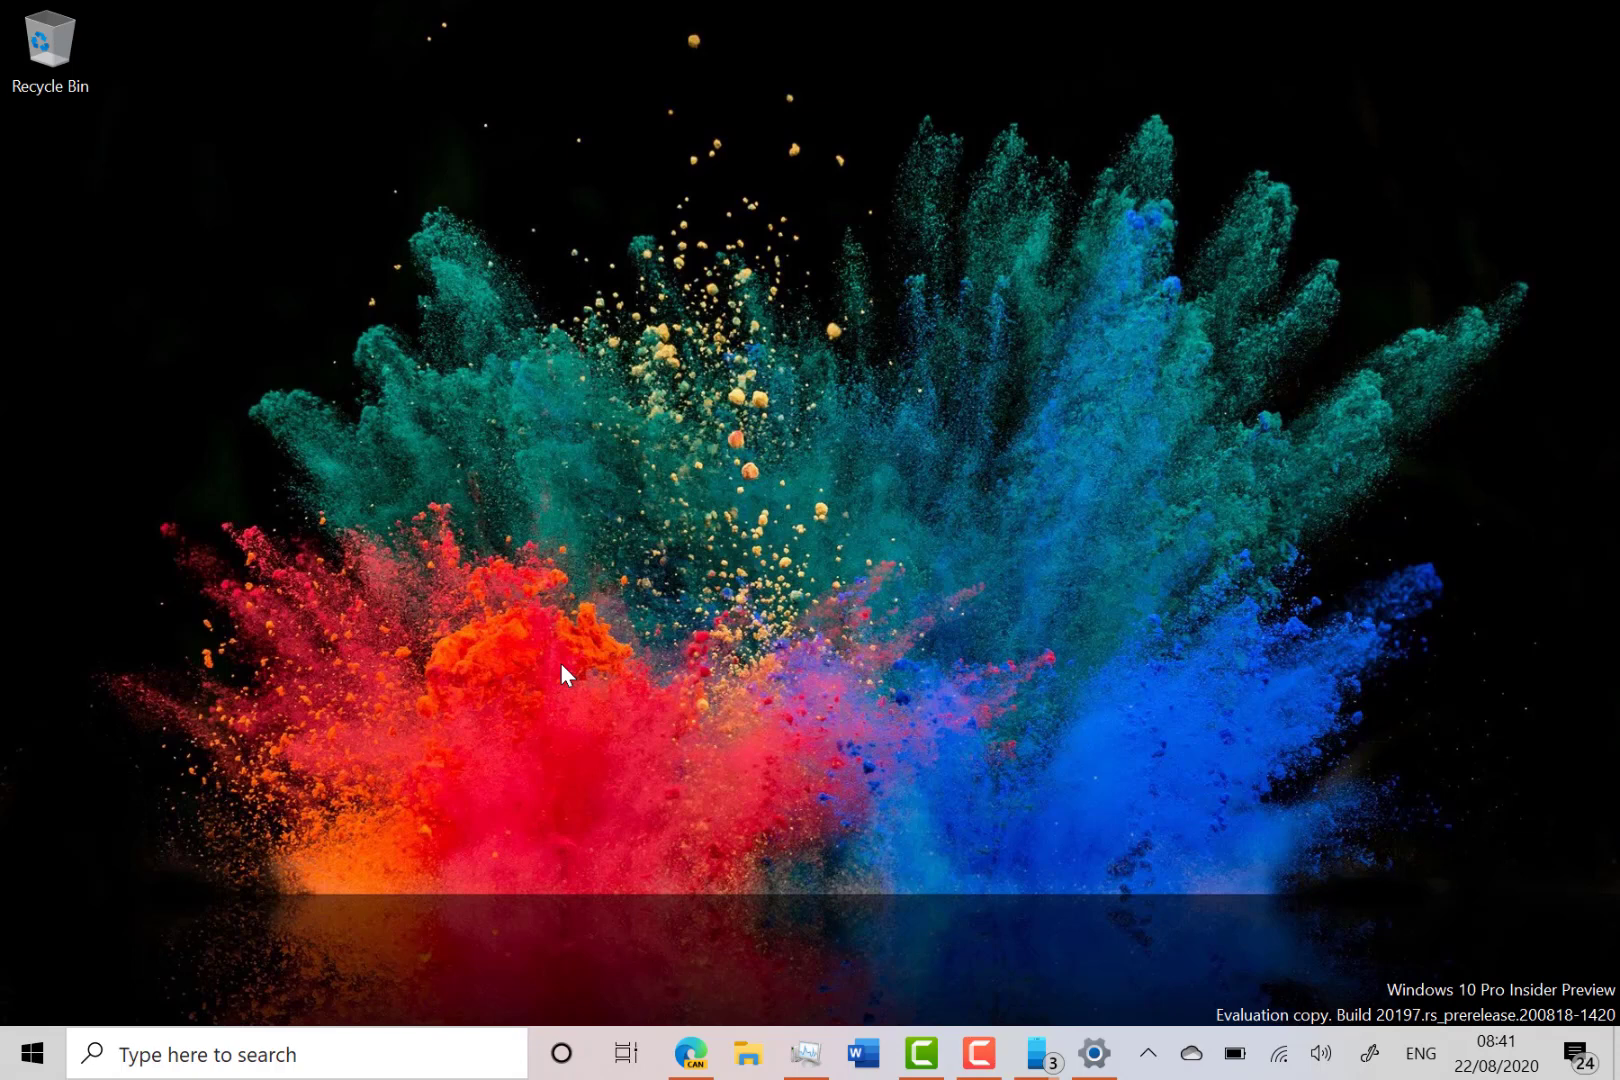
mouse_move(618, 834)
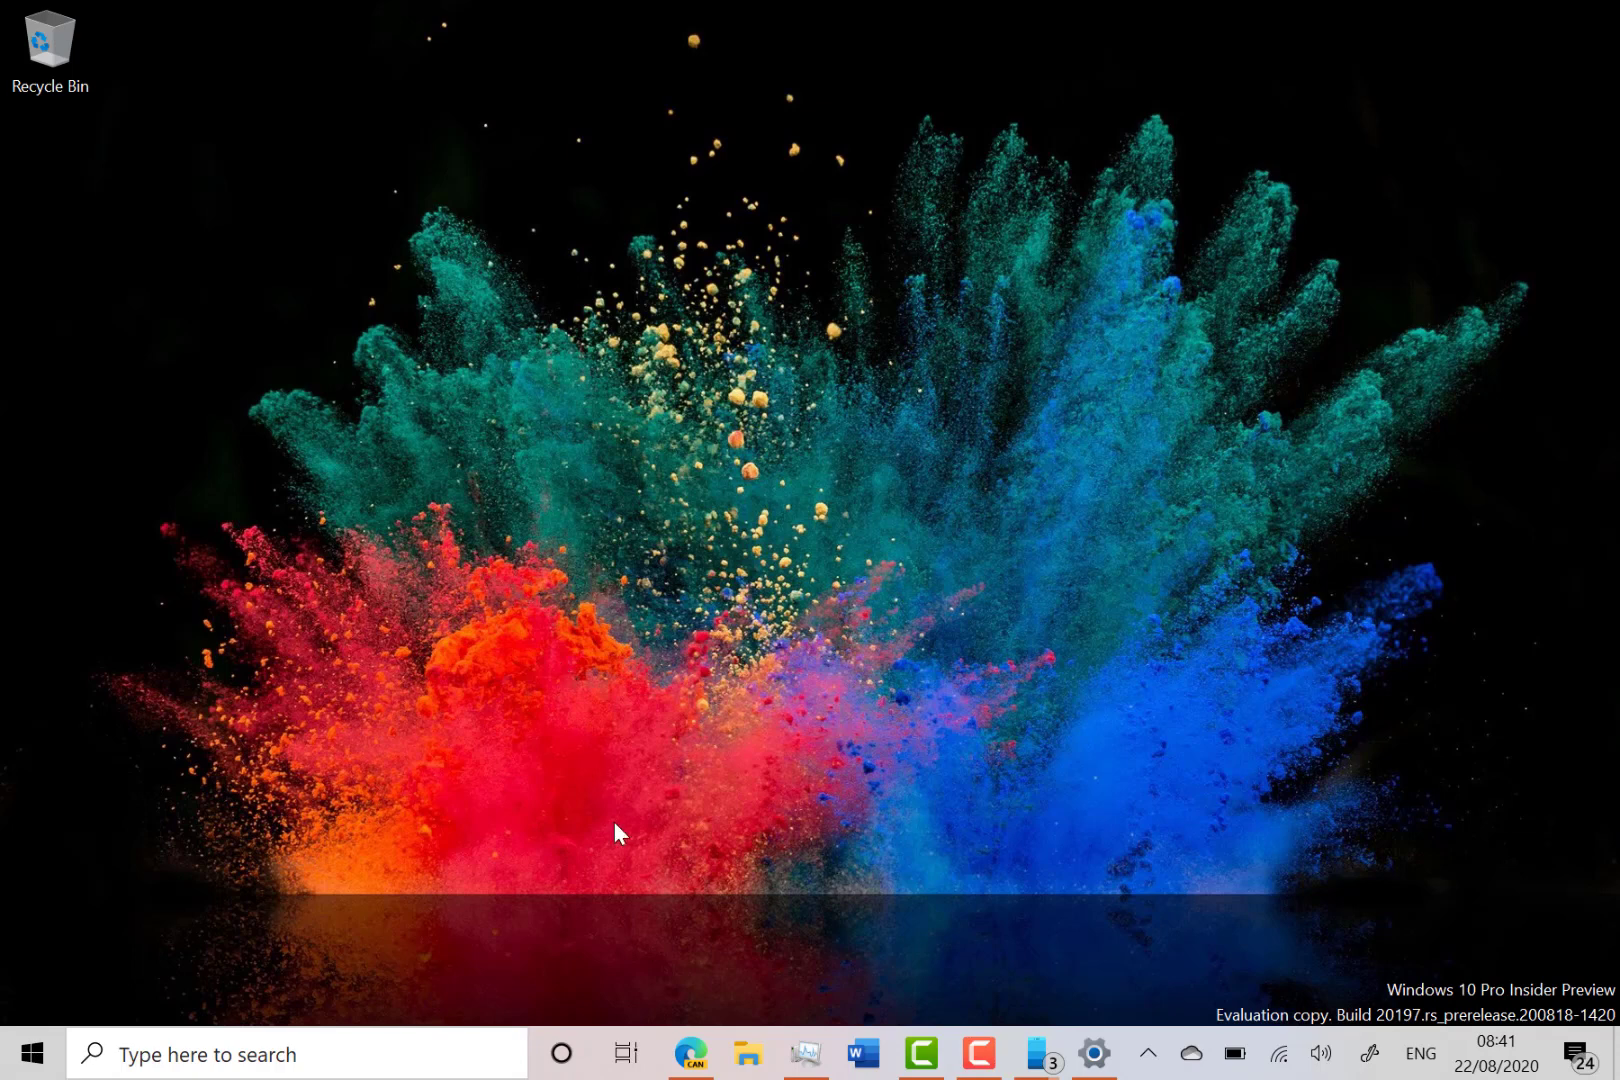
mouse_move(1026, 1054)
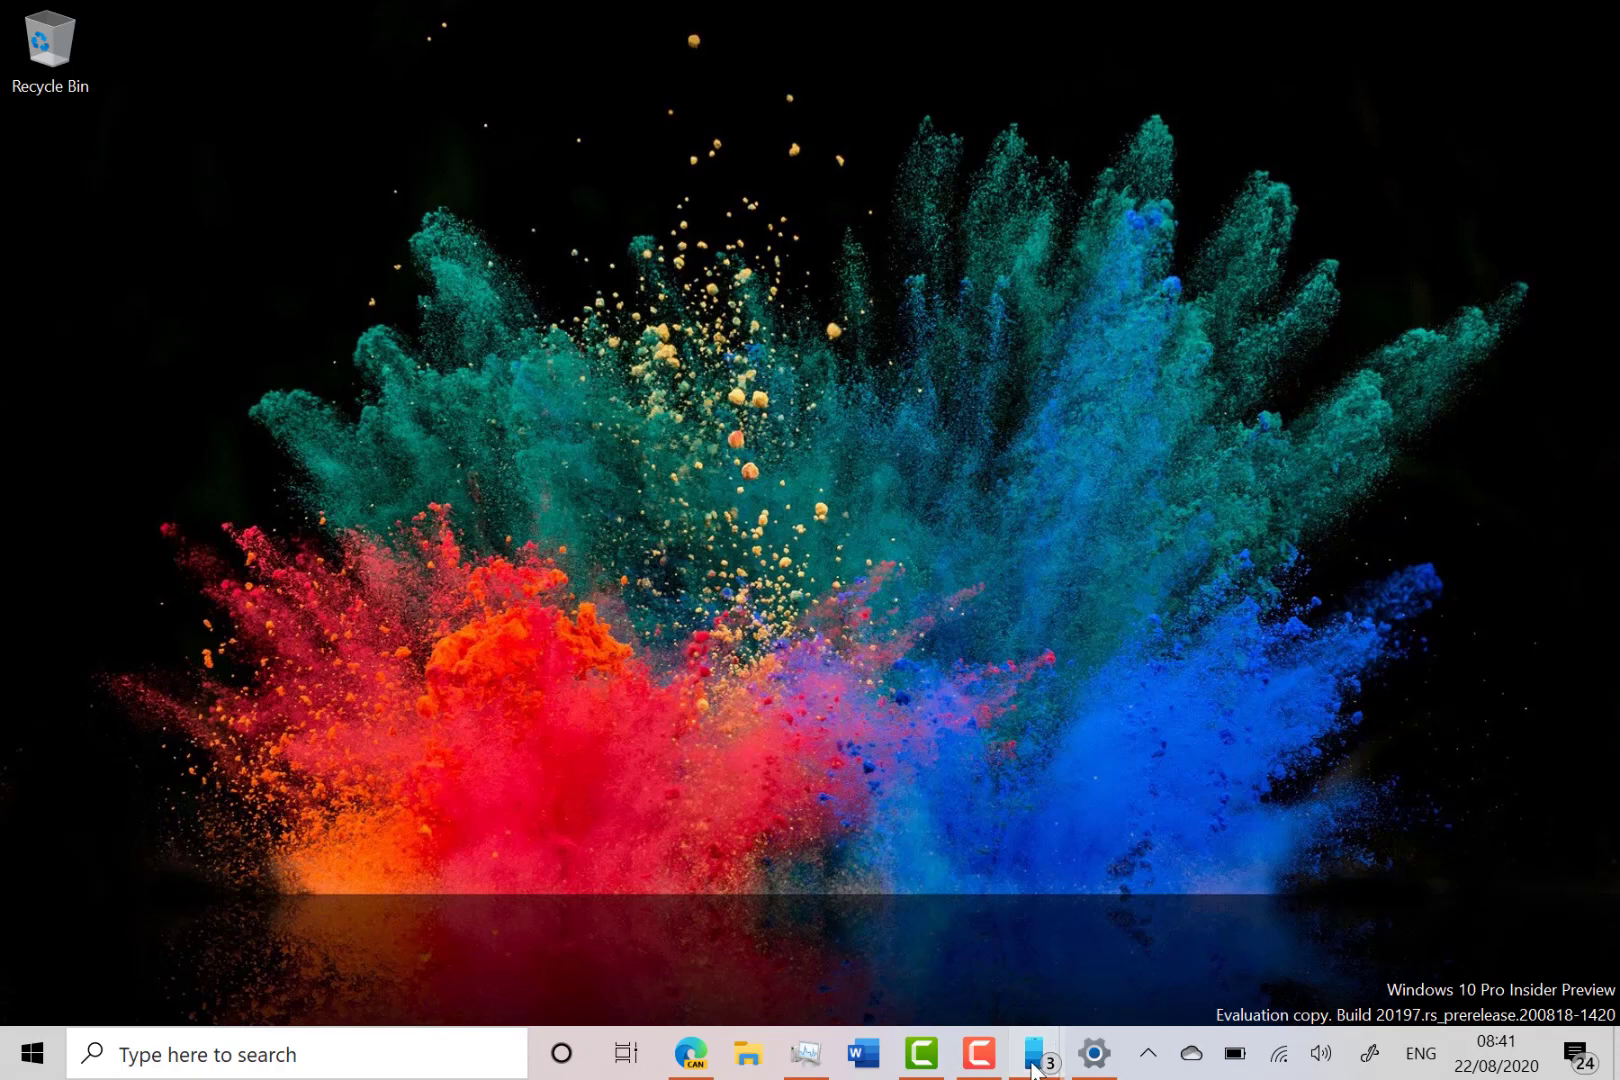
left_click(1028, 1054)
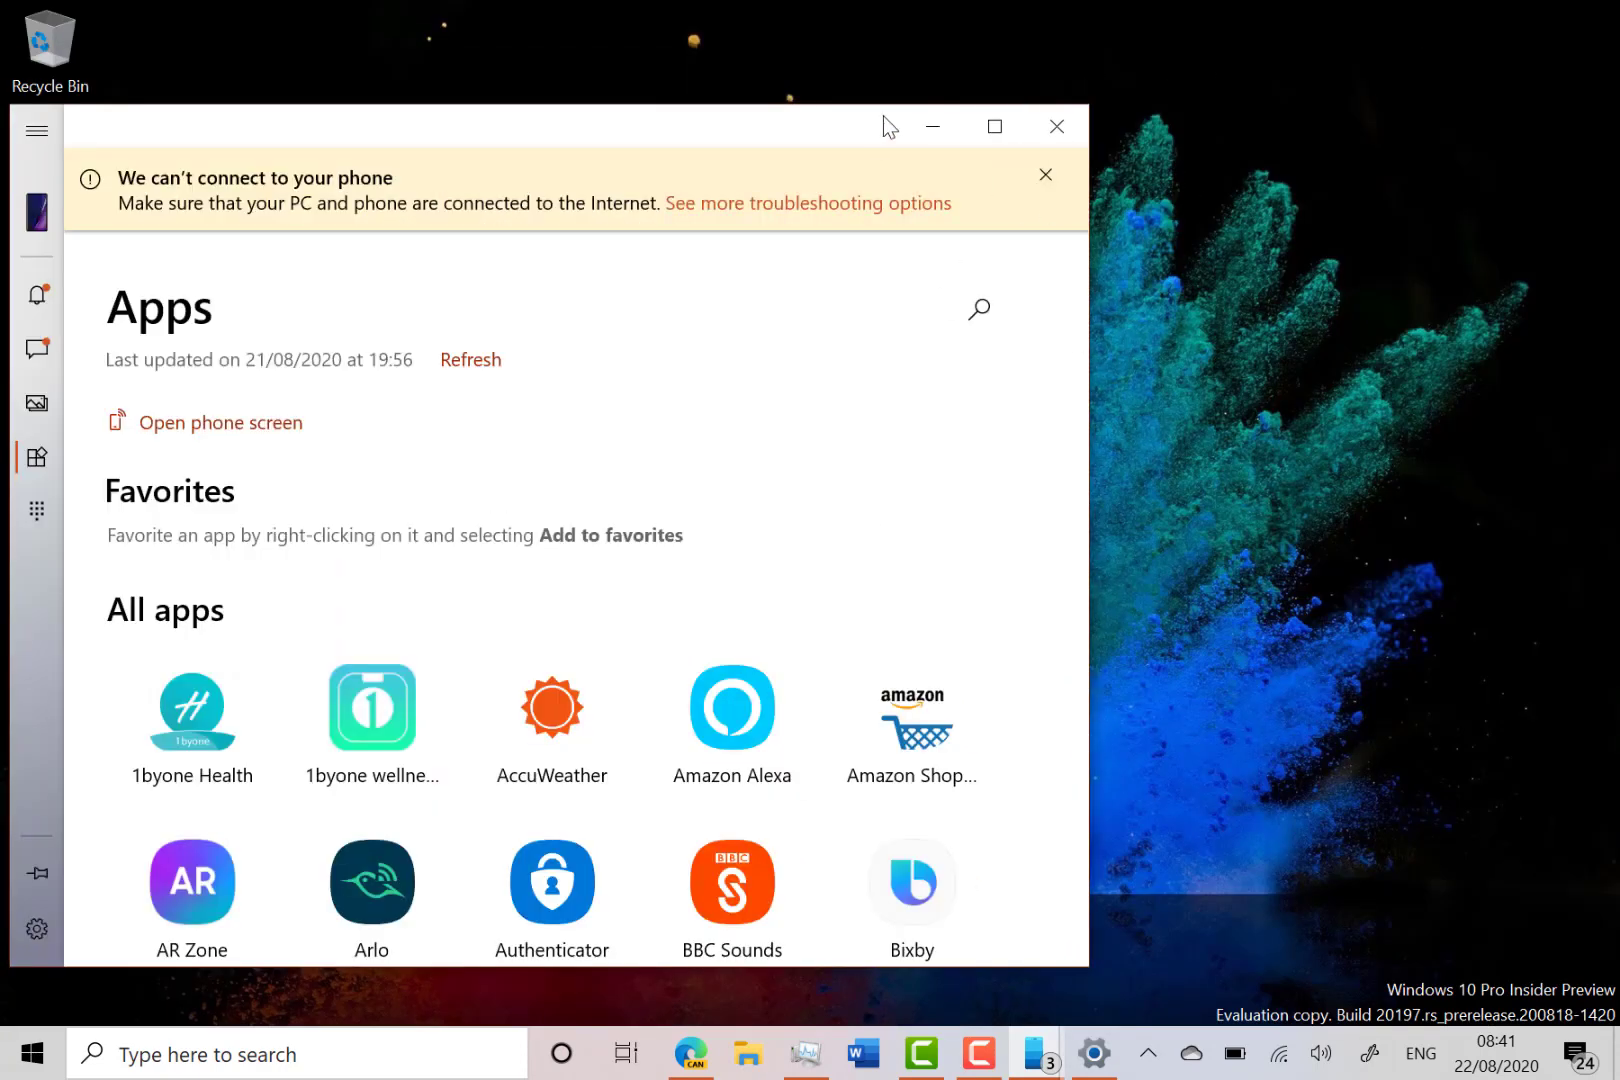
mouse_move(974, 452)
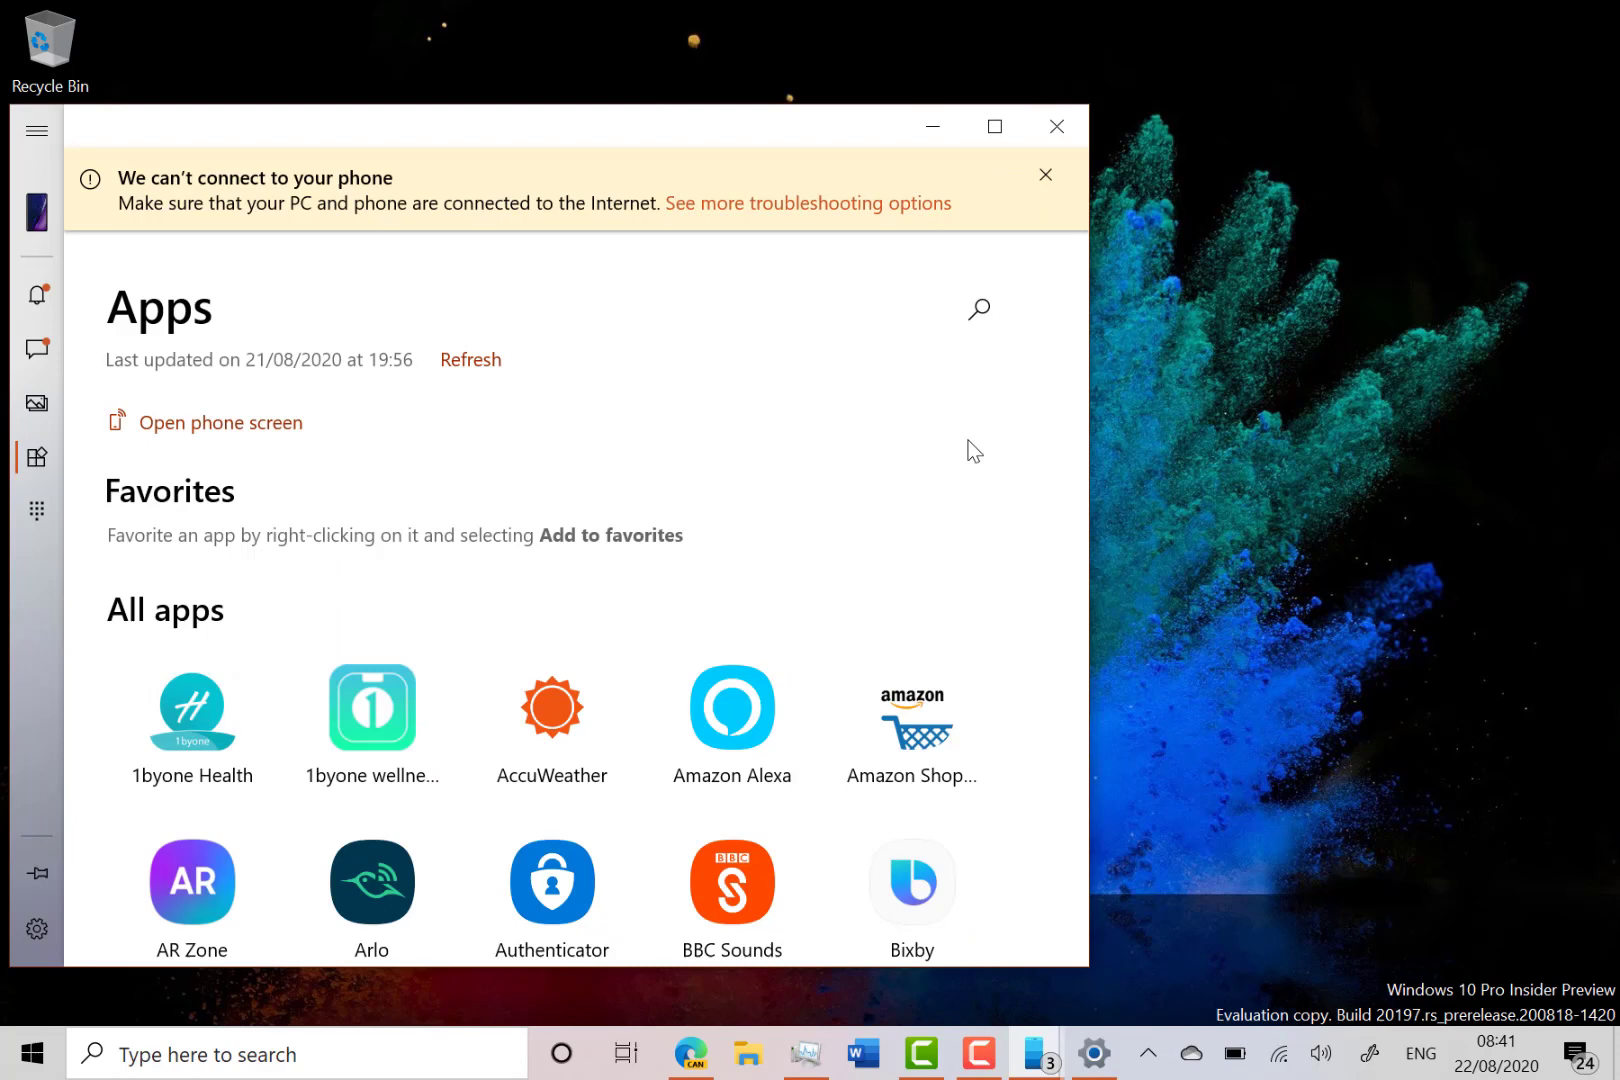
mouse_move(968, 84)
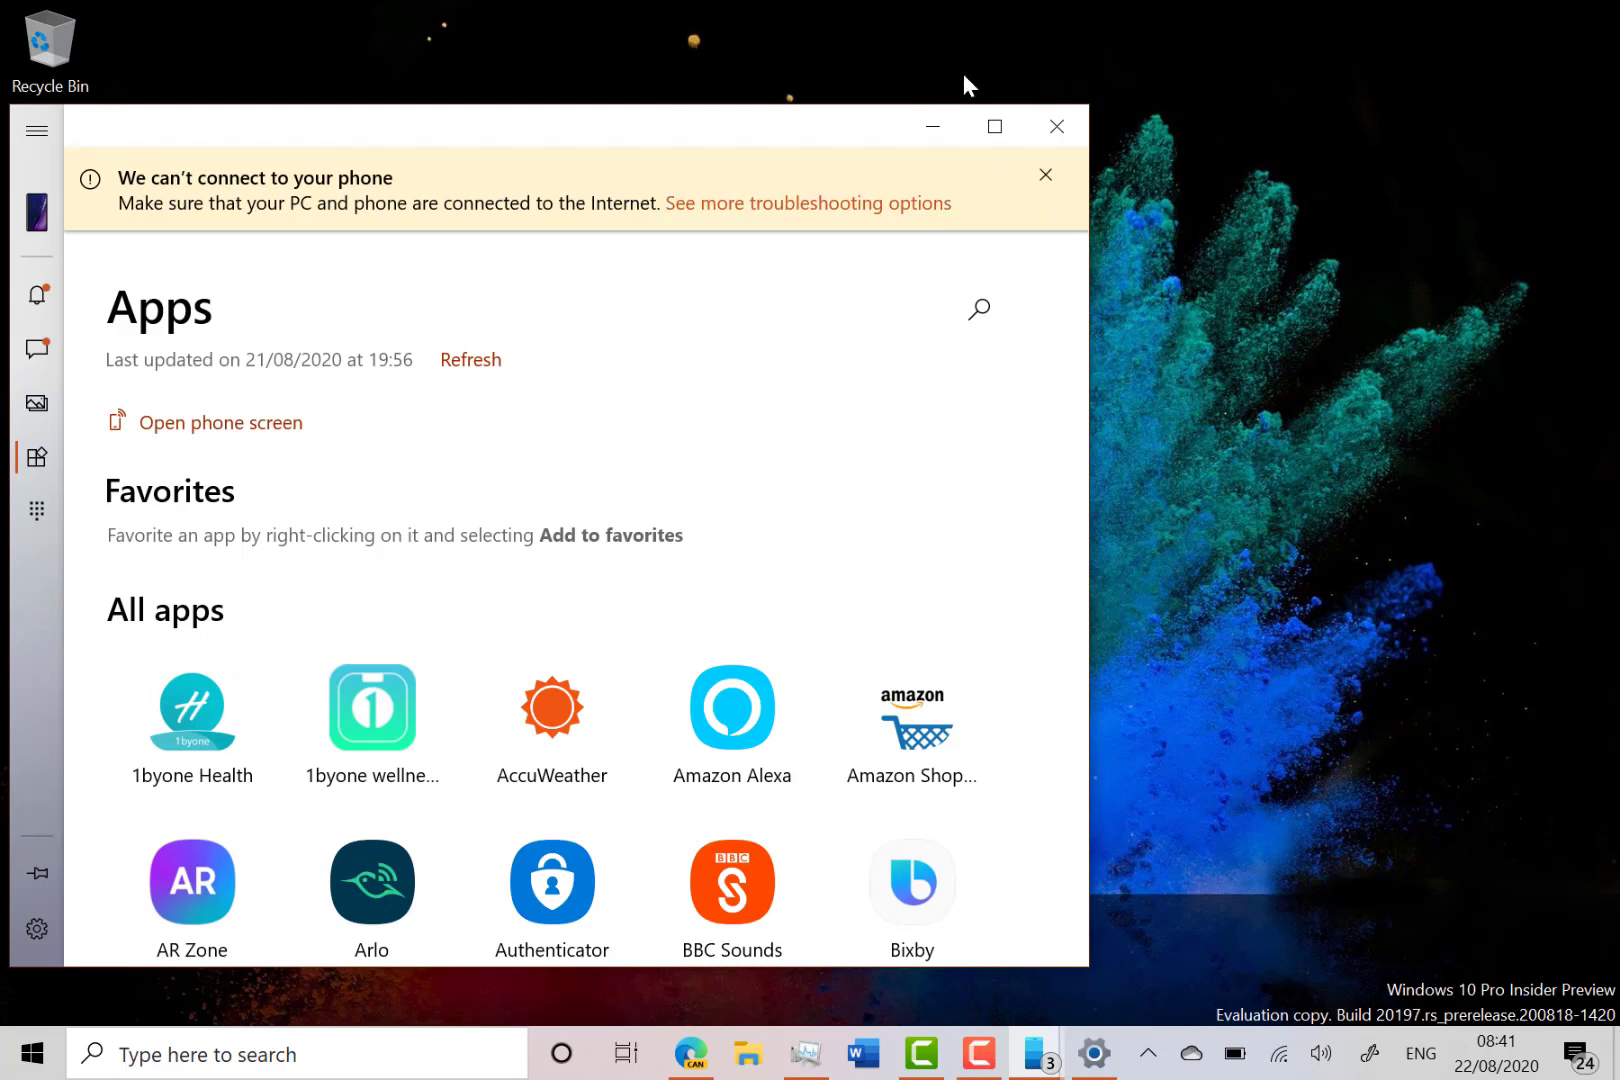
left_click(1056, 126)
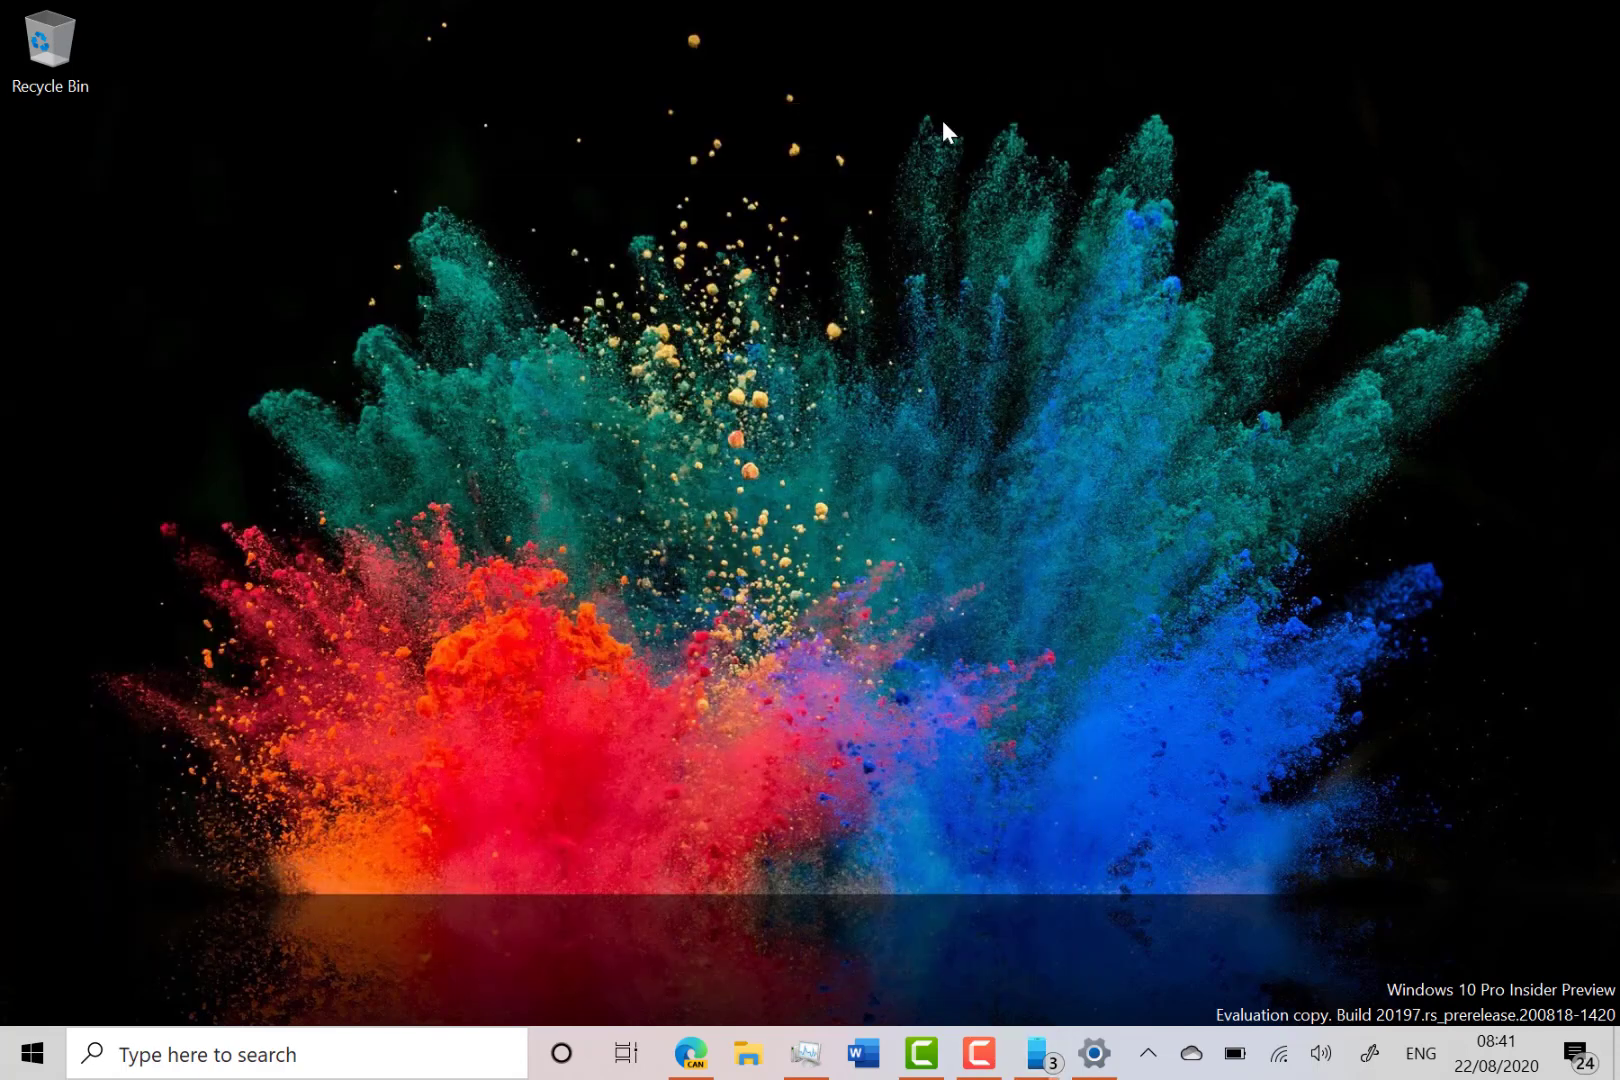
mouse_move(970, 836)
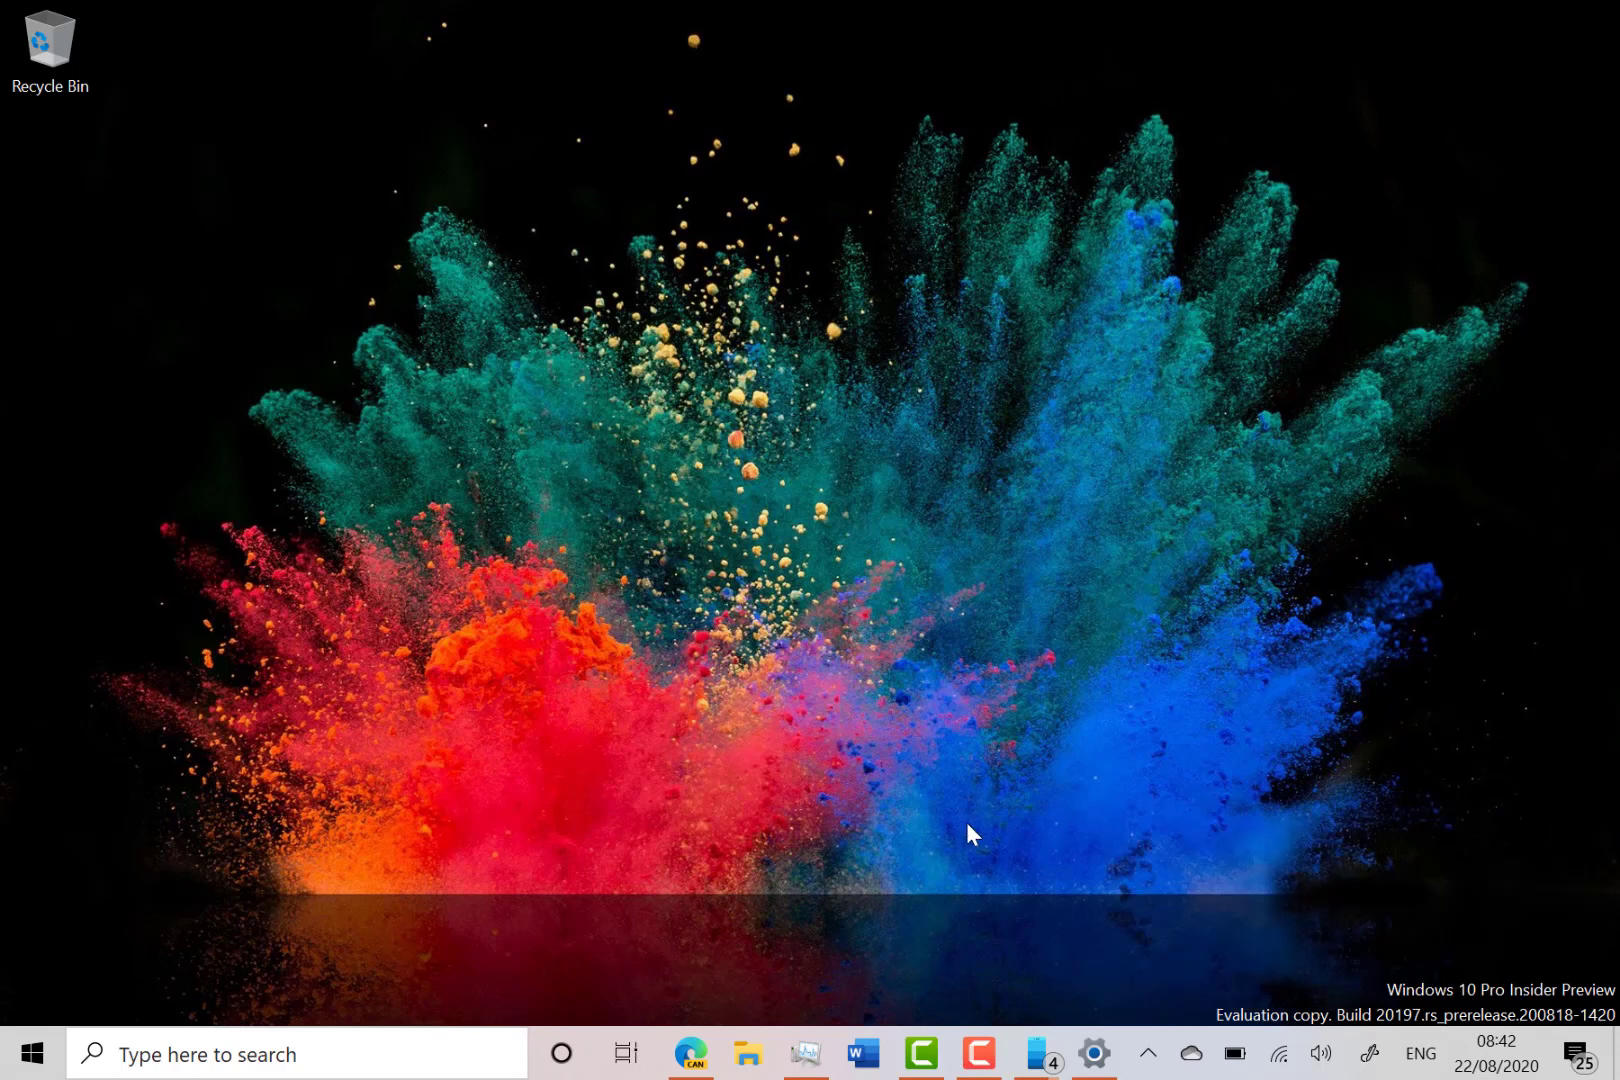
mouse_move(746, 766)
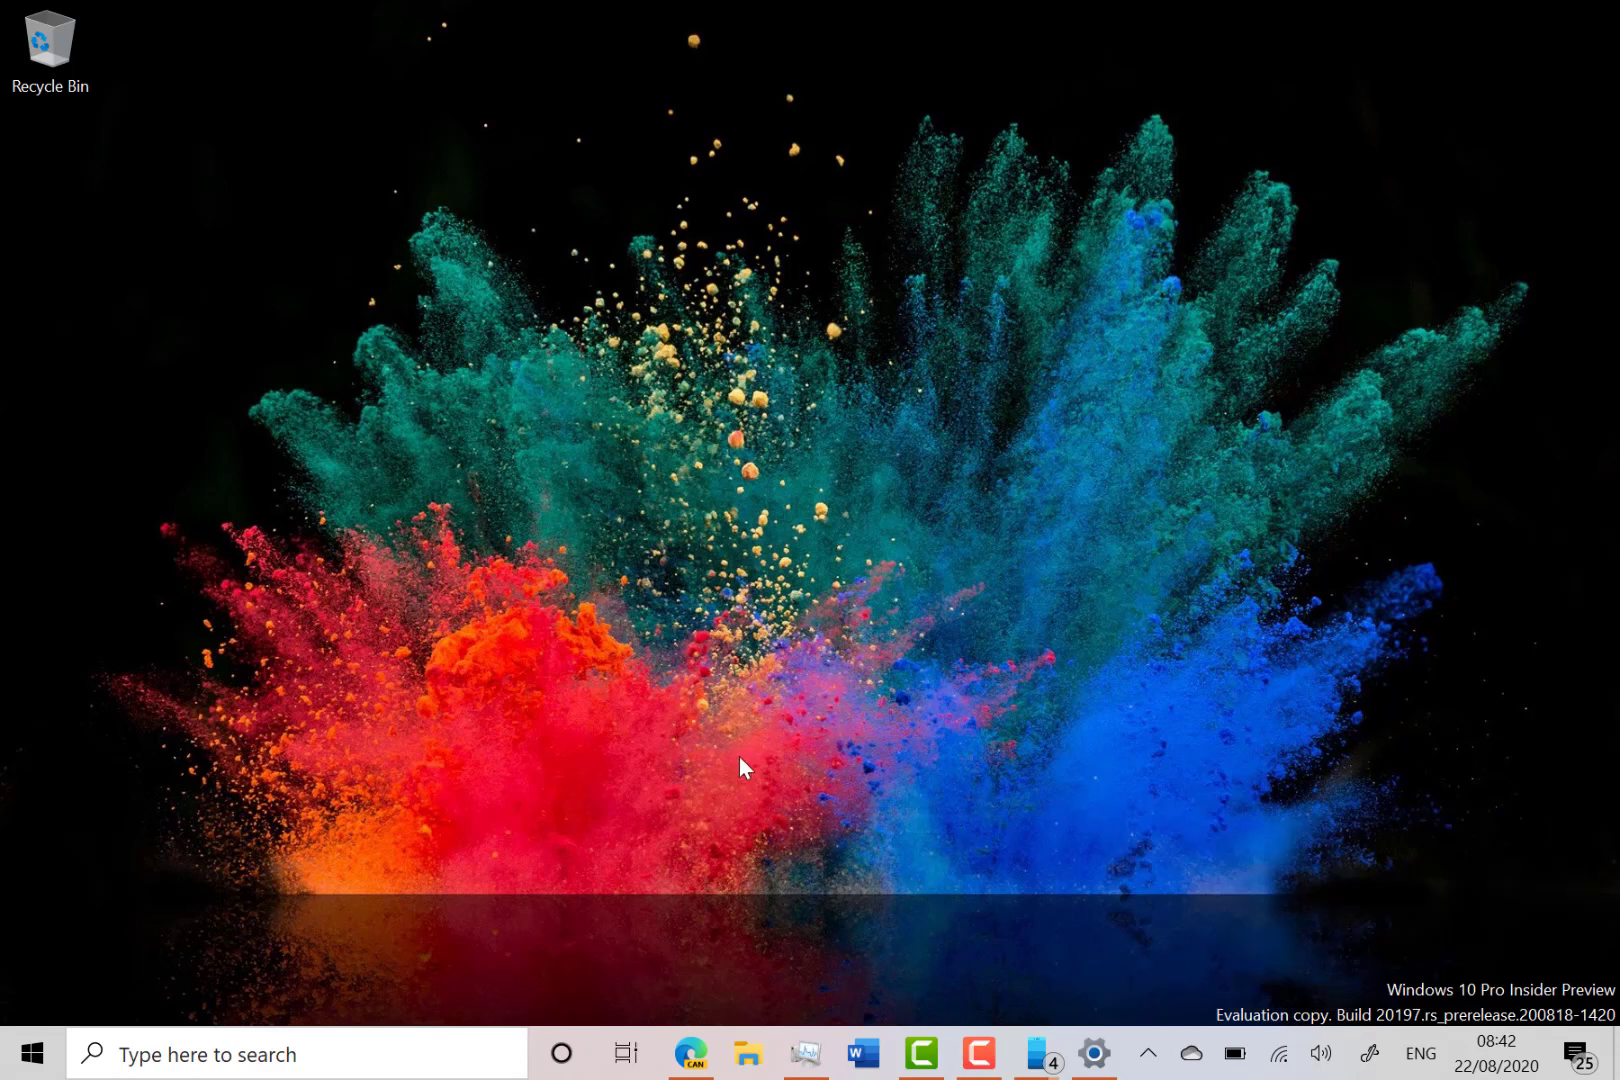